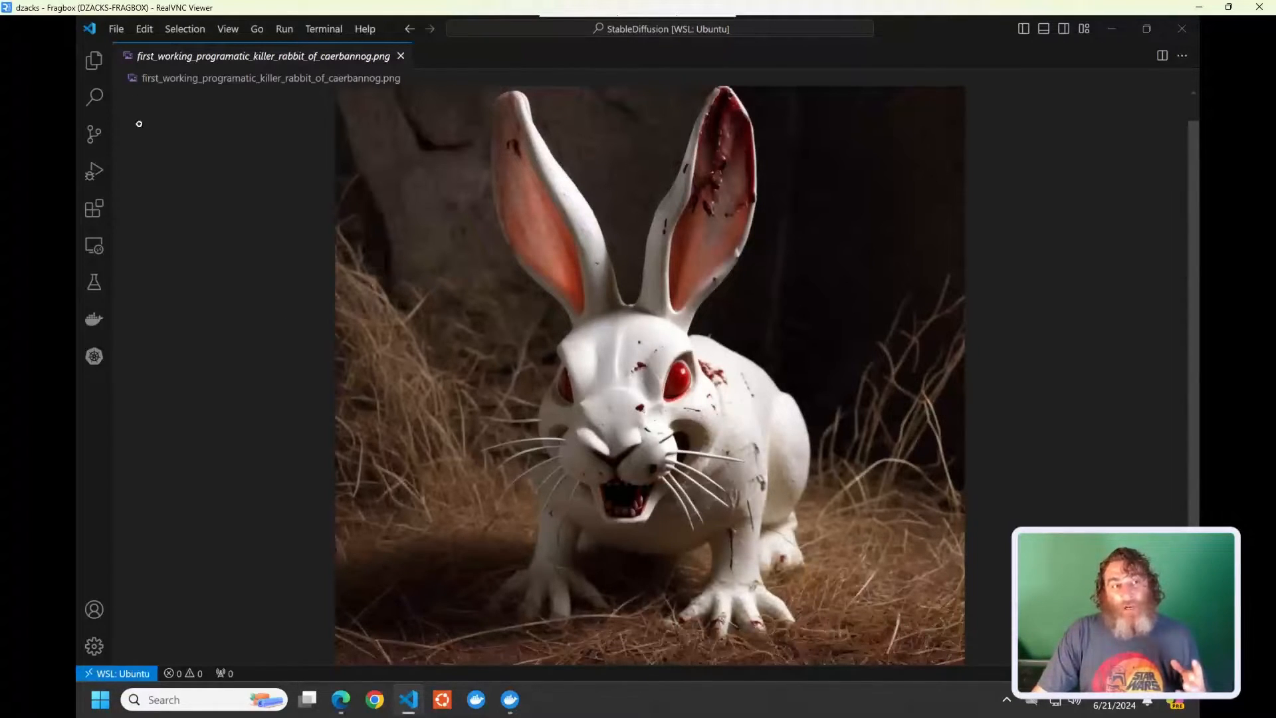
Switch to the Stability-AI/StableSwarmUI repo tab and scroll the README to 'Installing on Windows'.
click(160, 111)
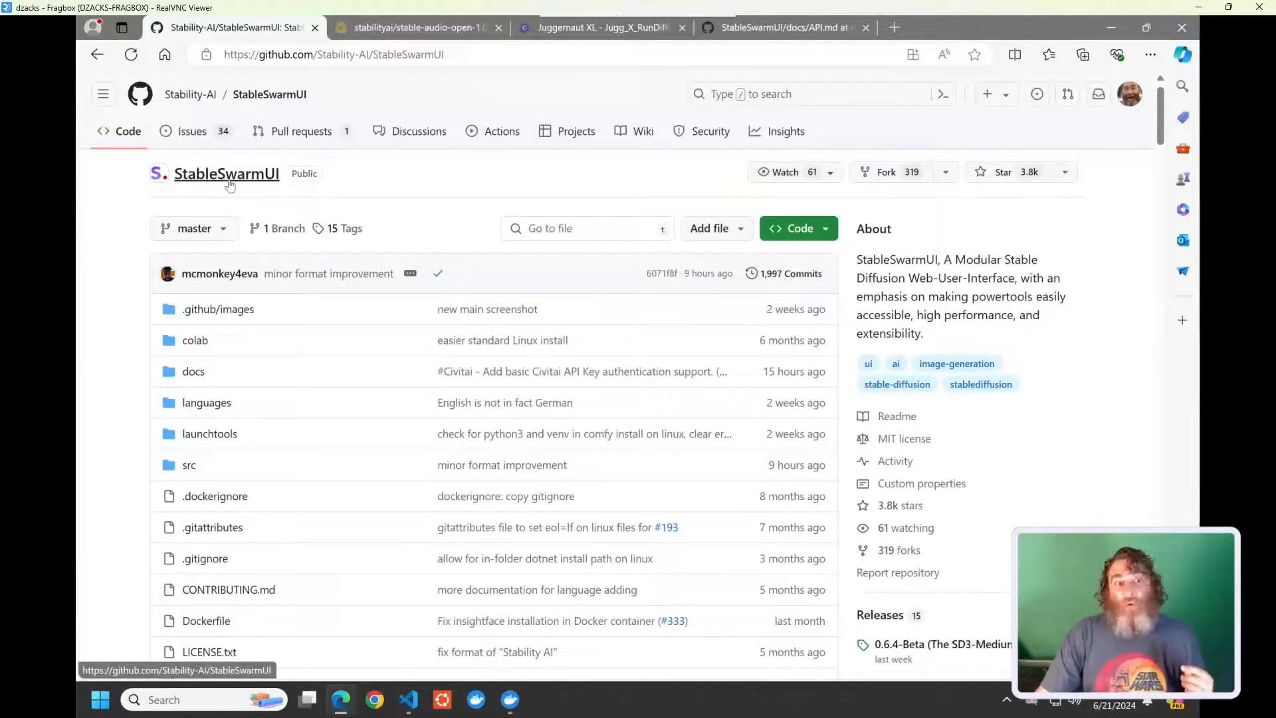
mouse_move(432, 204)
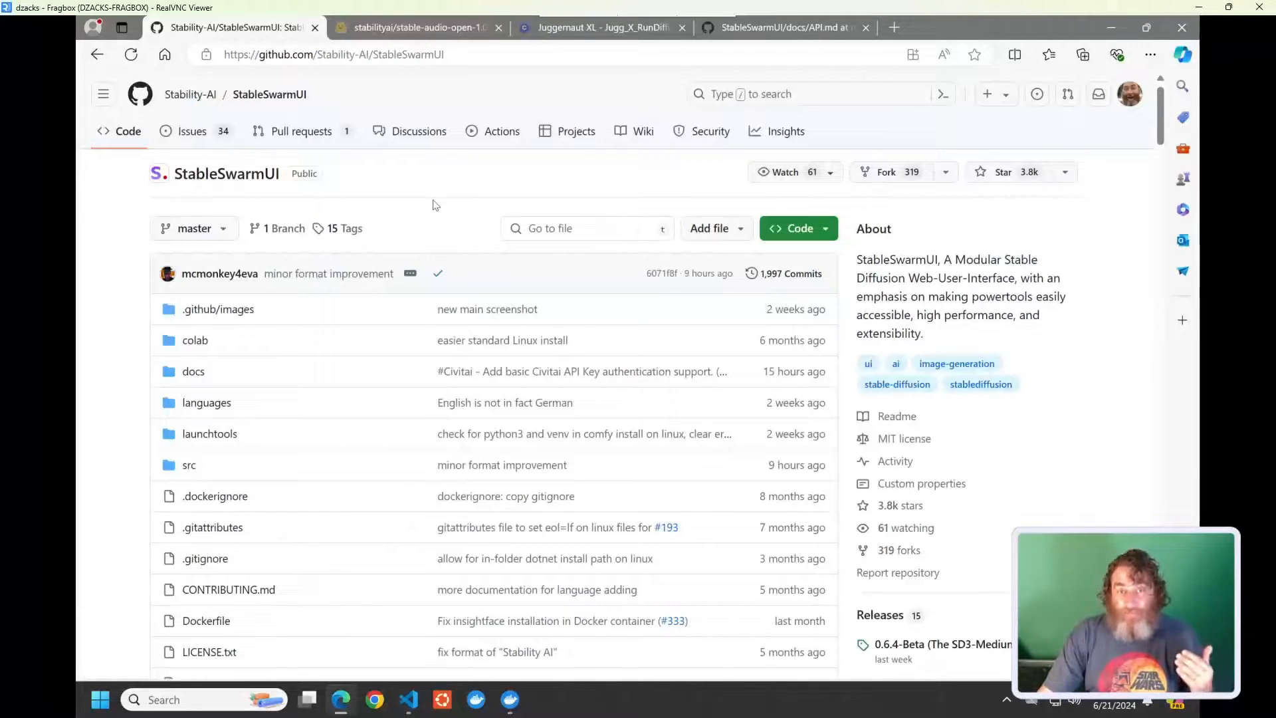
mouse_move(438, 218)
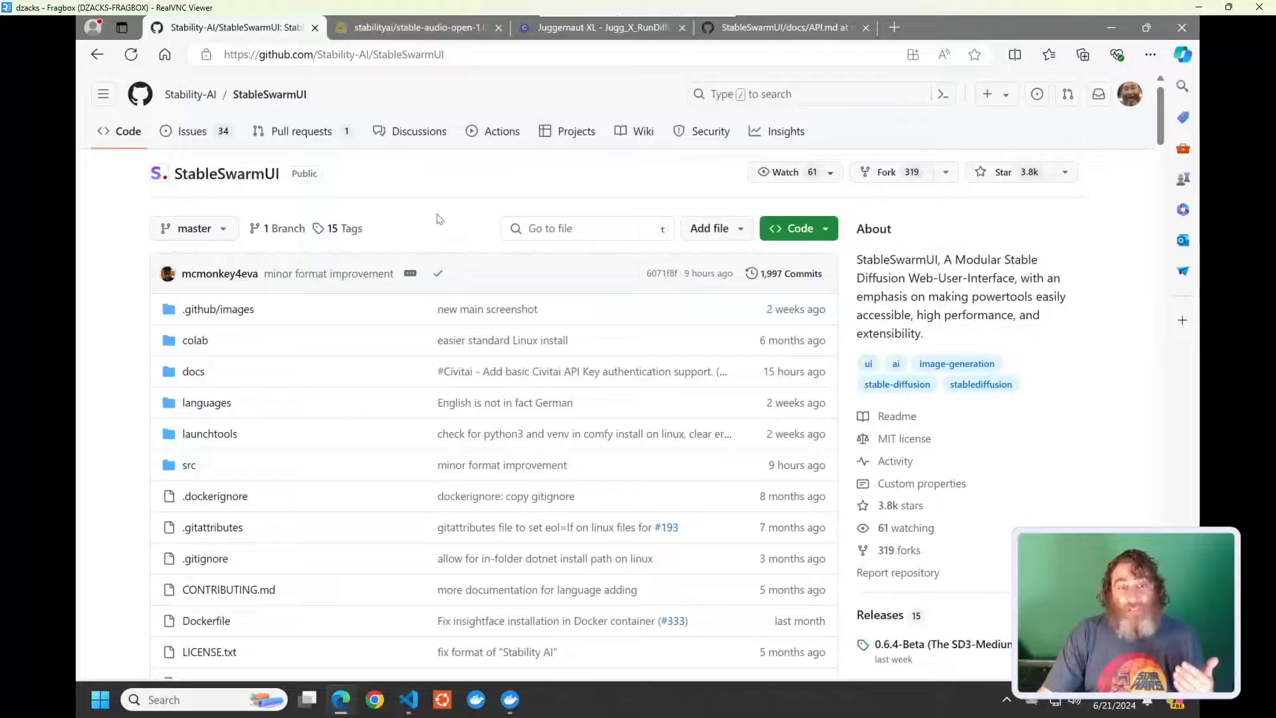
mouse_move(429, 218)
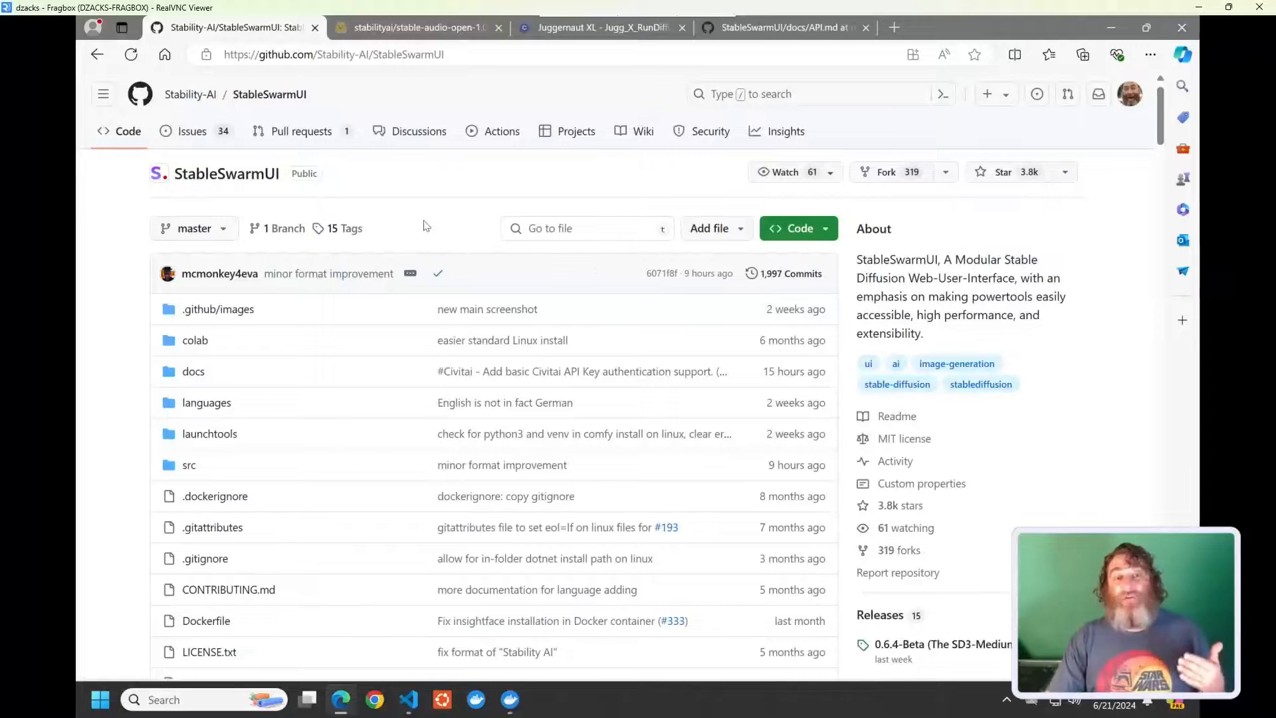
scroll(down, 3)
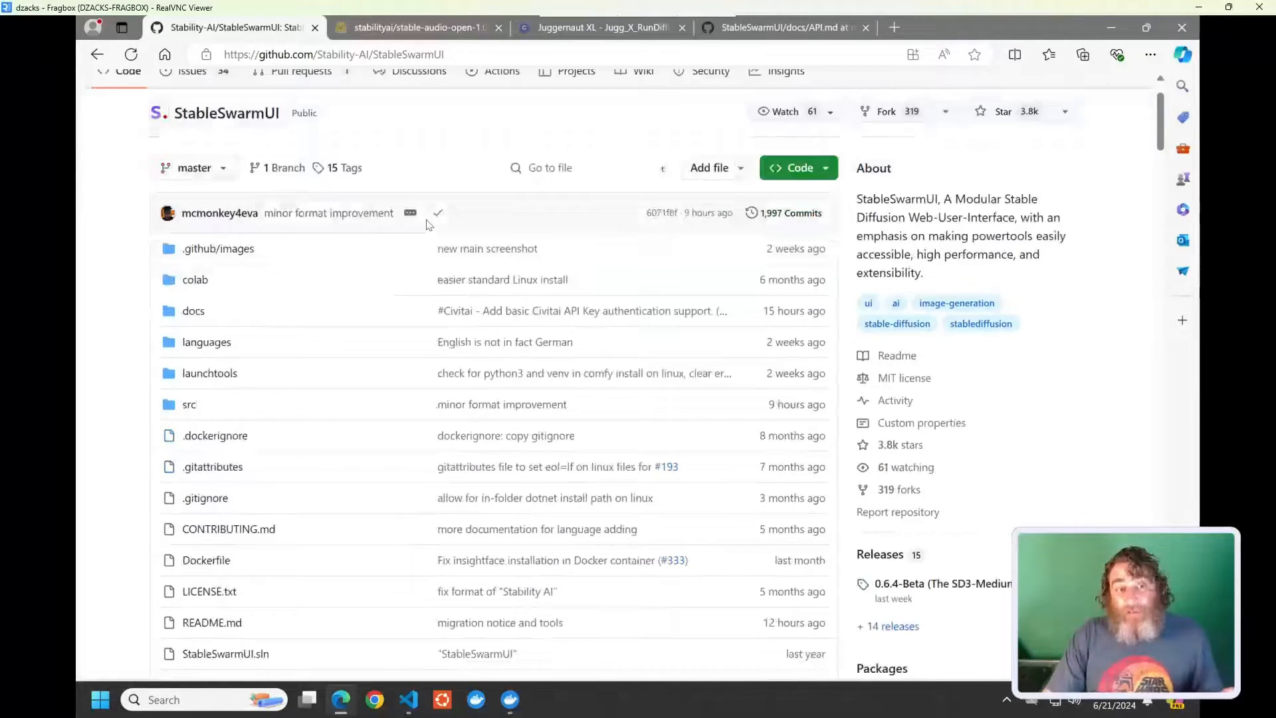
scroll(down, 3)
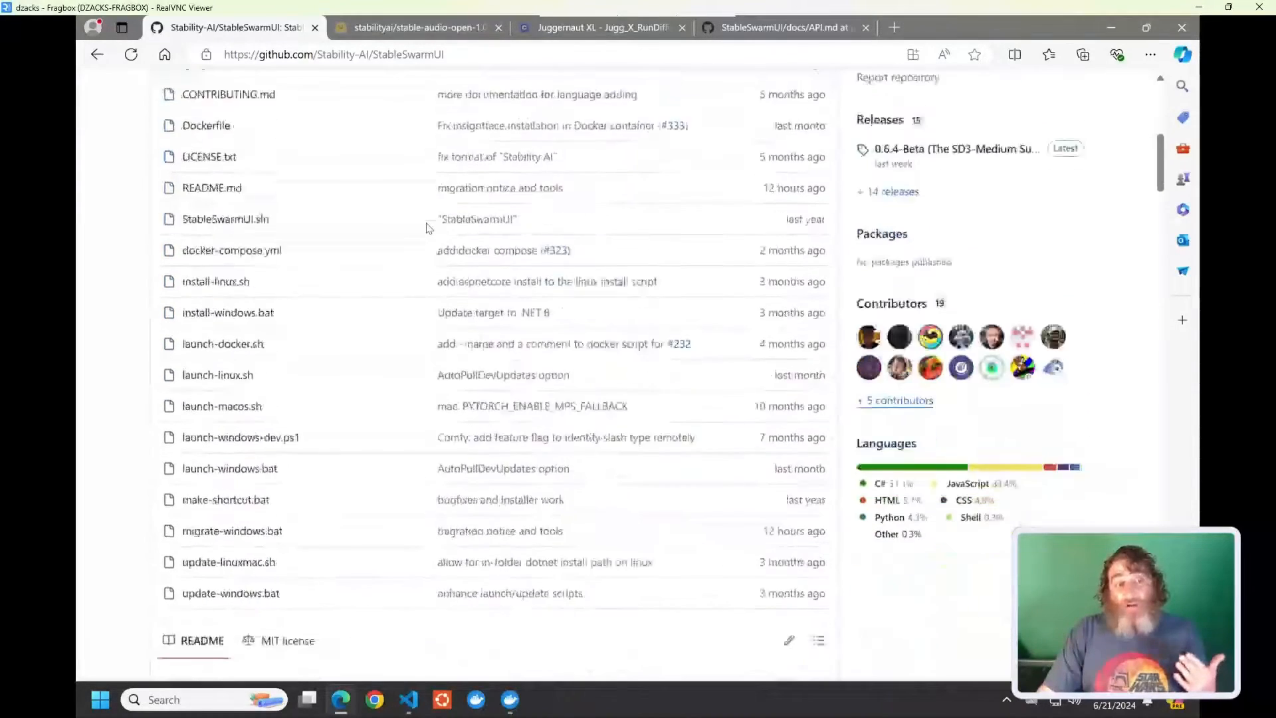
scroll(down, 3)
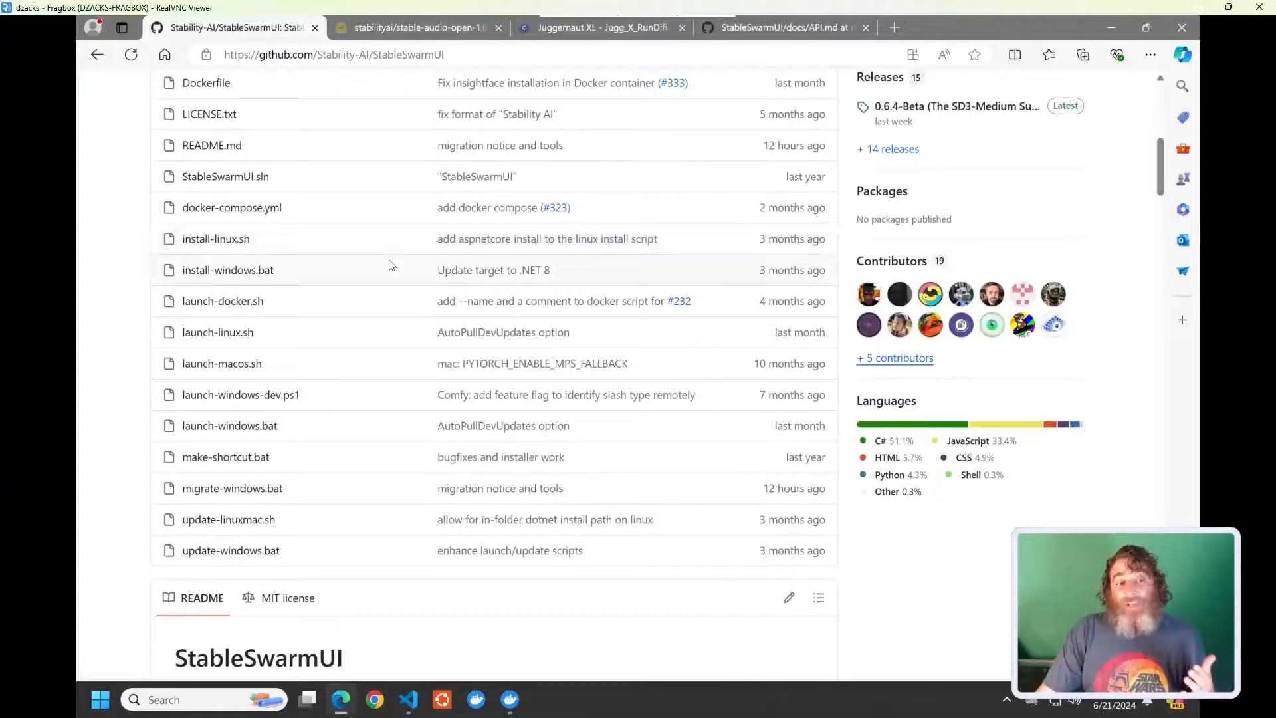
scroll(down, 3)
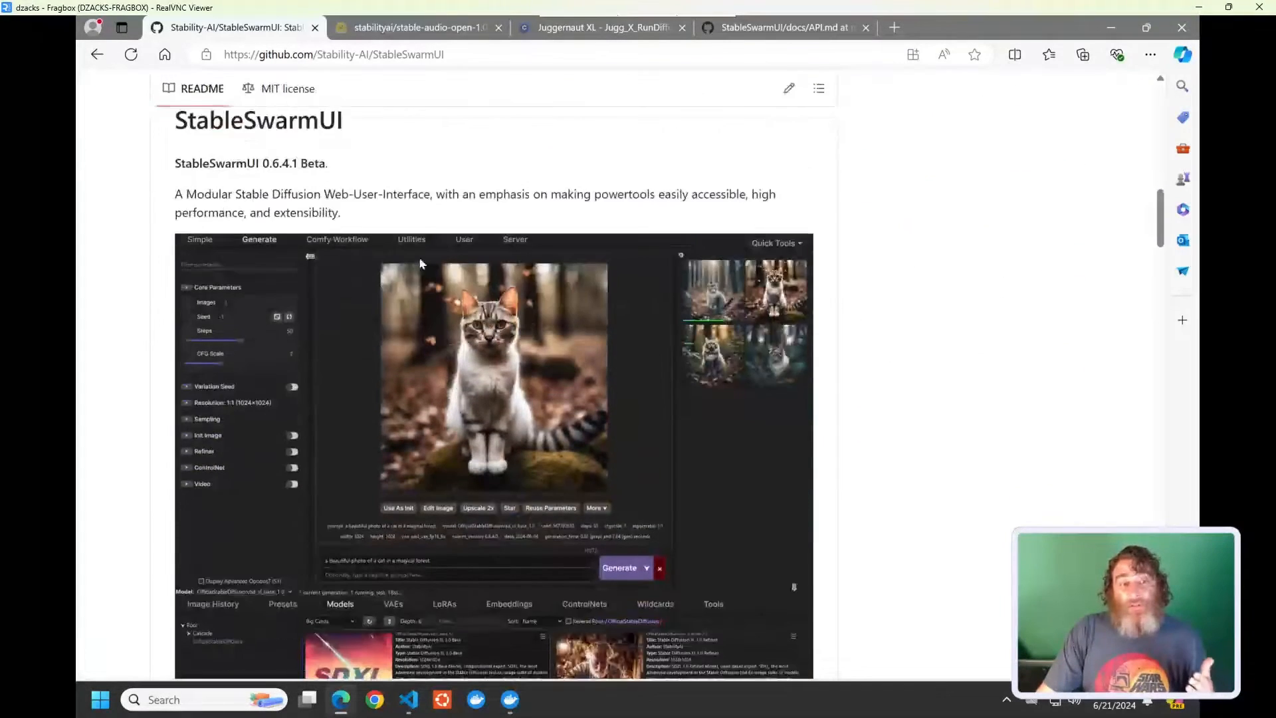
scroll(down, 3)
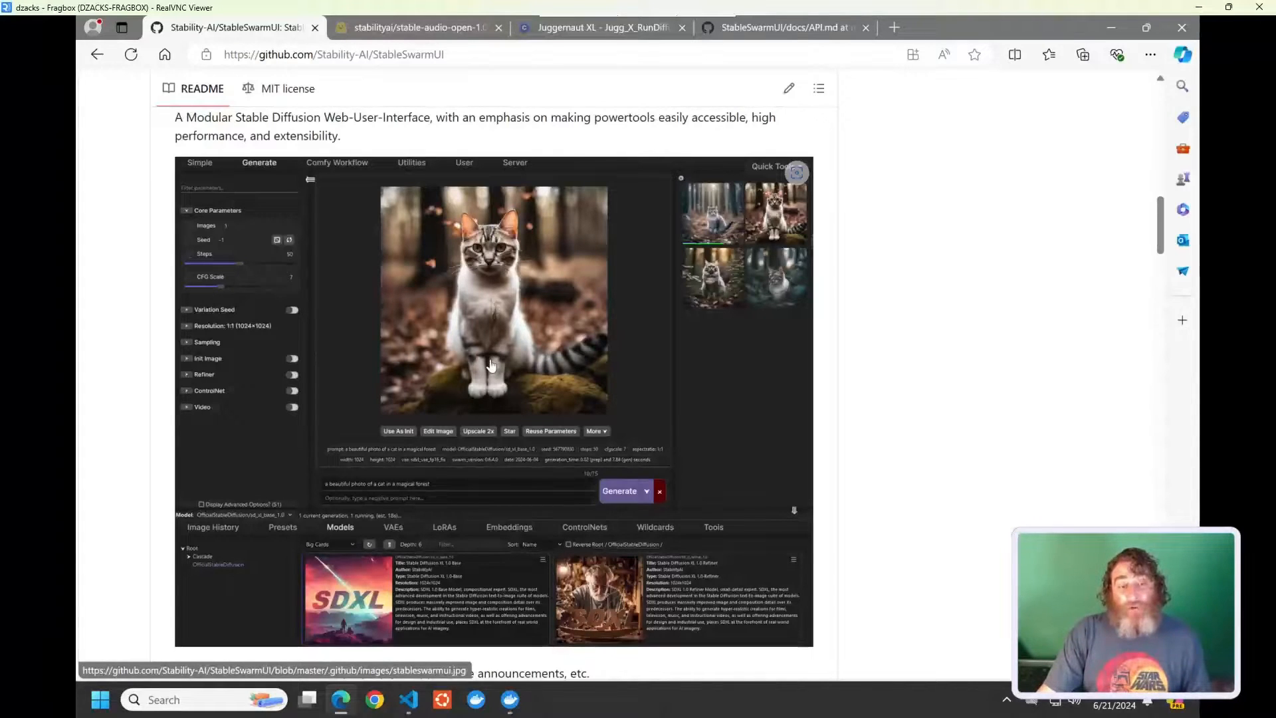
scroll(down, 3)
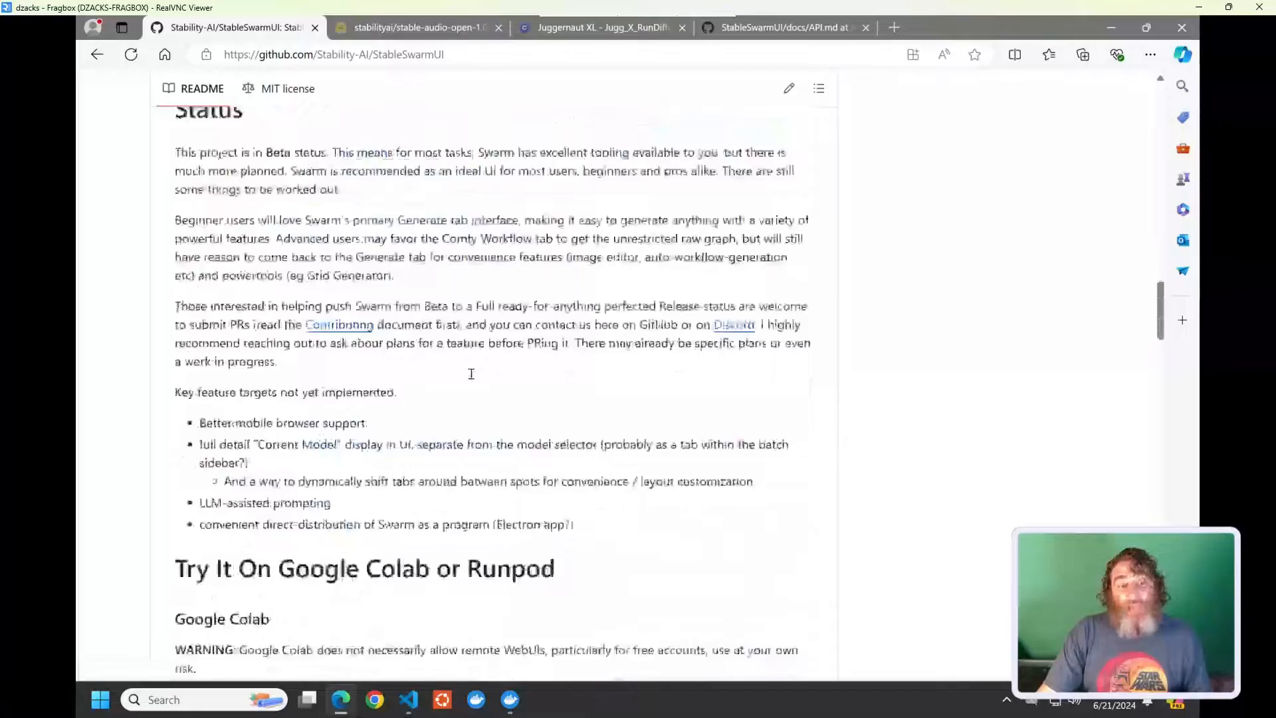
scroll(down, 3)
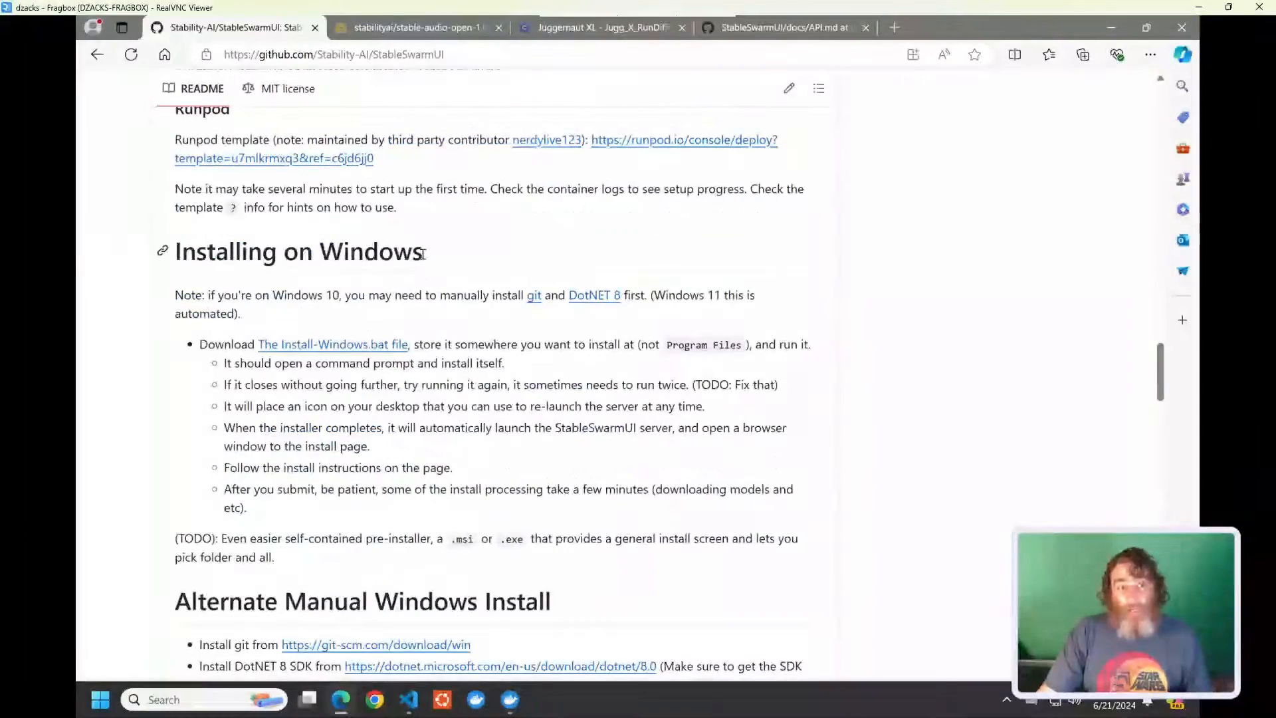
Download Install-Windows.bat from the README's Installing on Windows section.
double_click(298, 250)
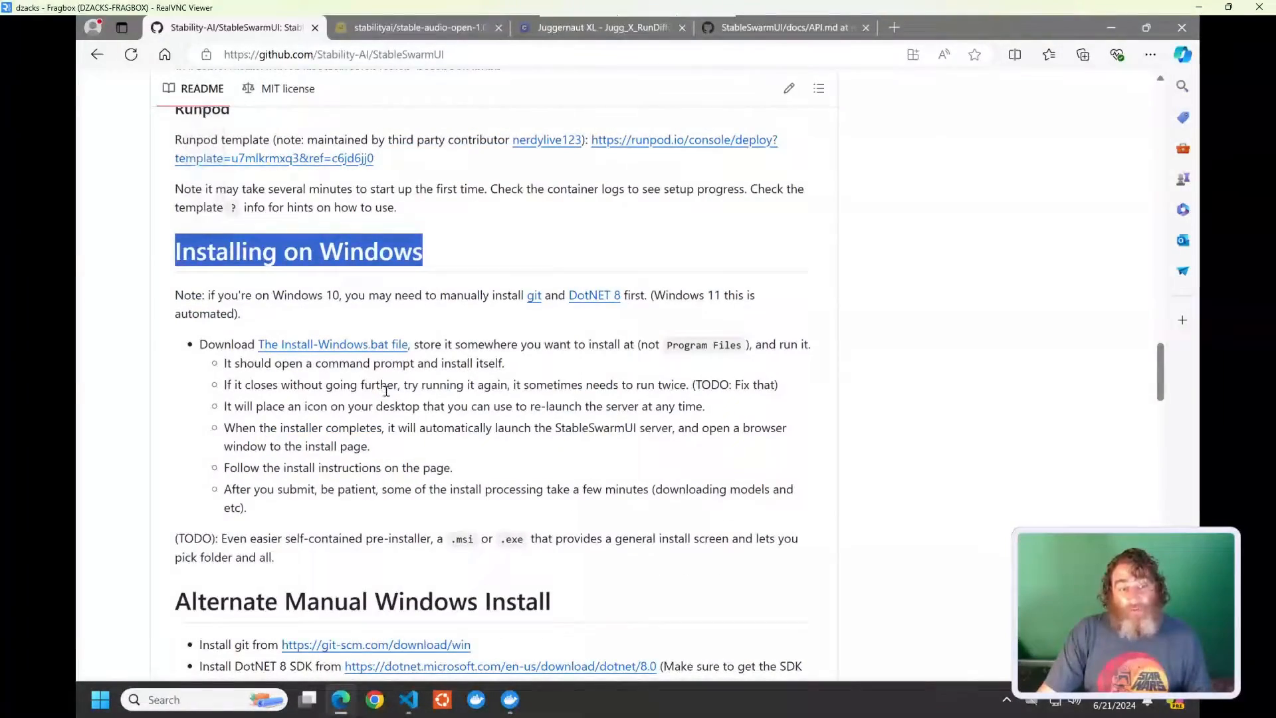
scroll(down, 3)
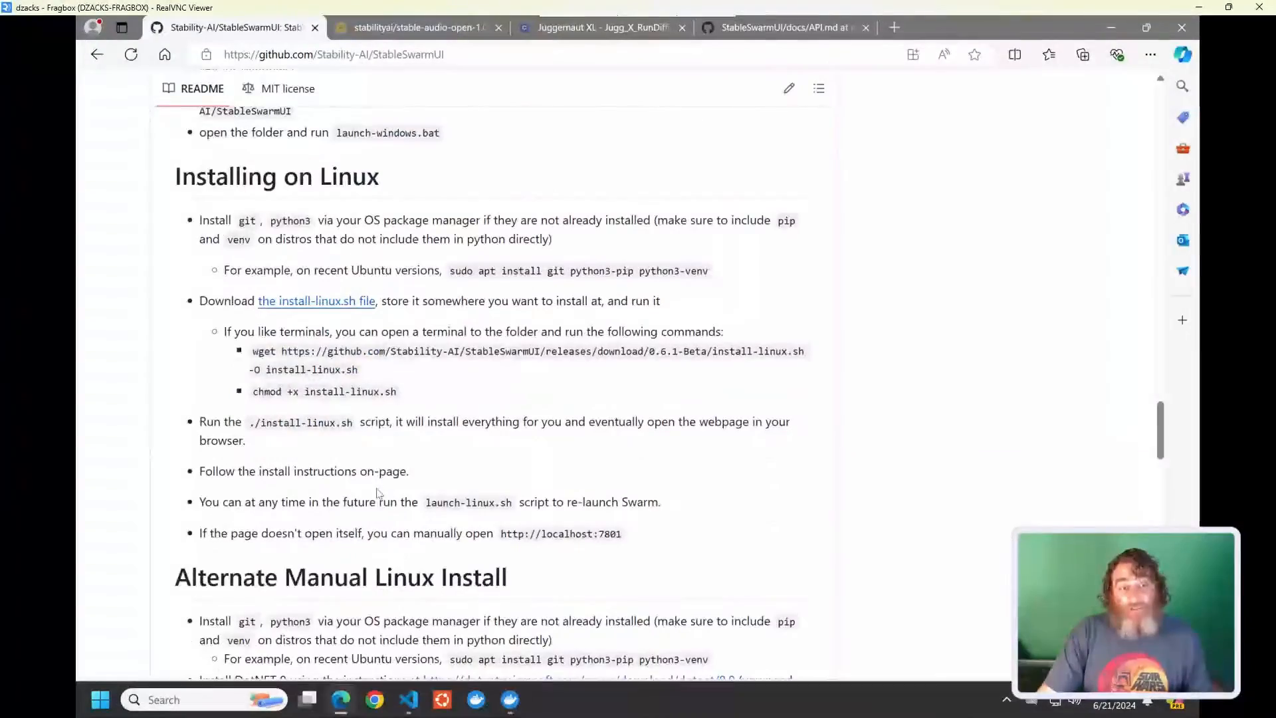
scroll(down, 3)
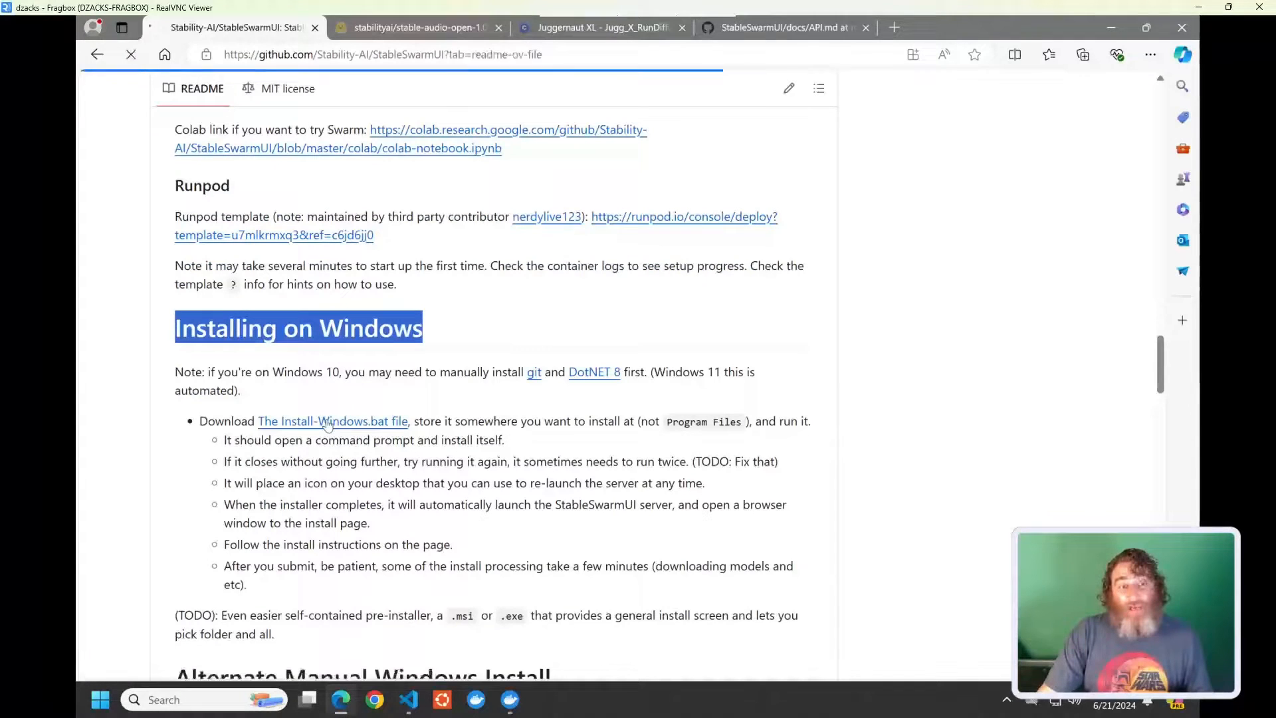
click(332, 421)
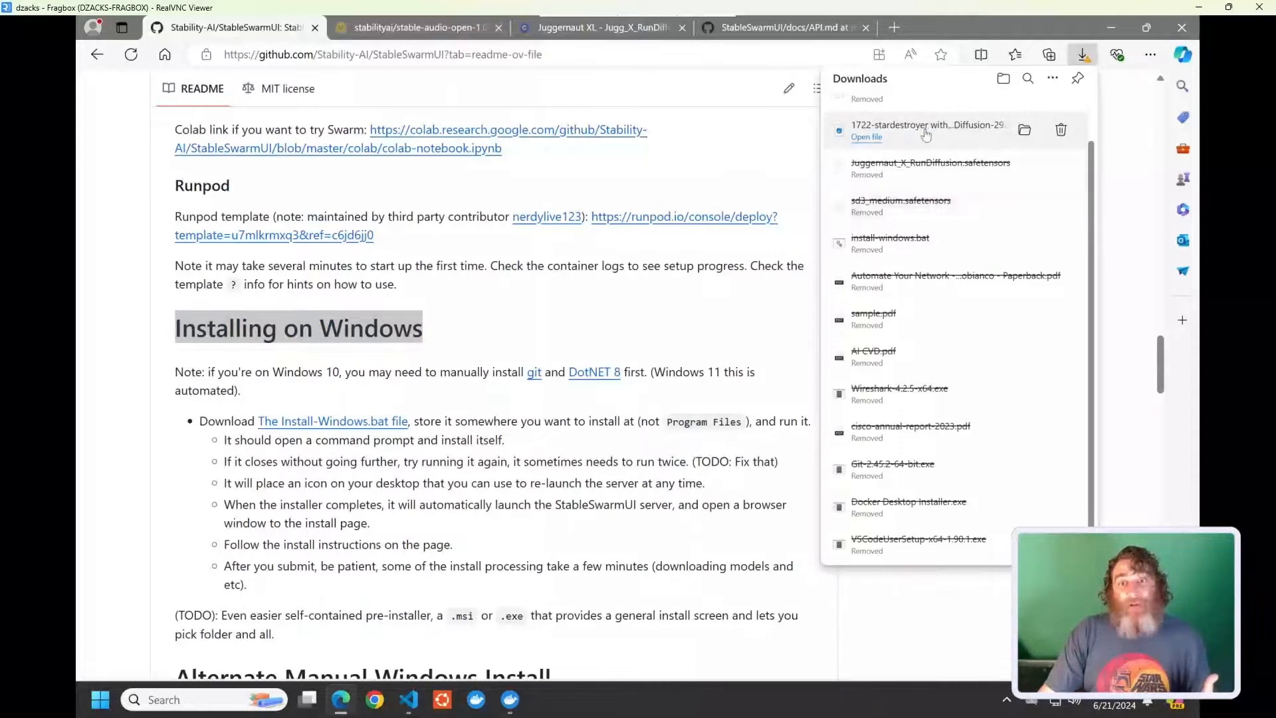
Show the downloaded install-windows.bat in its folder using Edge's downloads list.
click(1052, 78)
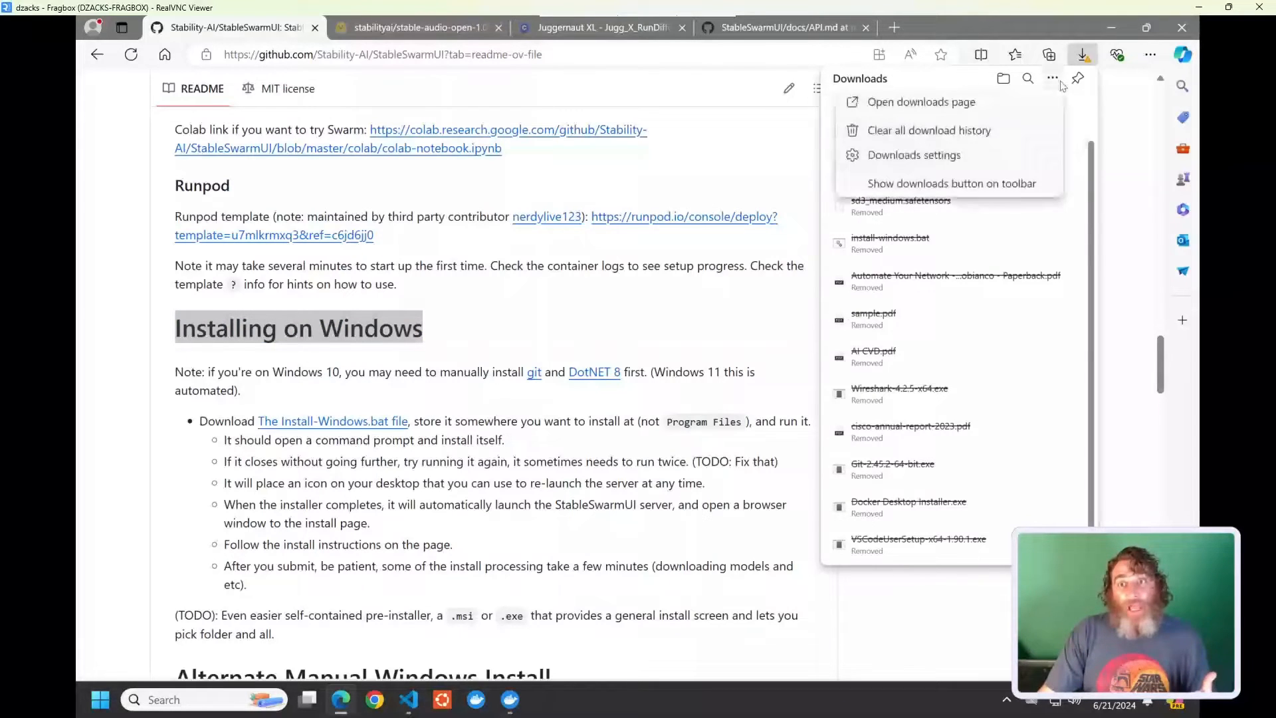
click(1083, 55)
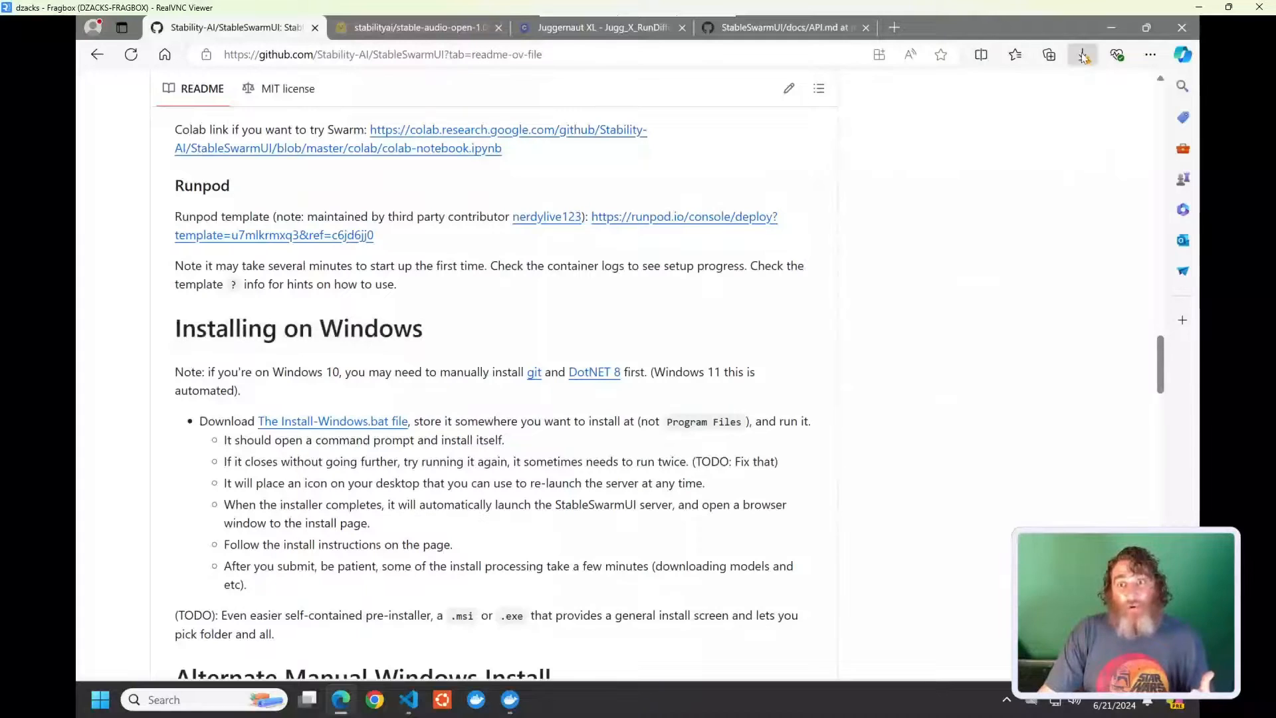
click(1066, 111)
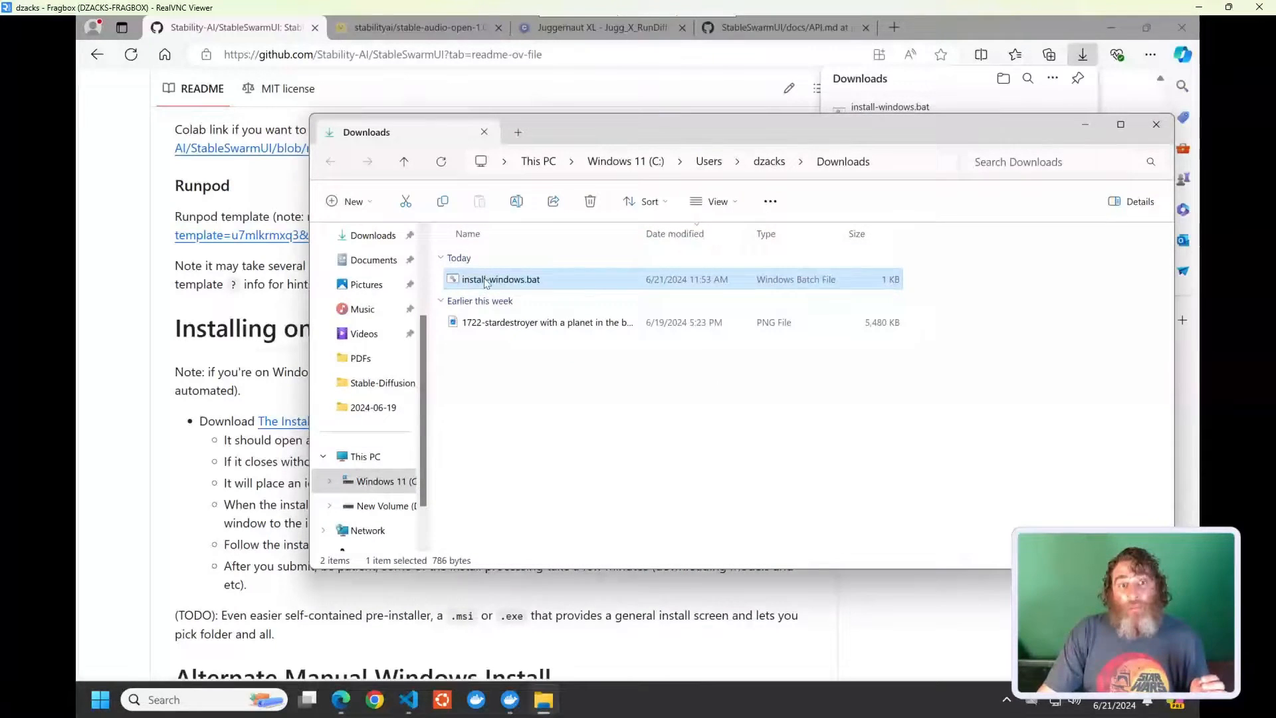
Copy install-windows.bat into C:\Swarm and run it to install StableSwarmUI.
right_click(500, 279)
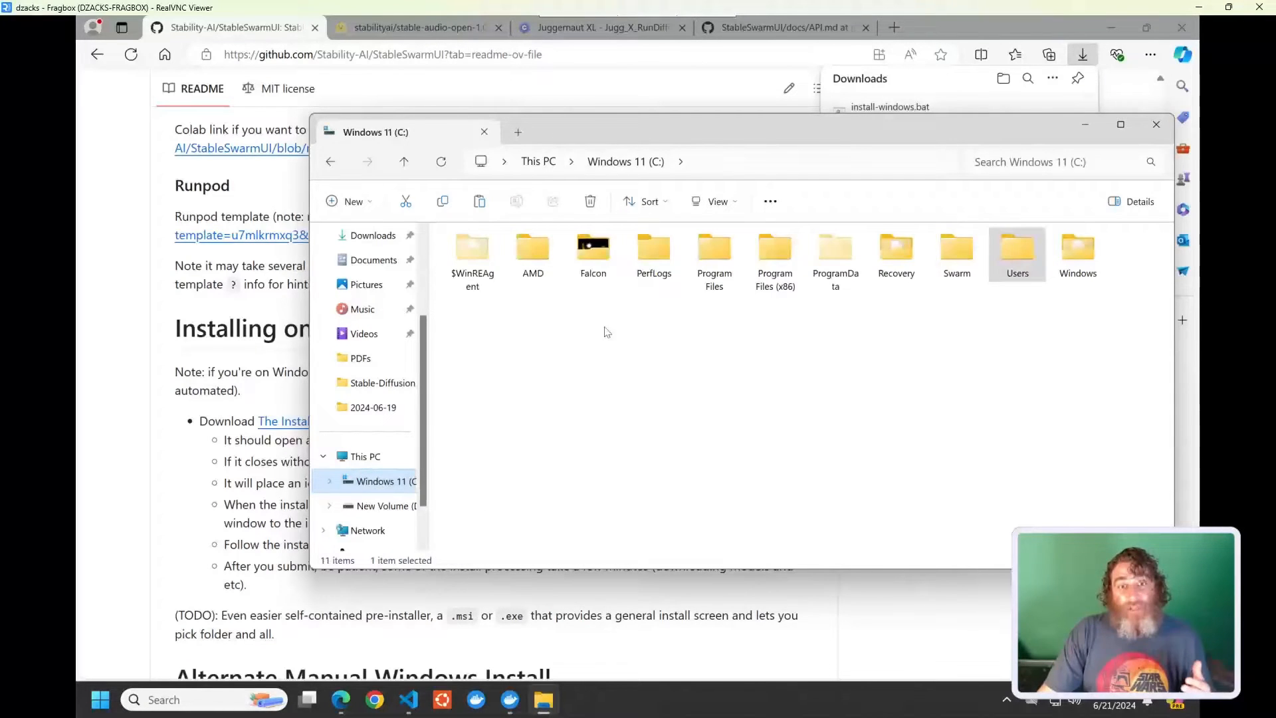
double_click(957, 253)
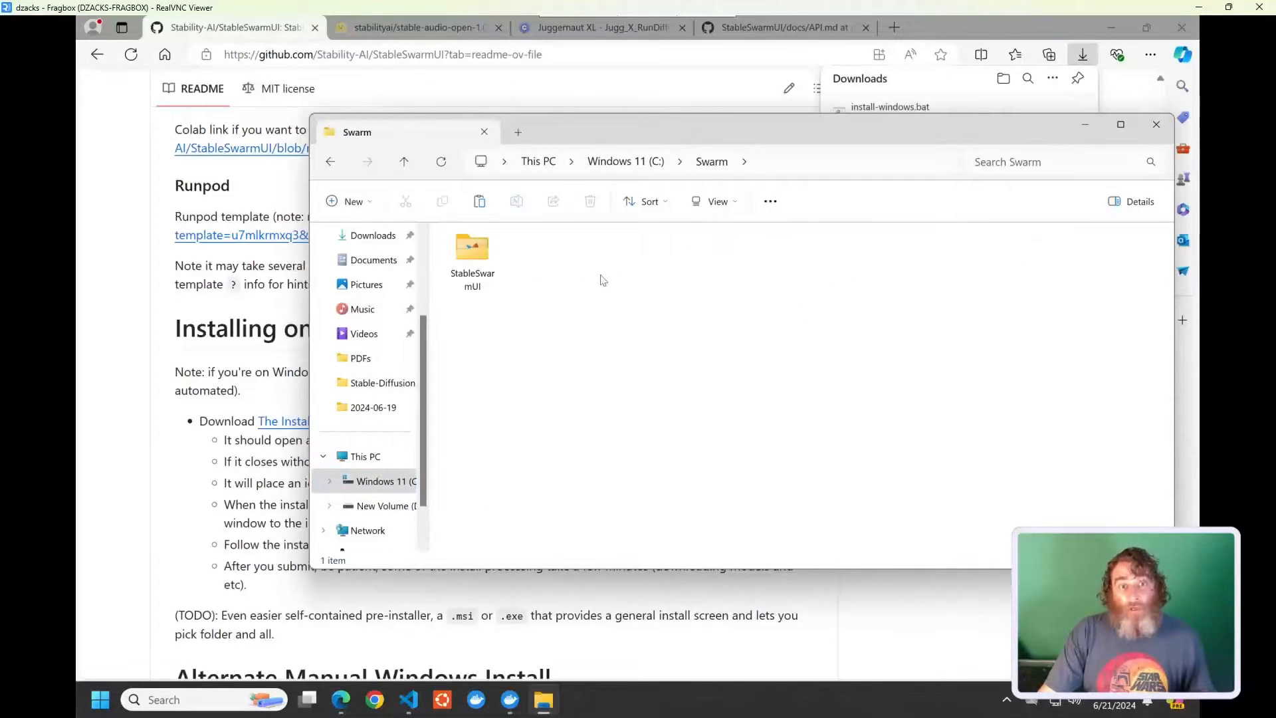
click(532, 260)
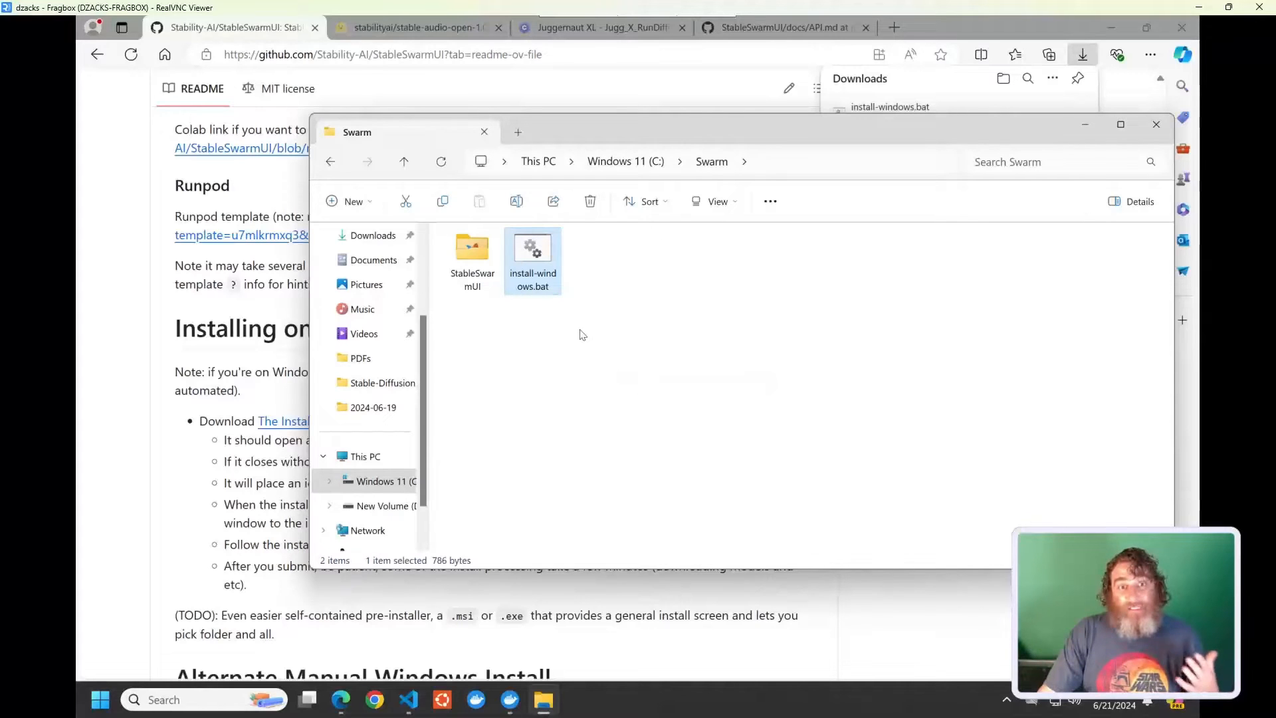
mouse_move(532, 261)
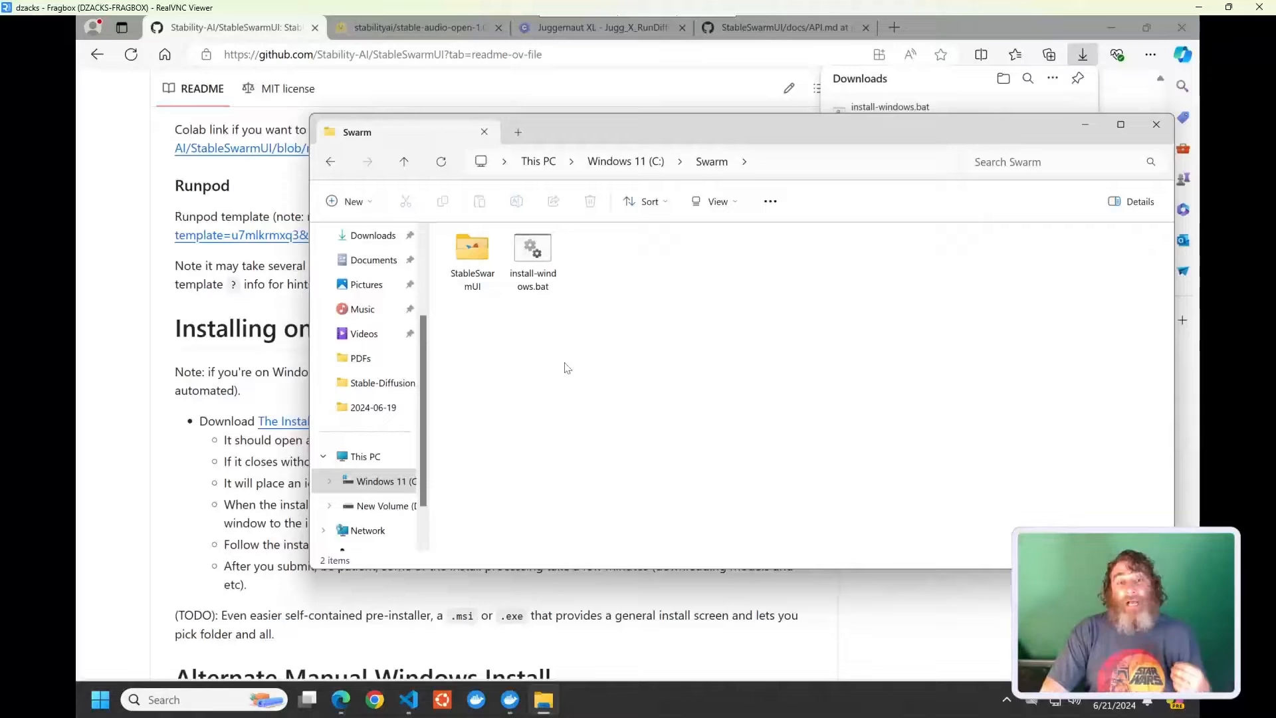
mouse_move(618, 376)
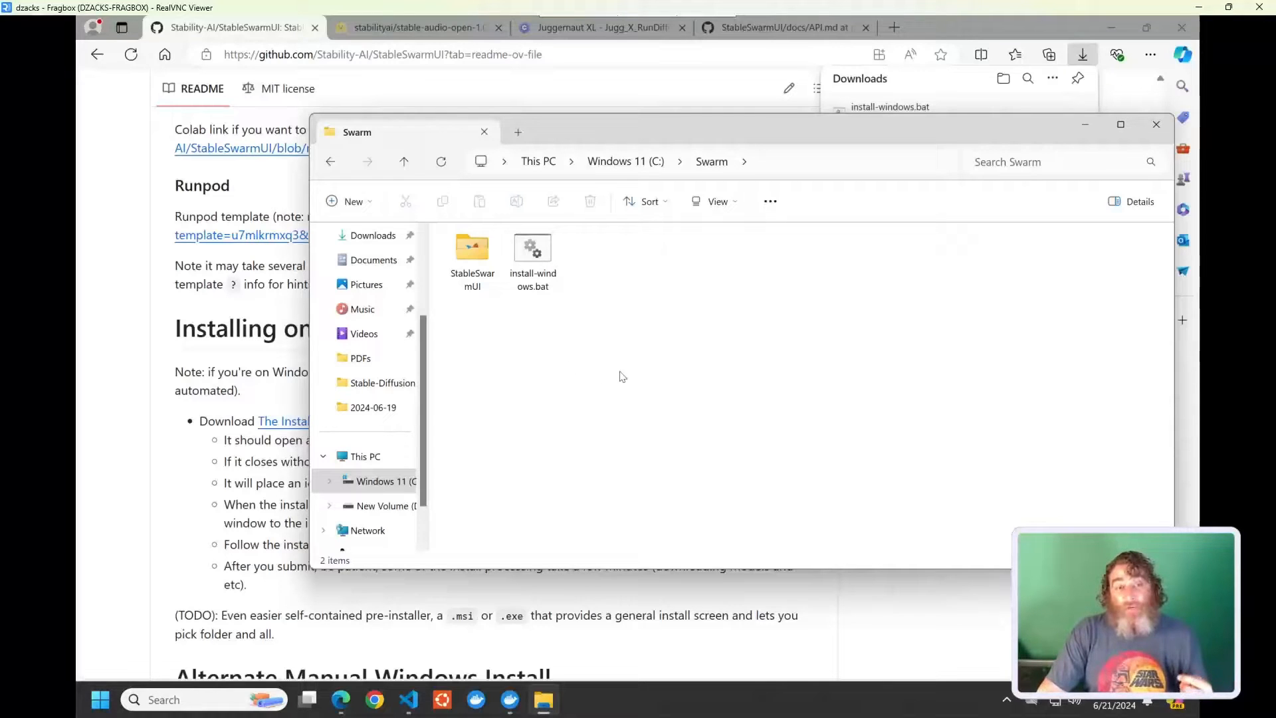
mouse_move(631, 375)
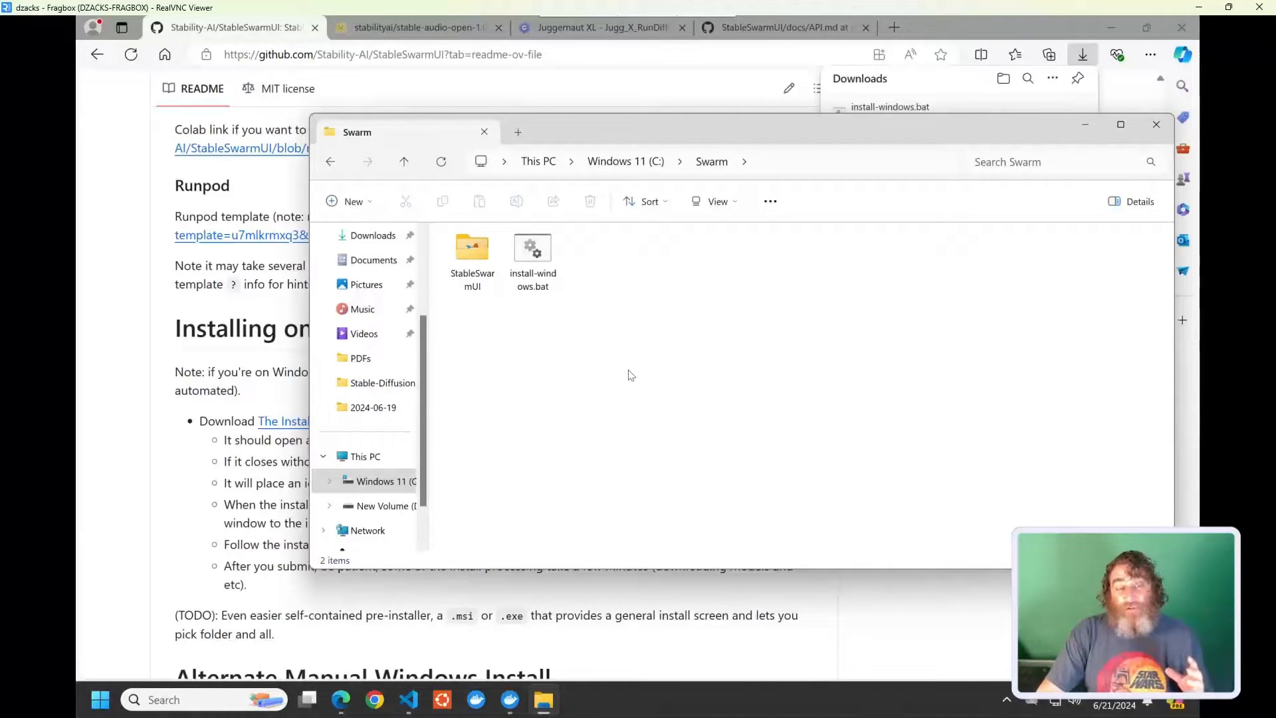
click(533, 252)
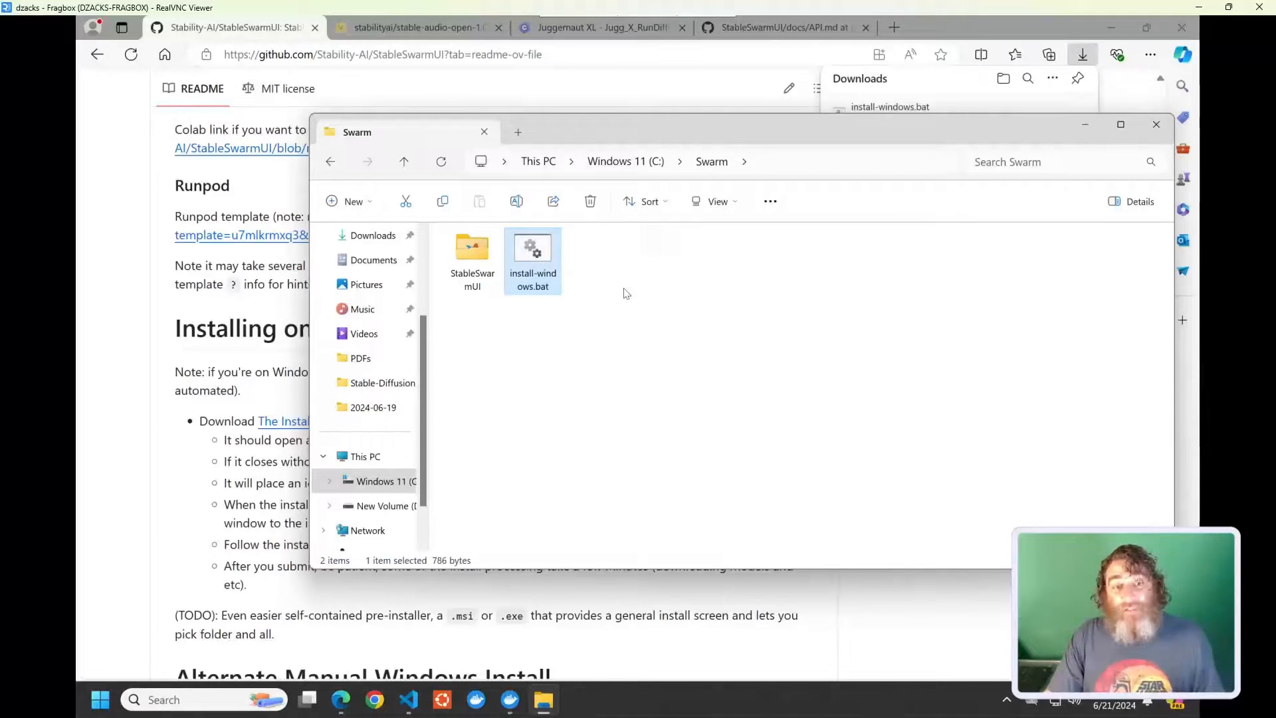
mouse_move(508, 284)
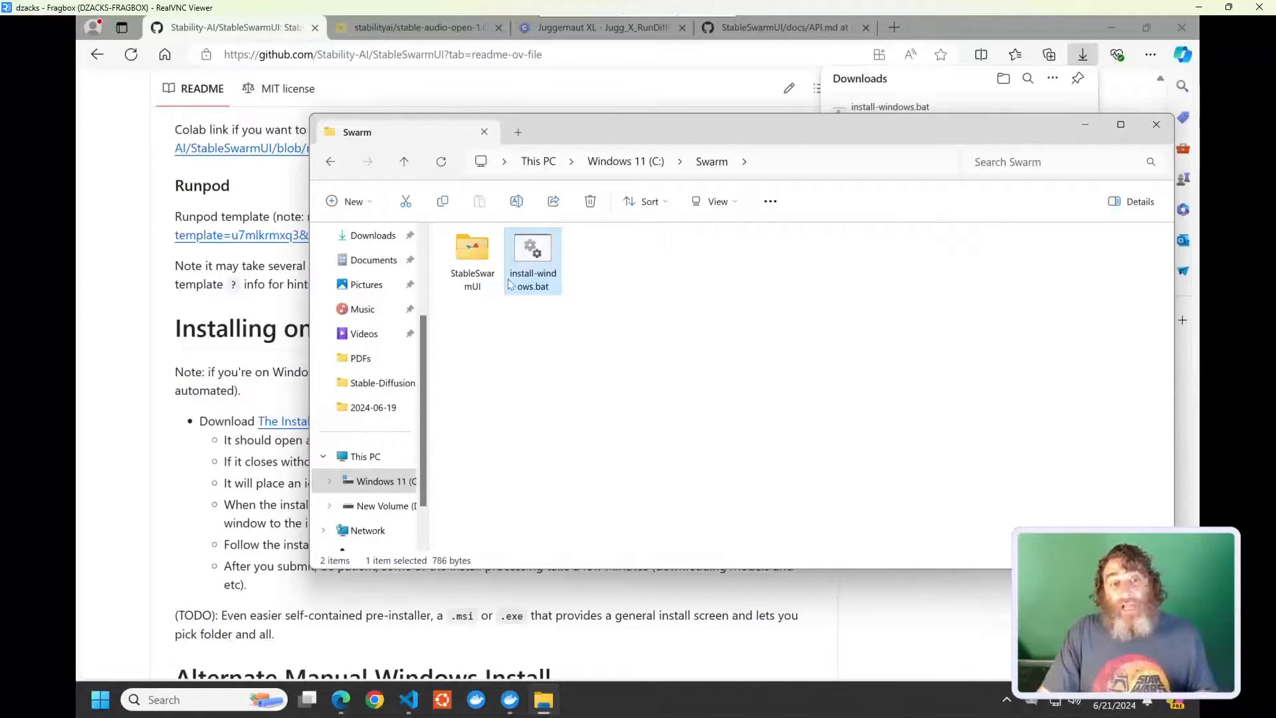
double_click(471, 248)
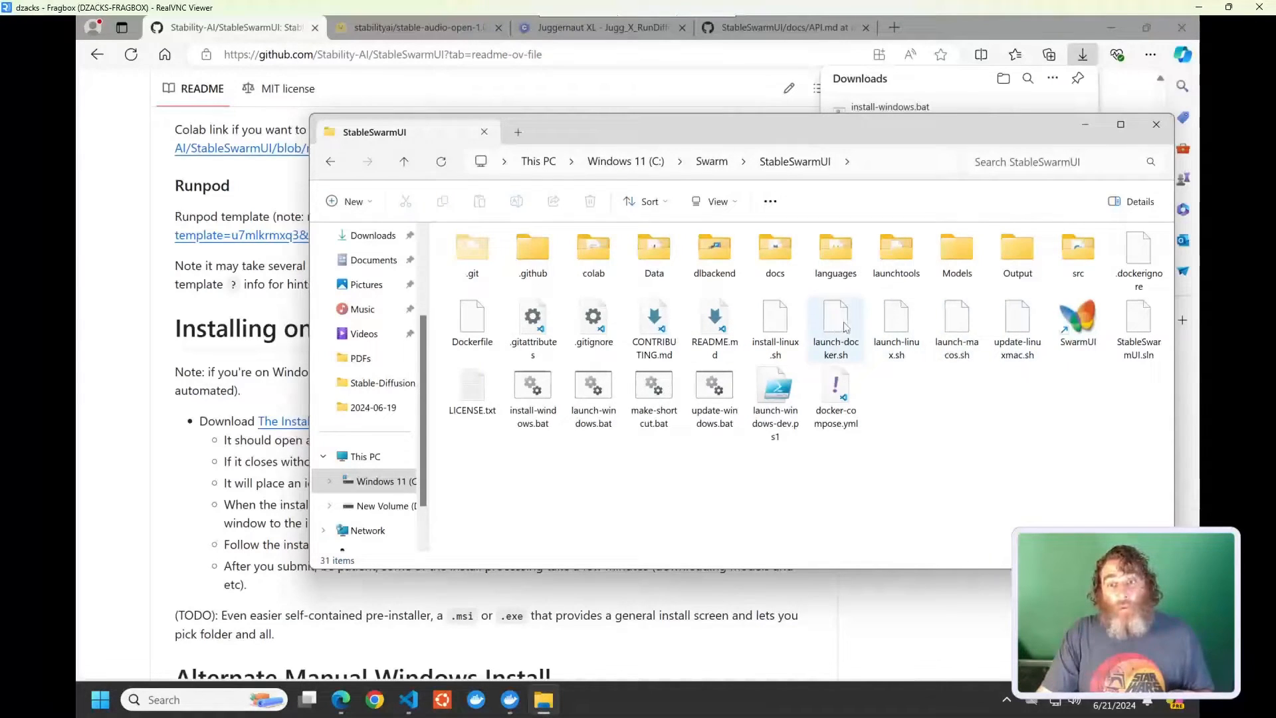
Browse StableSwarmUI's Models and Output > local > raw folders, then close File Explorer.
click(532, 387)
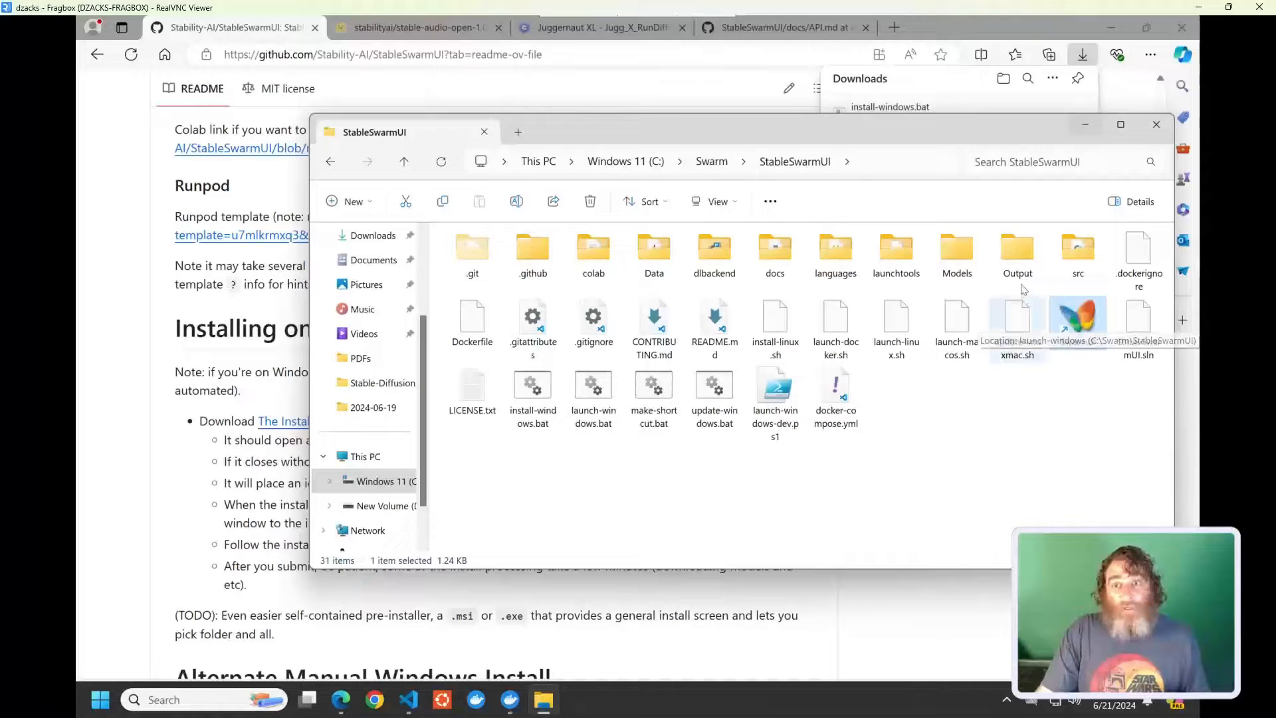
double_click(957, 247)
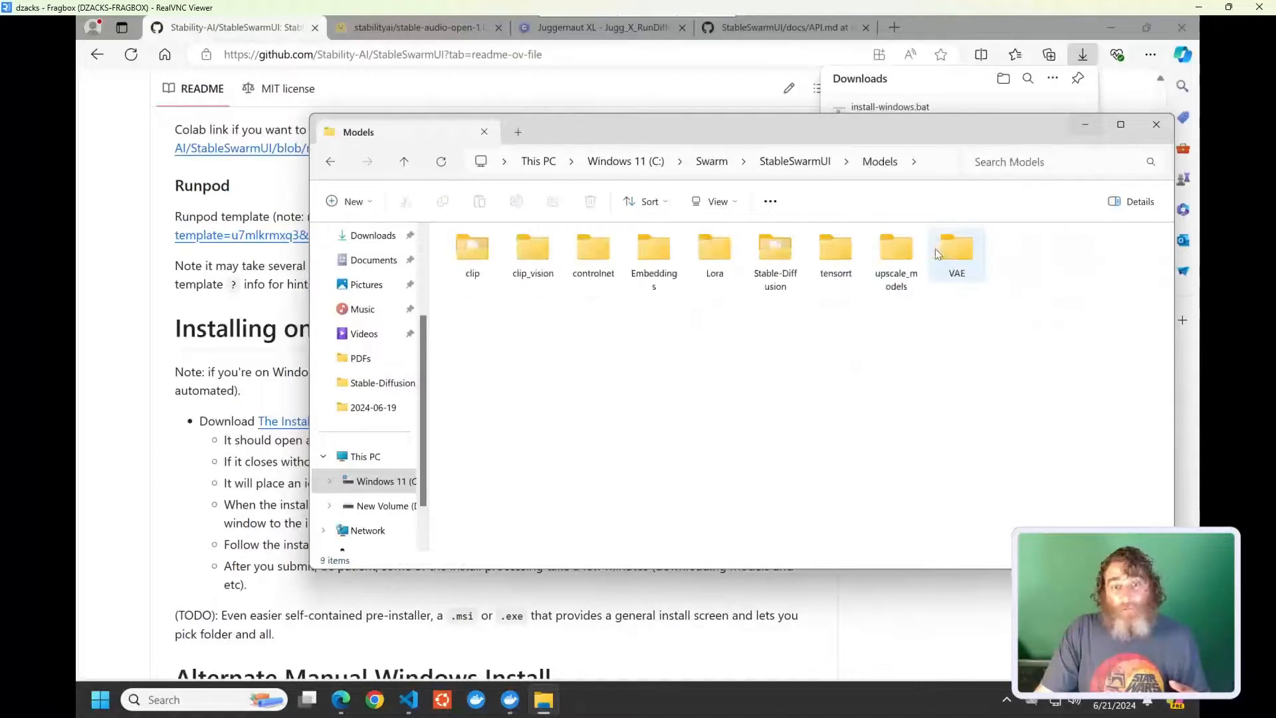
double_click(774, 248)
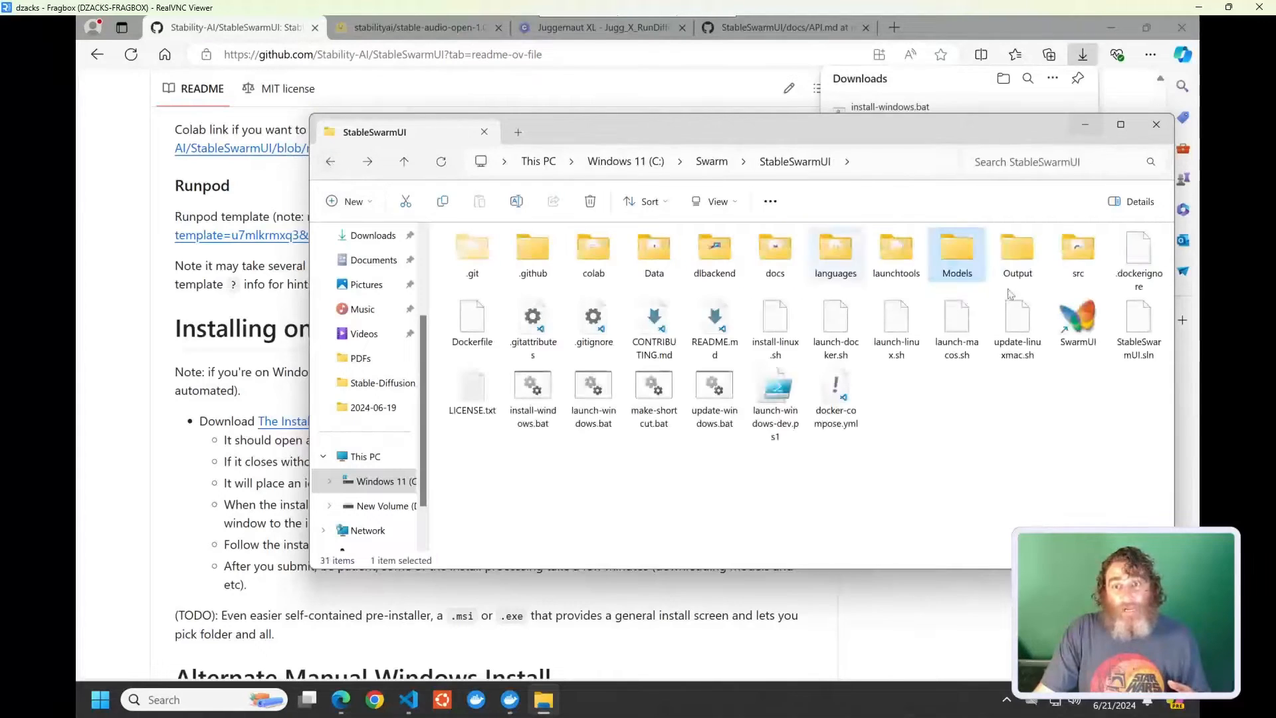
double_click(1016, 247)
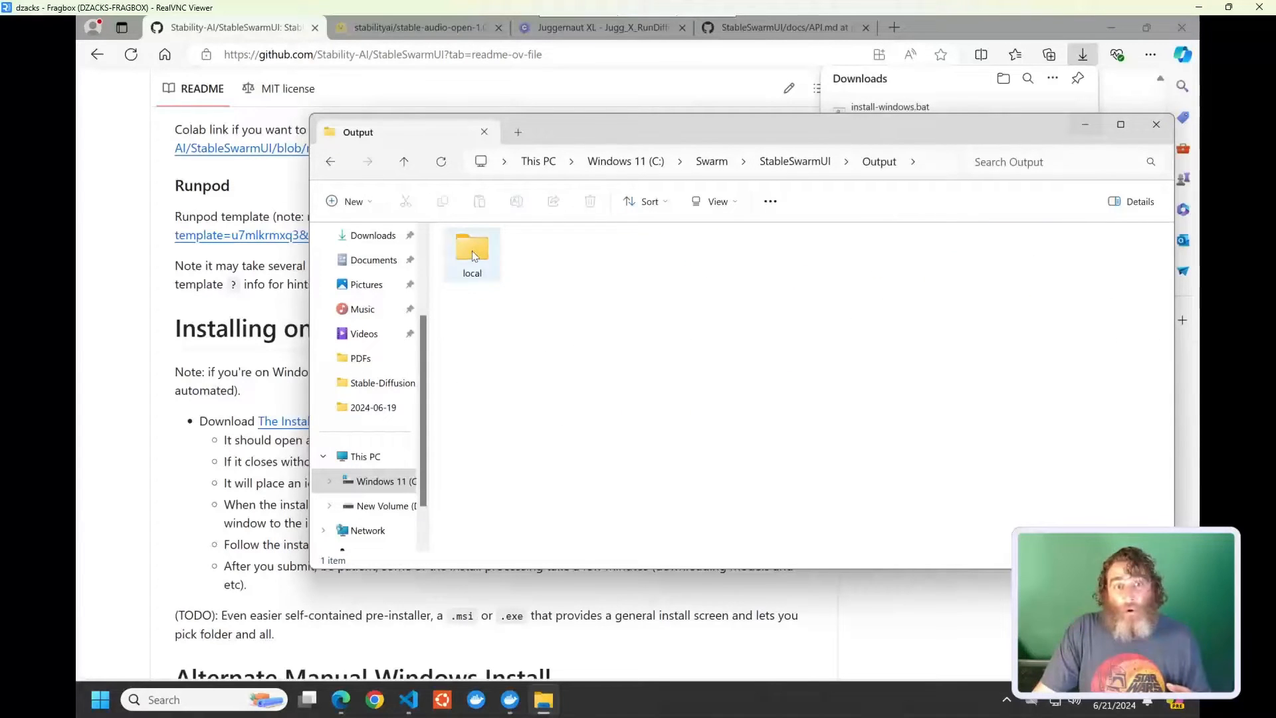
double_click(472, 248)
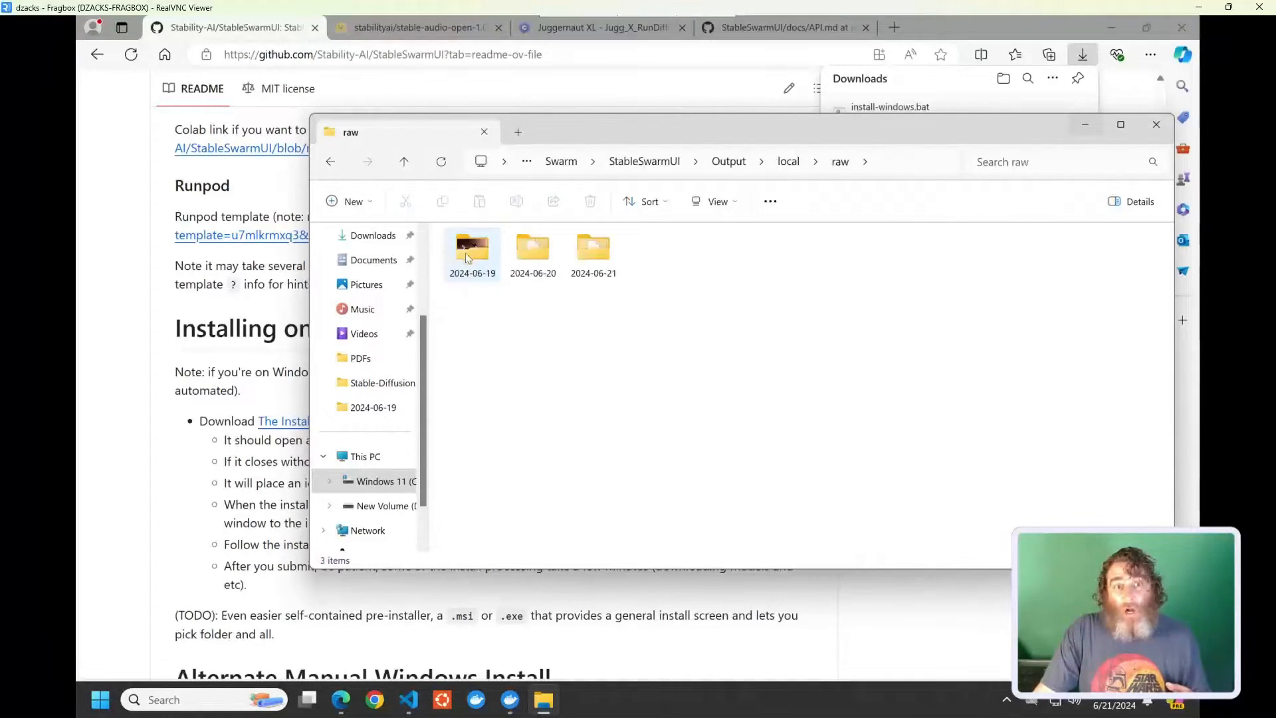
click(330, 161)
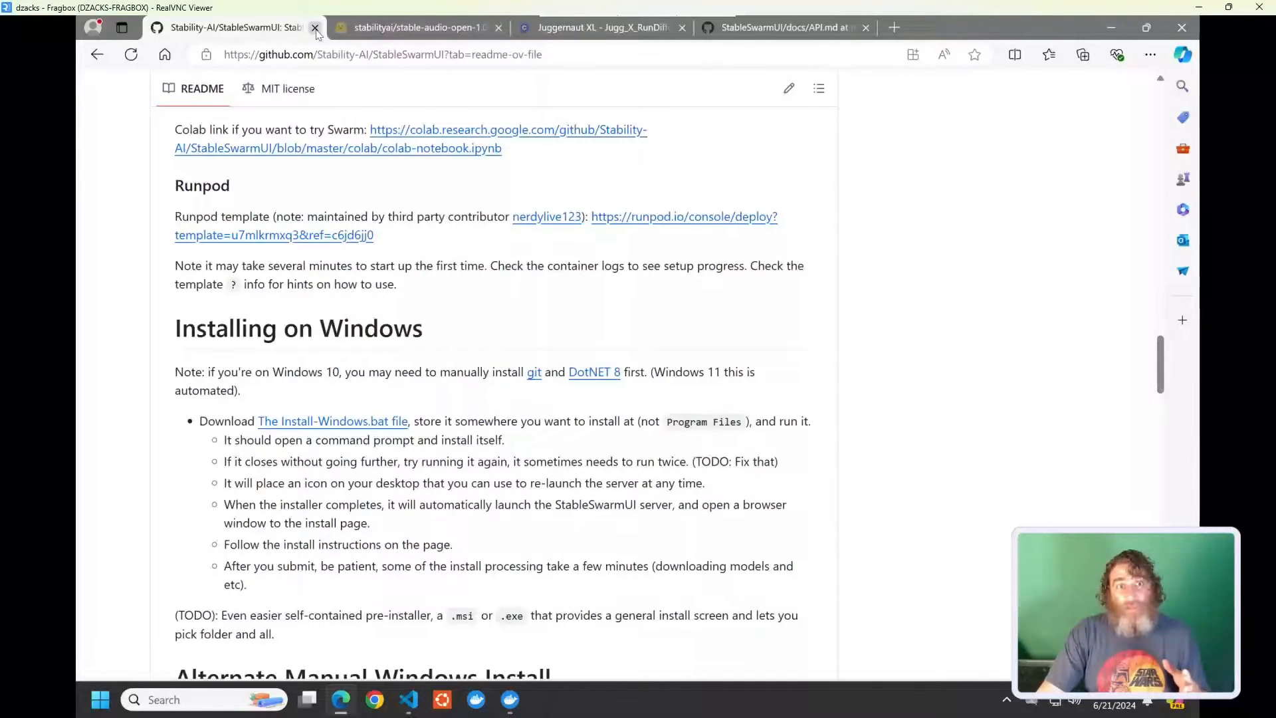
mouse_move(414, 27)
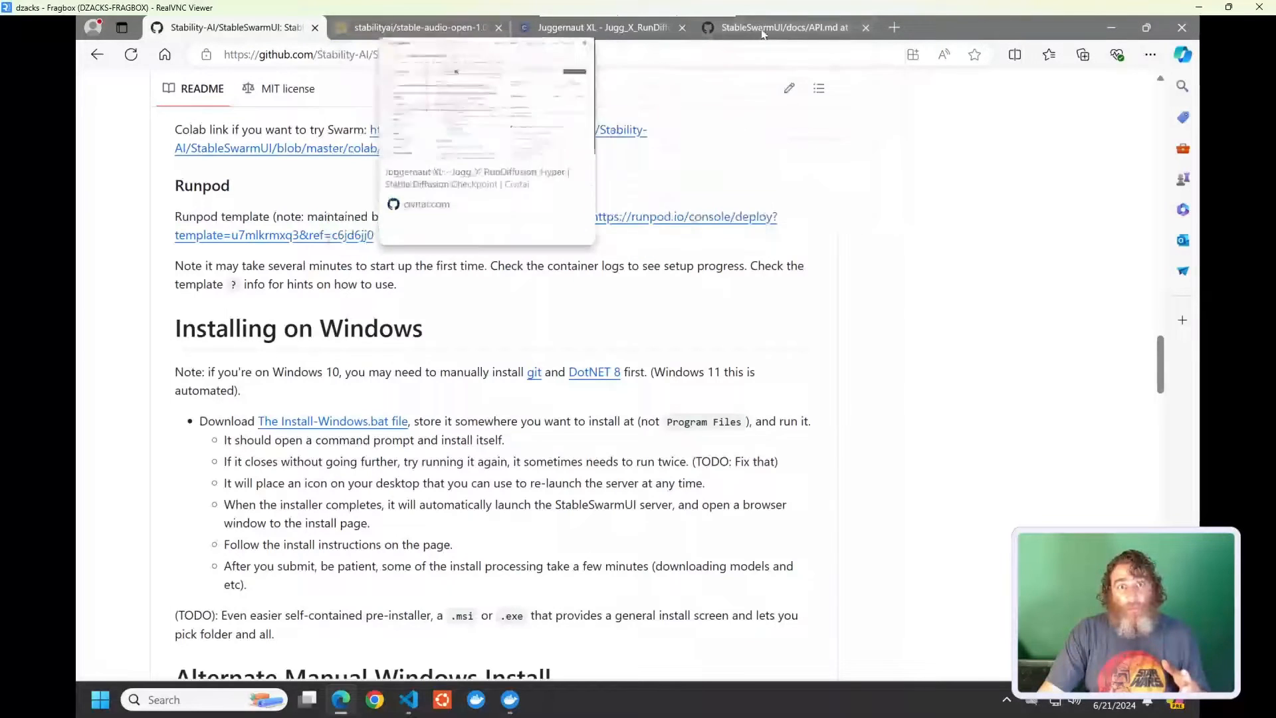
View the StableSwarmUI API.md docs tab, then minimize Edge to the desktop.
click(782, 27)
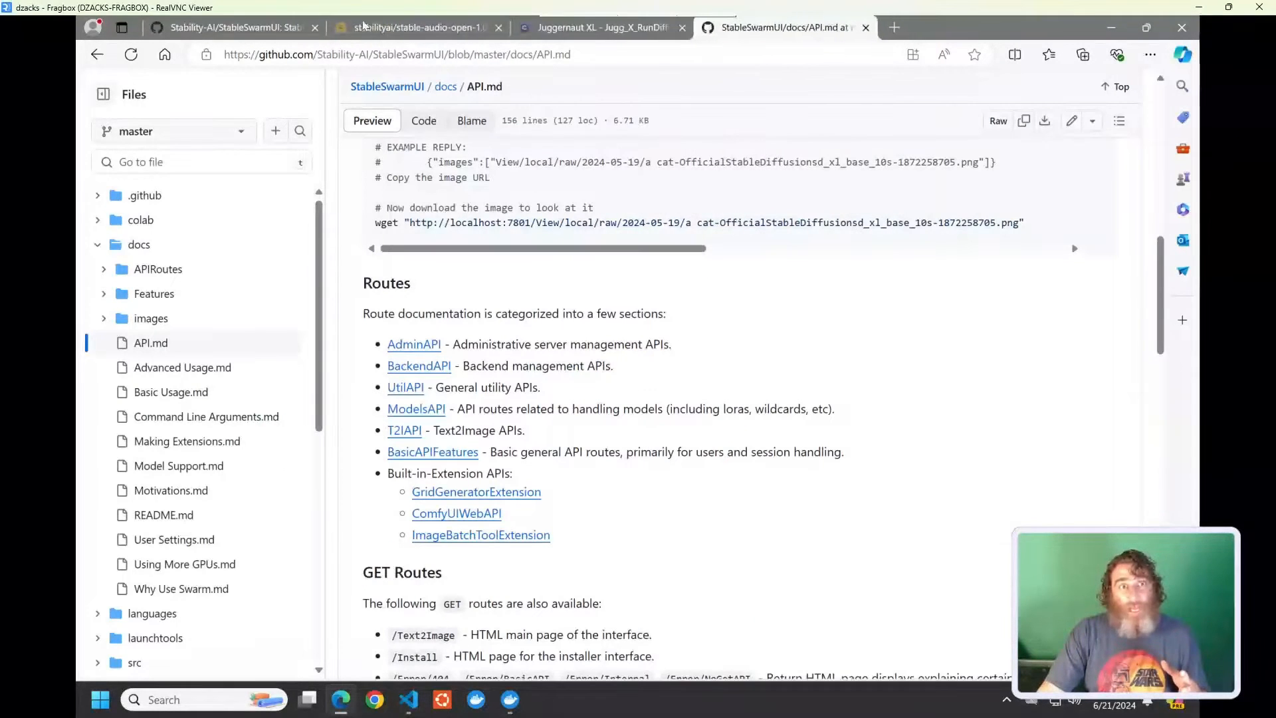
click(236, 26)
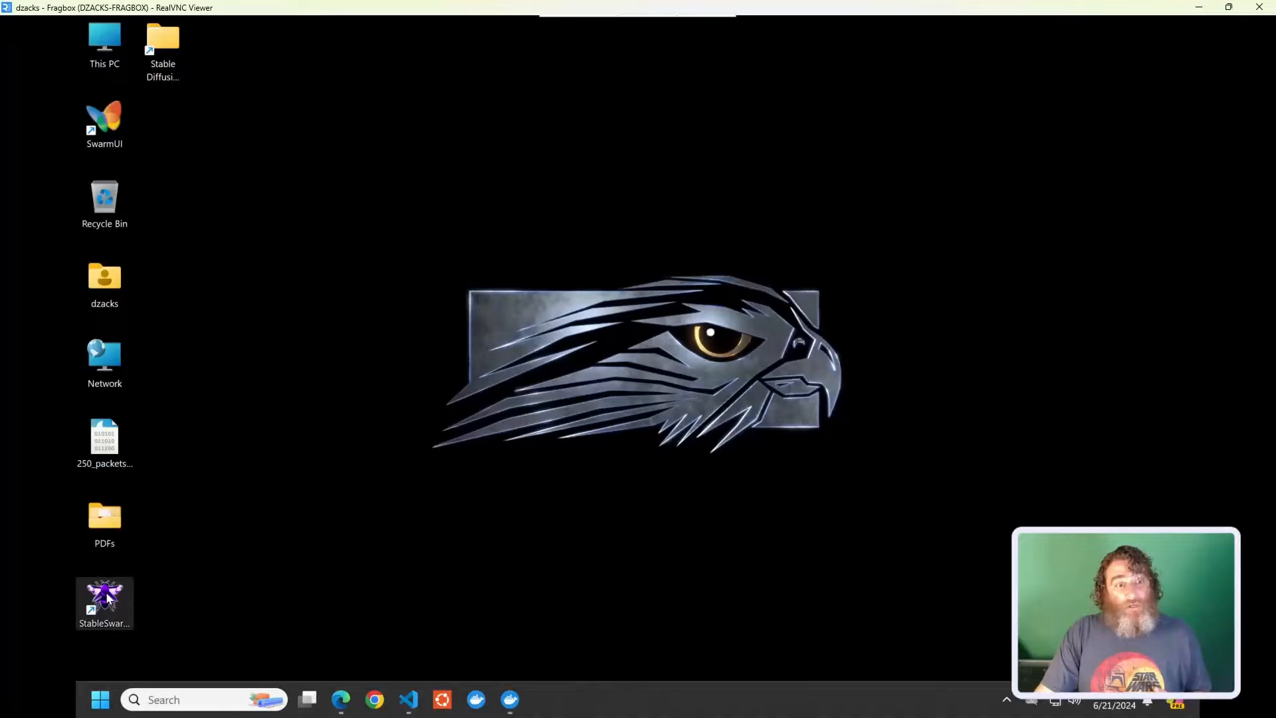
Launch StableSwarmUI from its desktop shortcut and move the server console window aside.
double_click(104, 594)
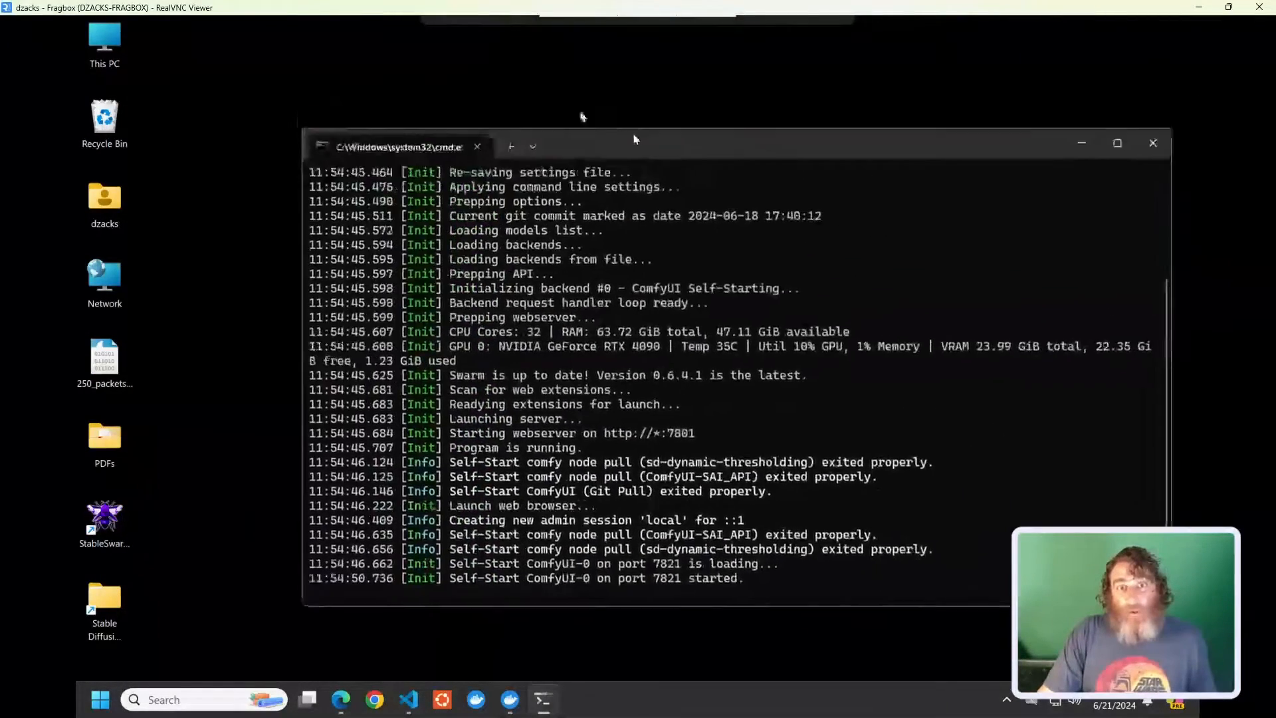
drag(635, 148, 342, 94)
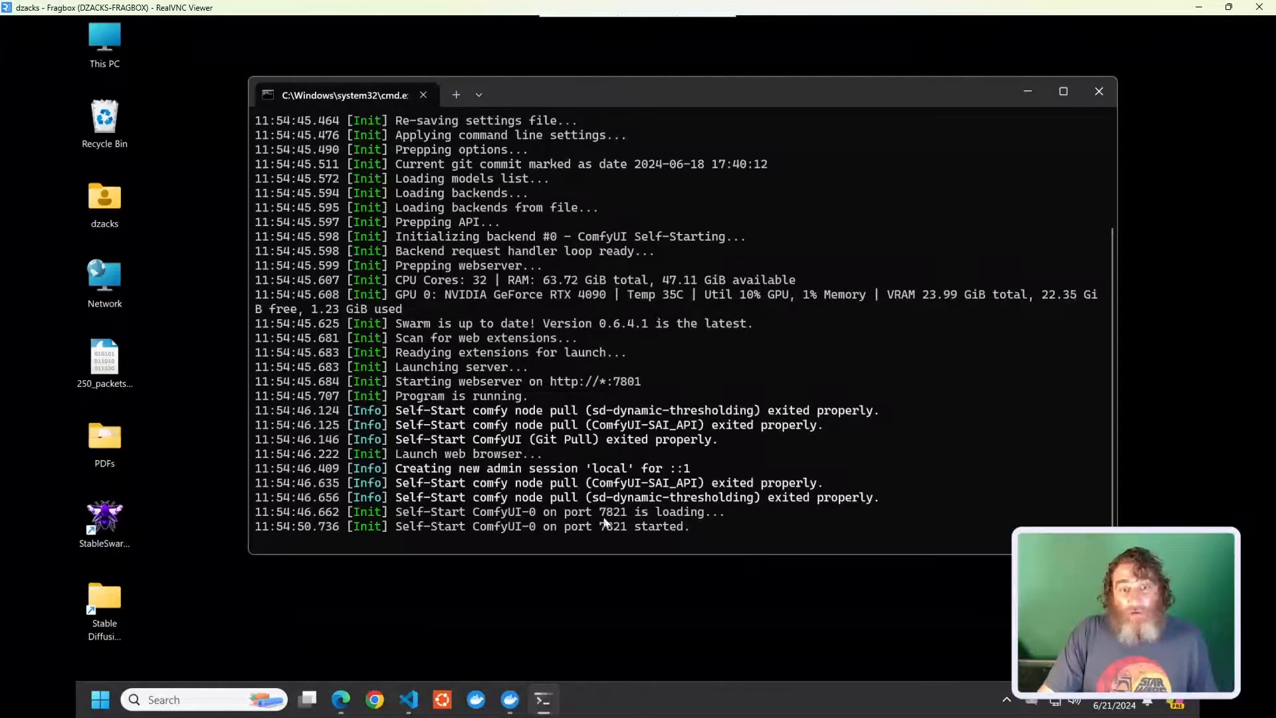
mouse_move(368, 659)
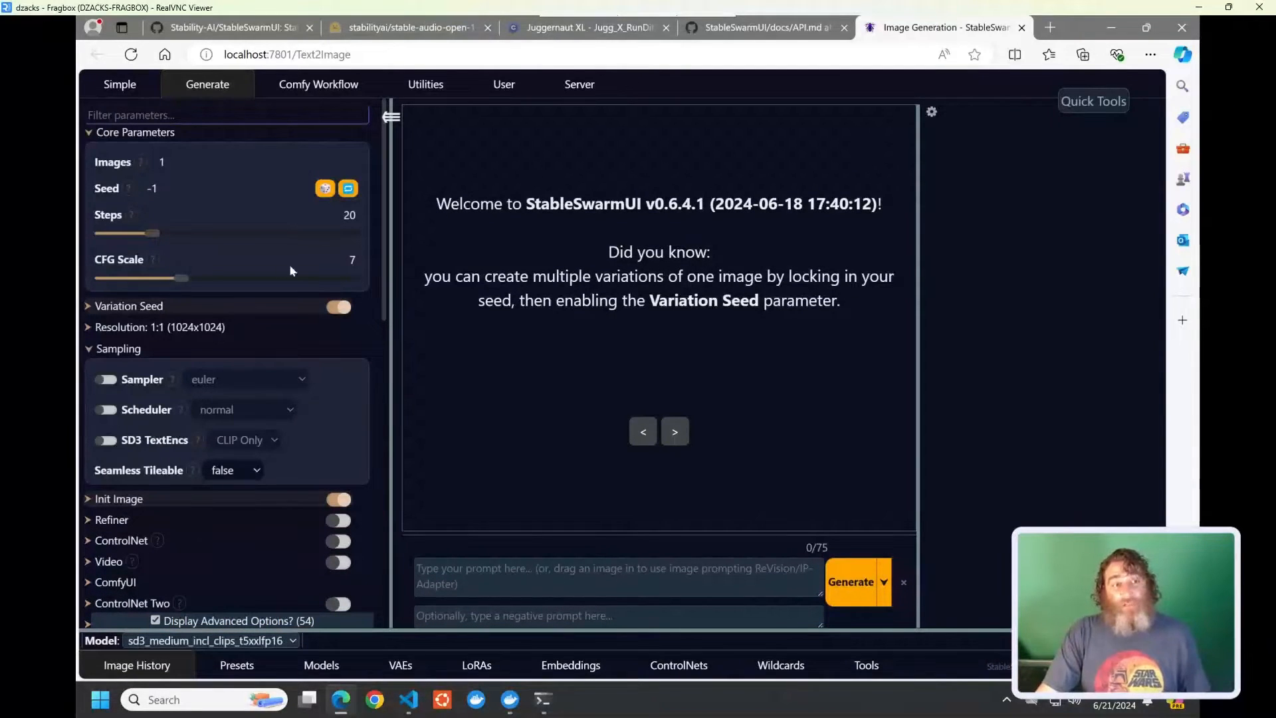
Collapse the Resolution and Init Image groups, expand Variation Seed, and hide the parameter sidebar.
click(391, 116)
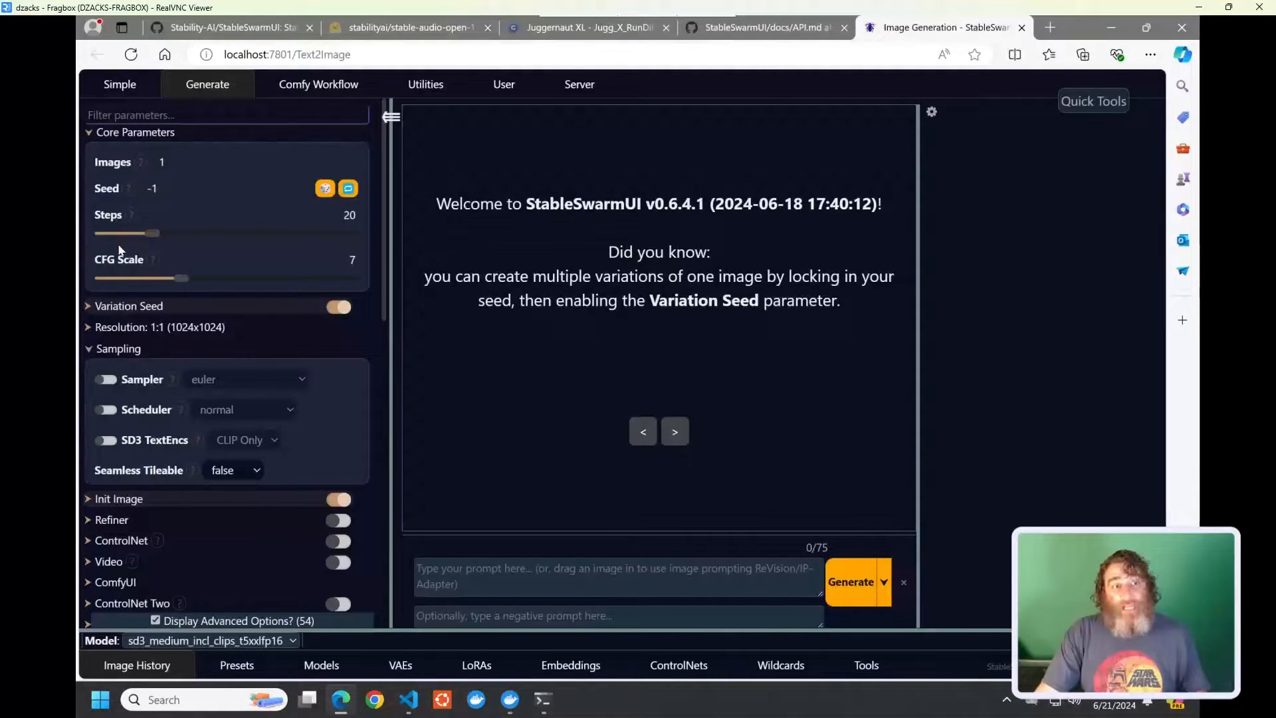
mouse_move(116, 337)
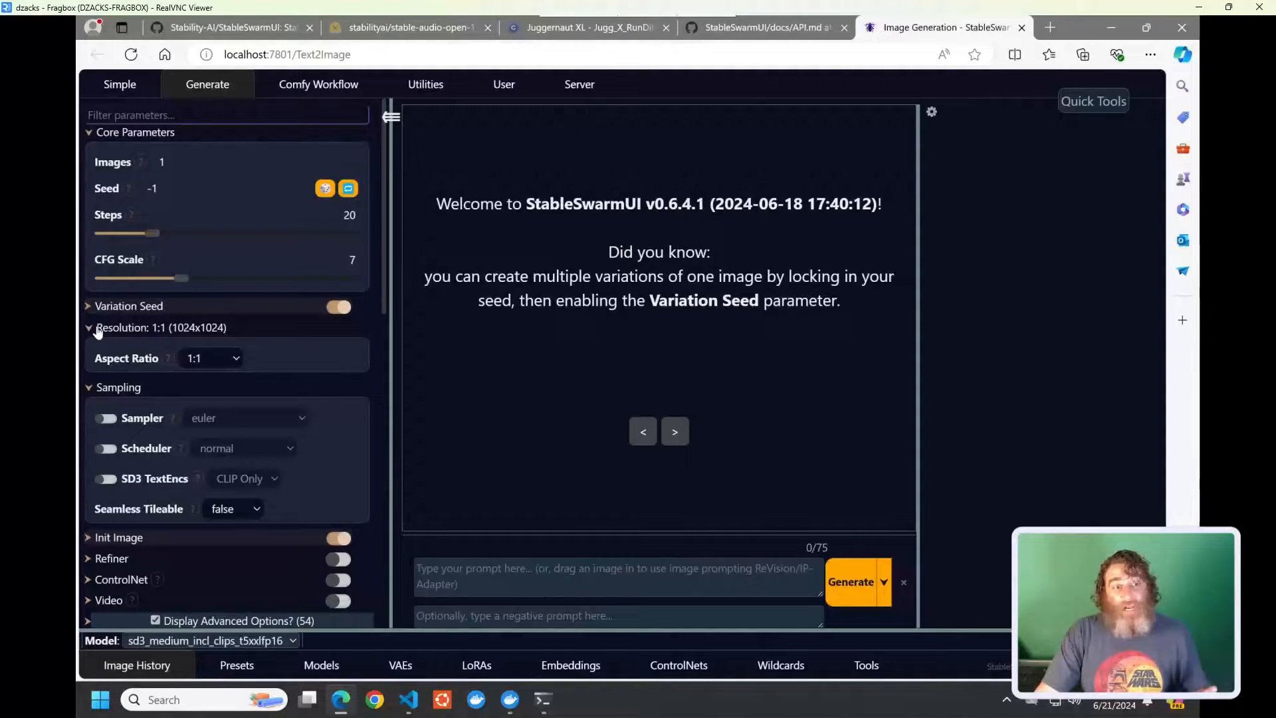
click(87, 327)
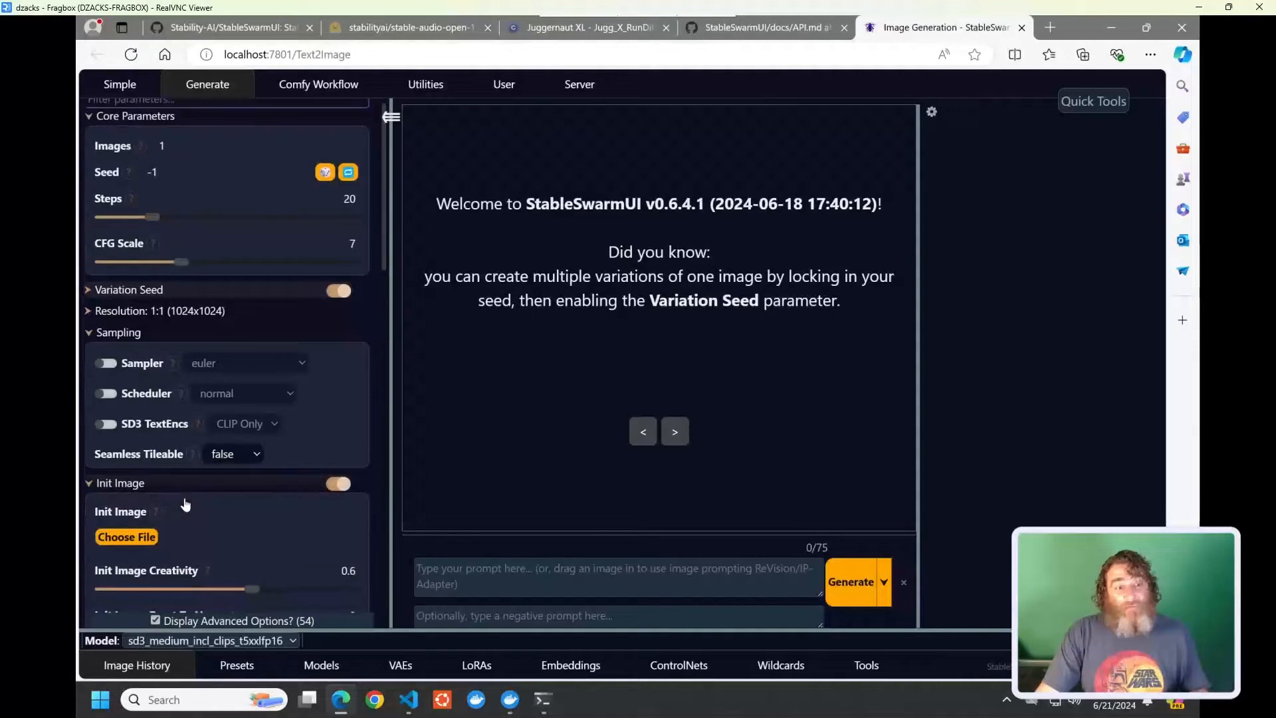
scroll(down, 3)
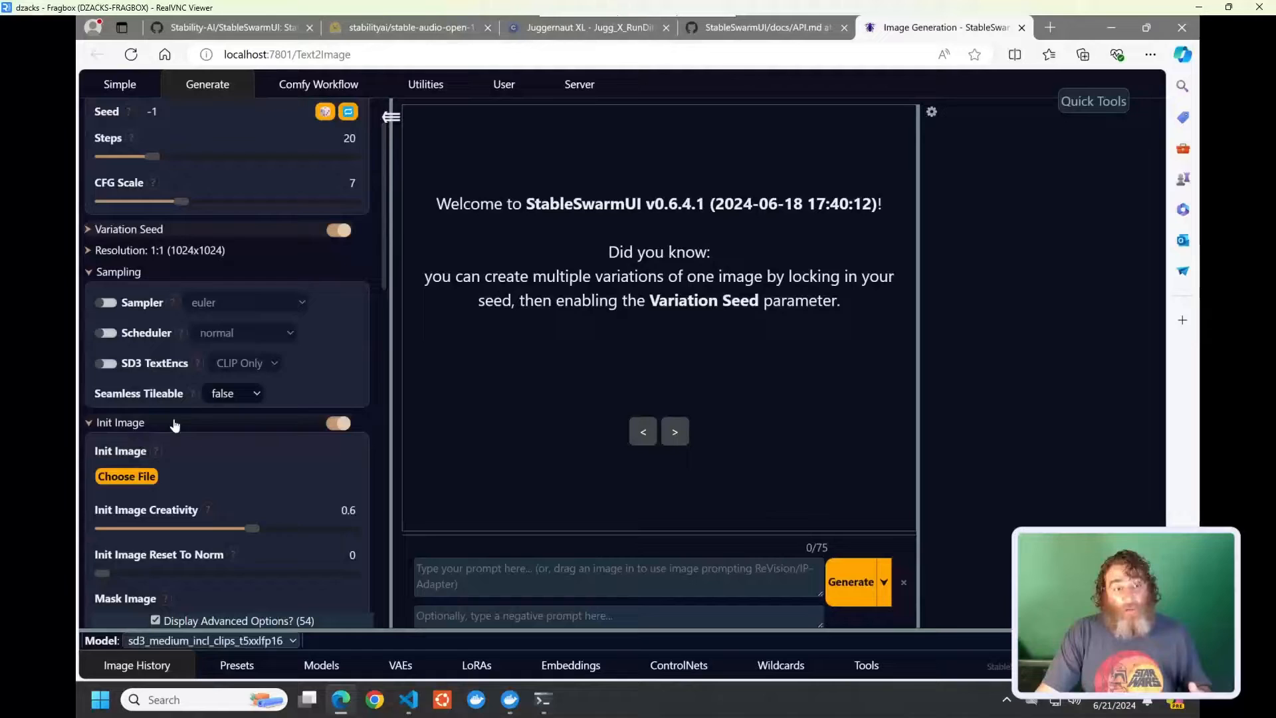
click(119, 421)
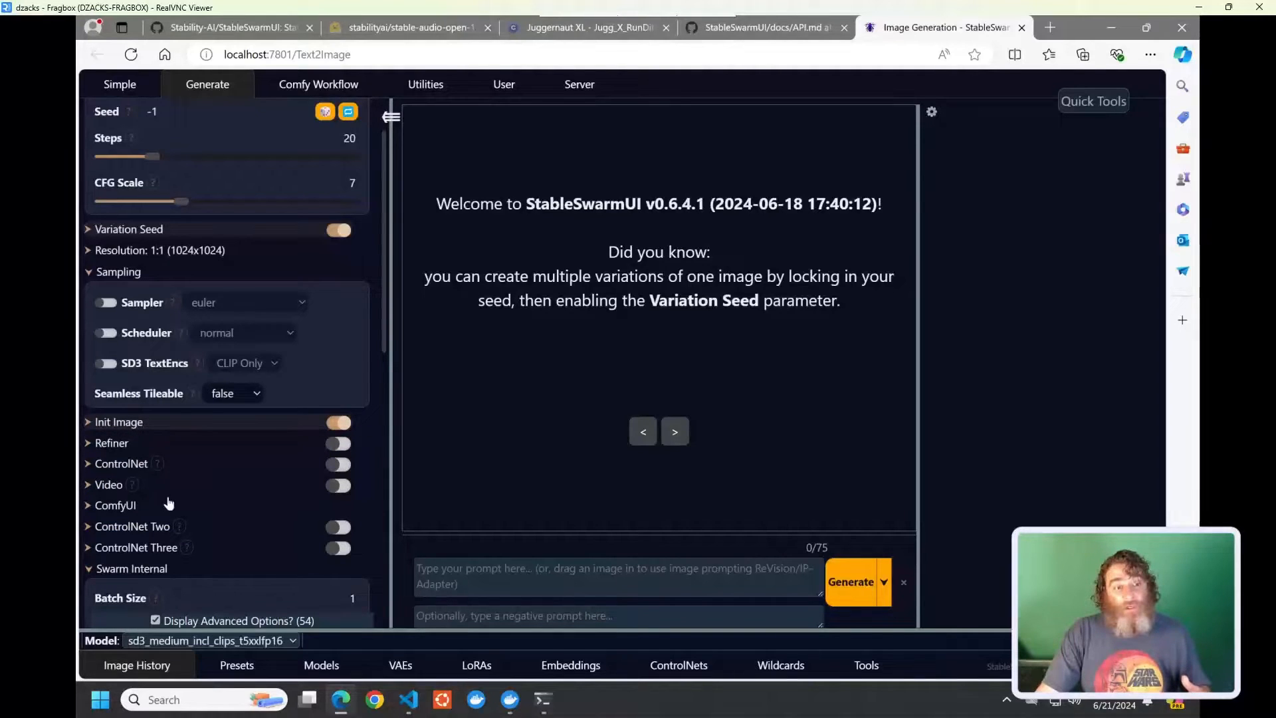
mouse_move(167, 471)
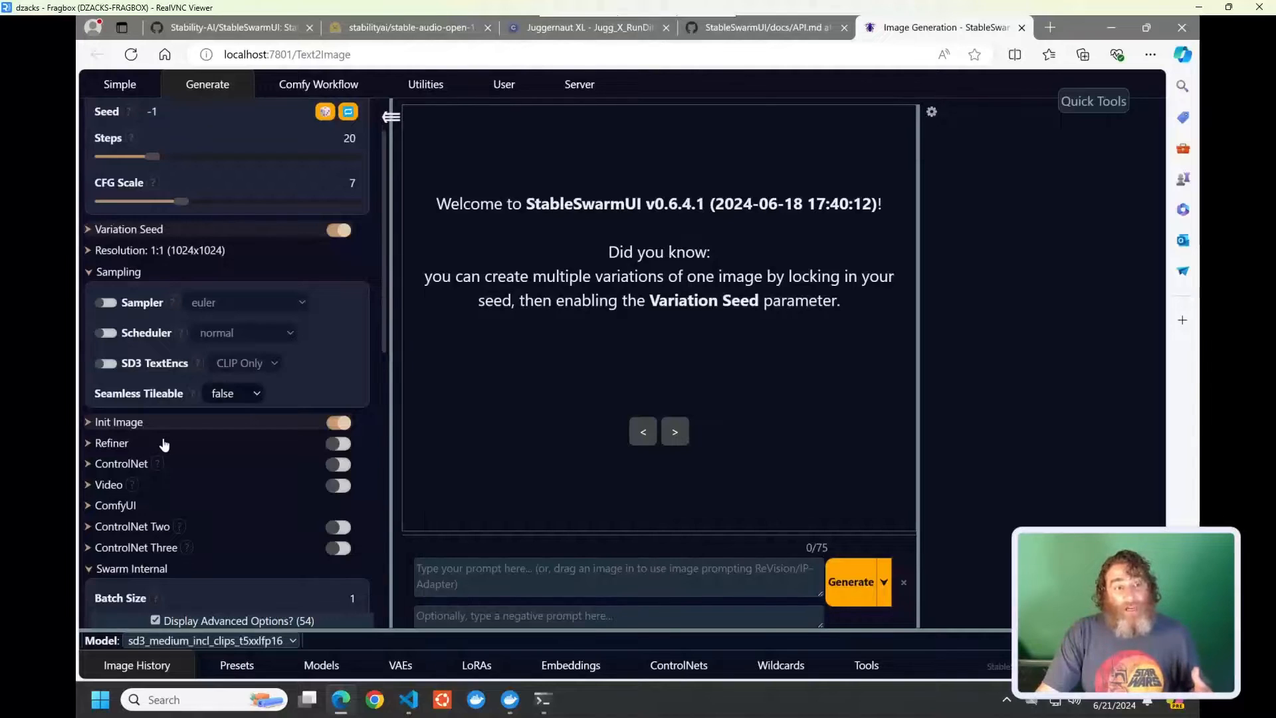
mouse_move(134, 236)
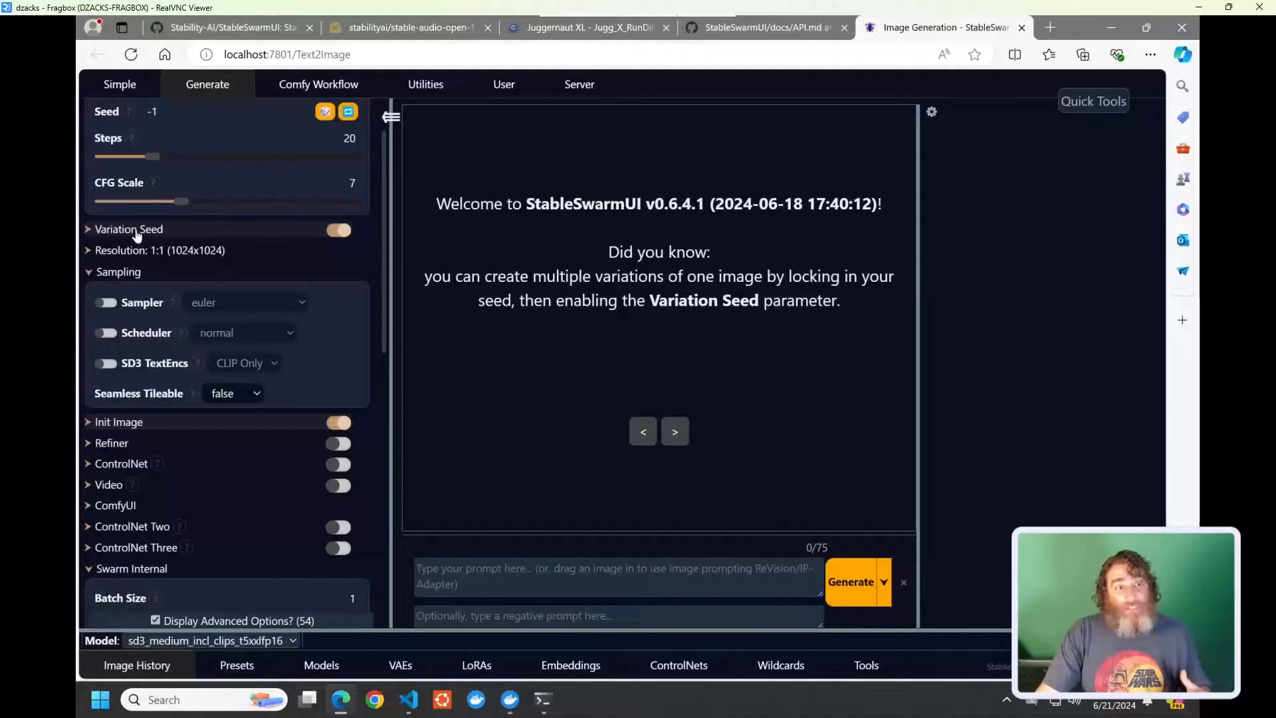
click(129, 228)
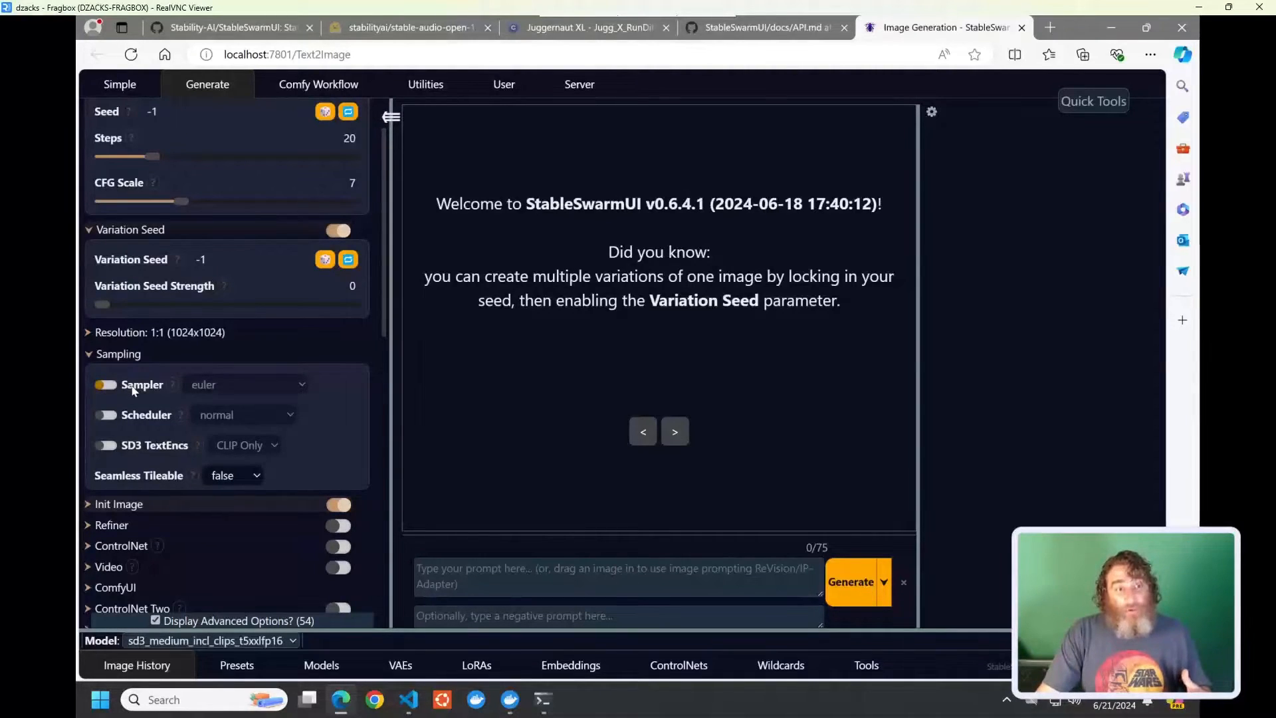
mouse_move(137, 425)
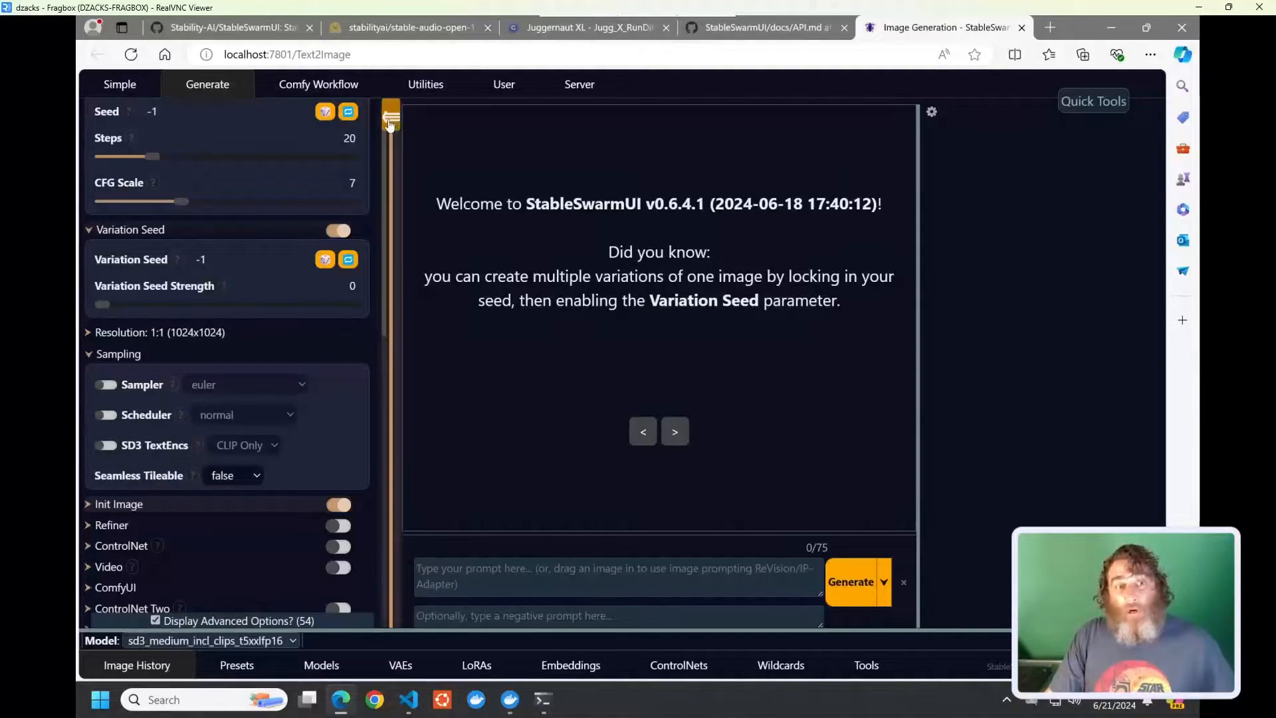
click(391, 117)
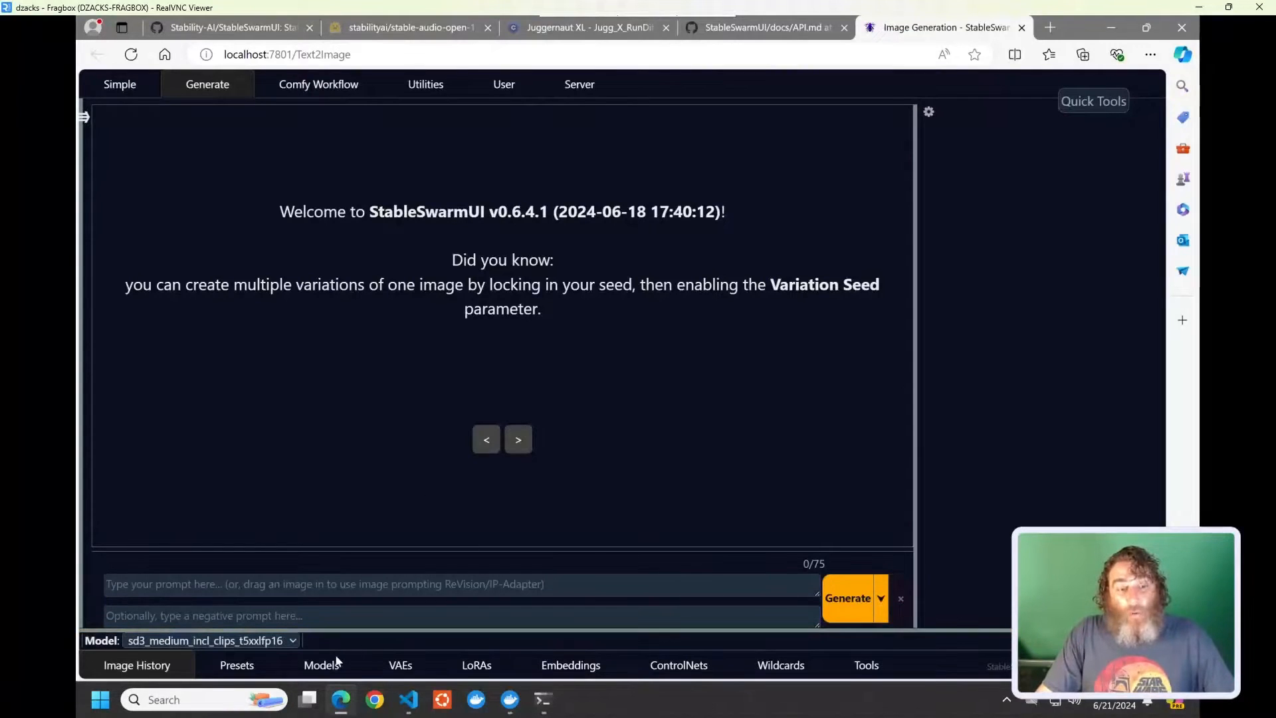
Open the models list, switch to Hugging Face, and search for 'stable'.
click(320, 664)
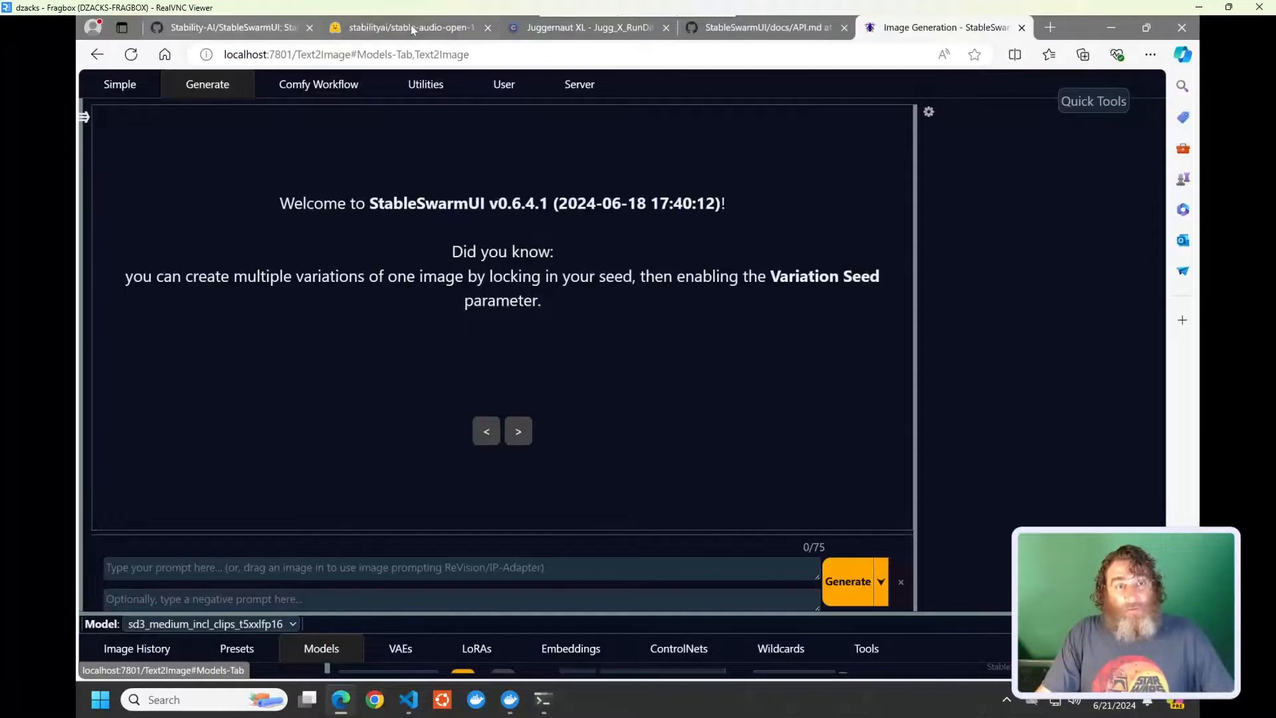
click(405, 27)
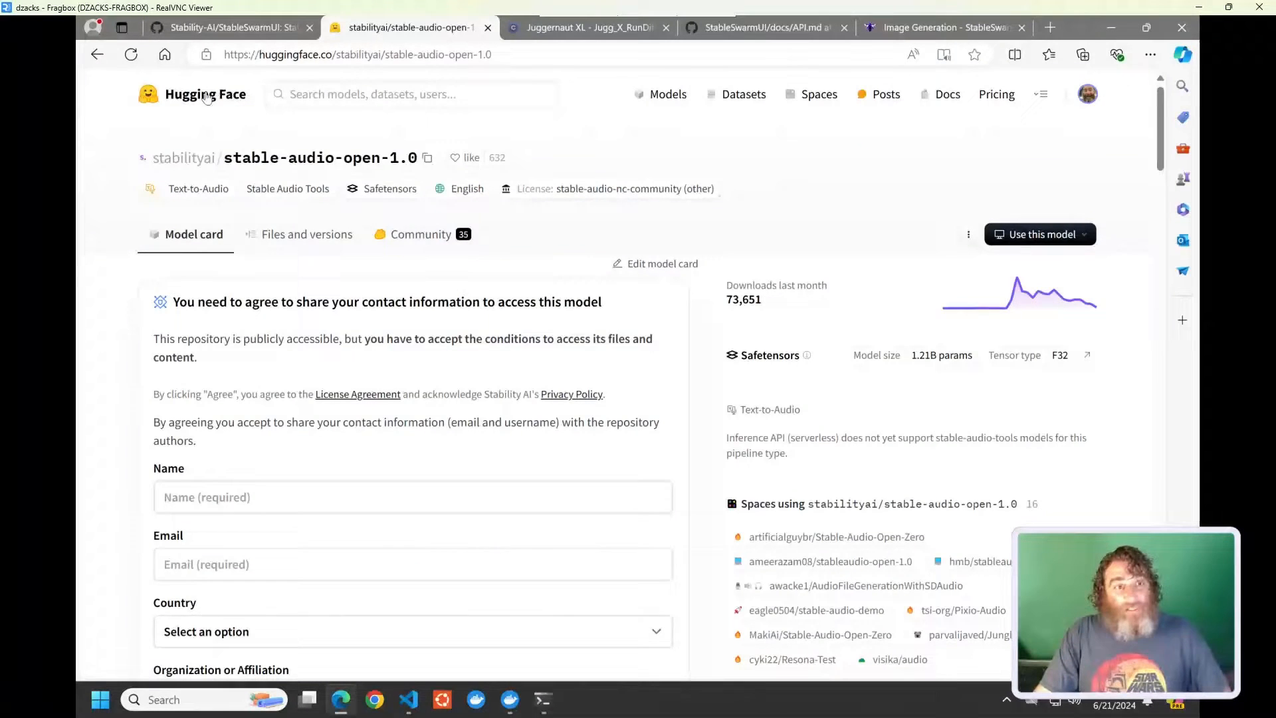
click(411, 94)
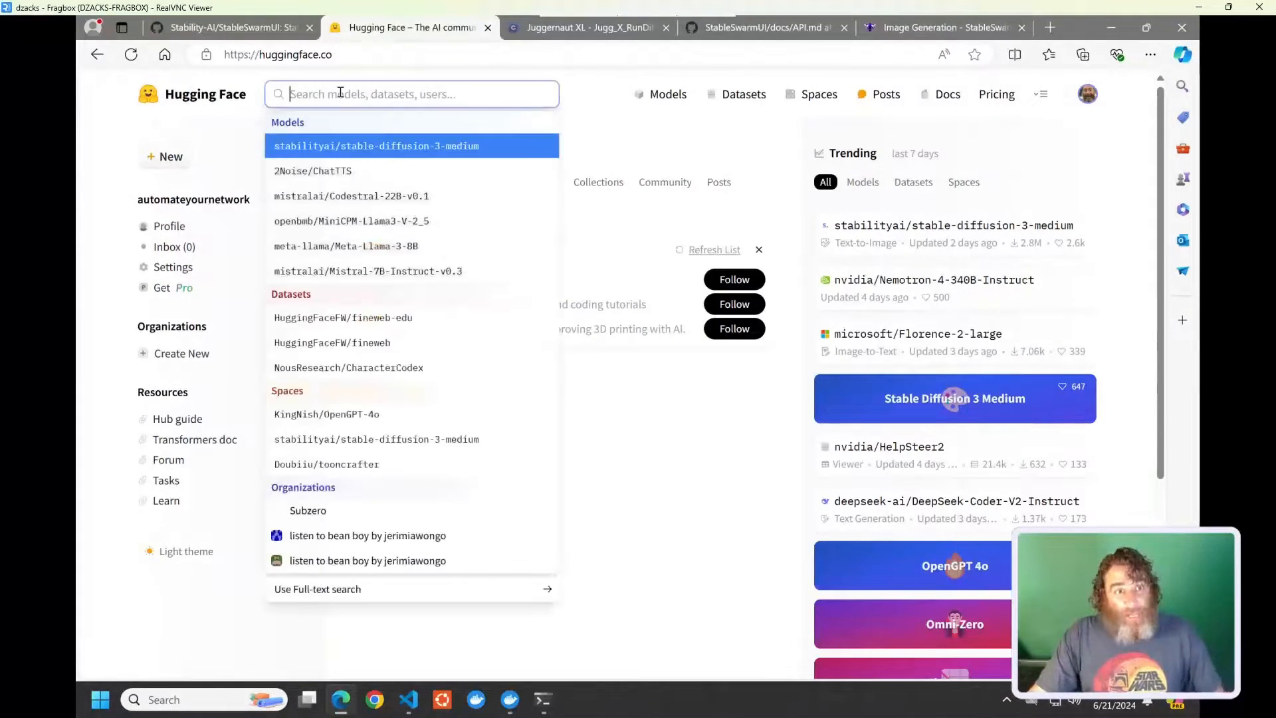
text(stable)
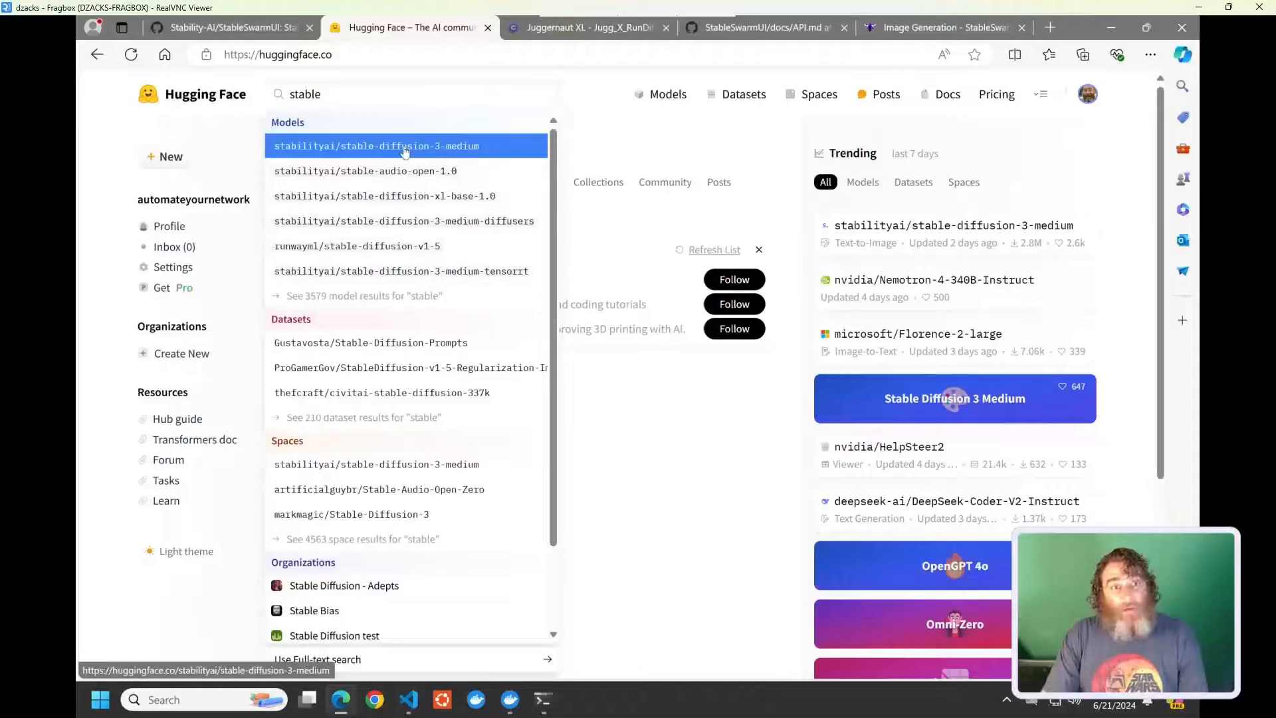
Review stabilityai/stable-diffusion-3-medium's file sizes under Files and versions, then close the tab.
click(377, 146)
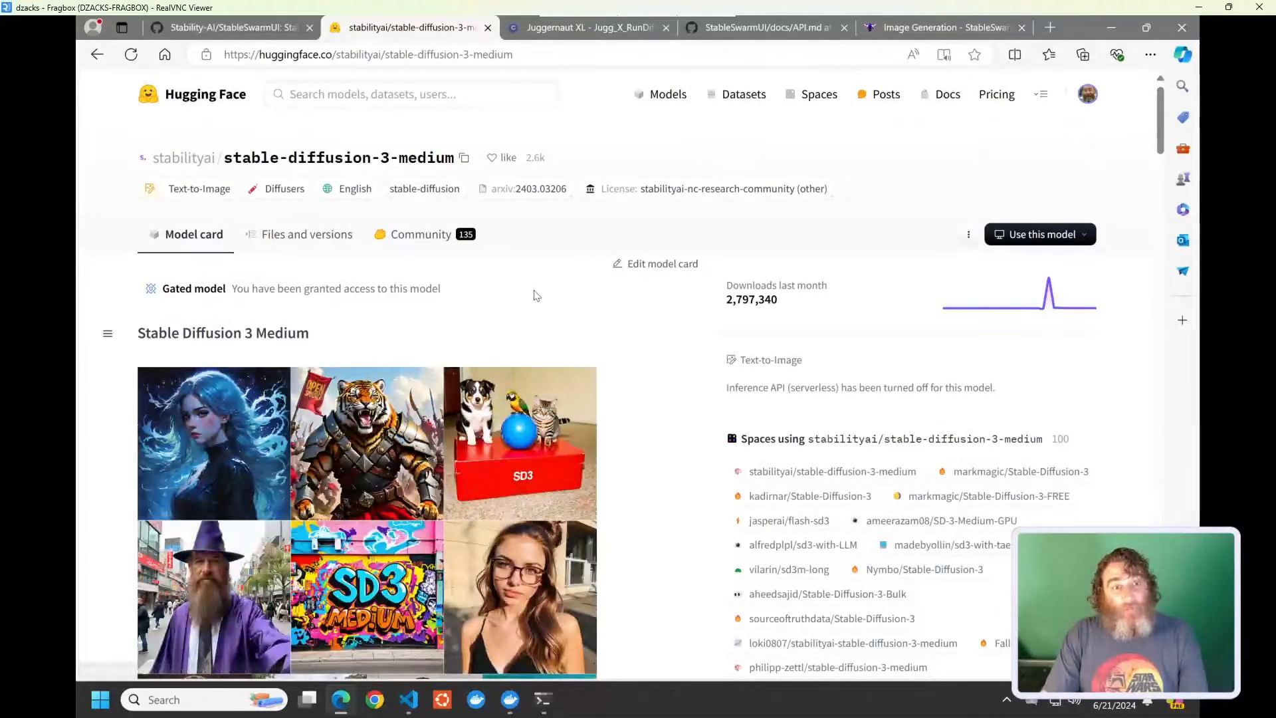
scroll(down, 3)
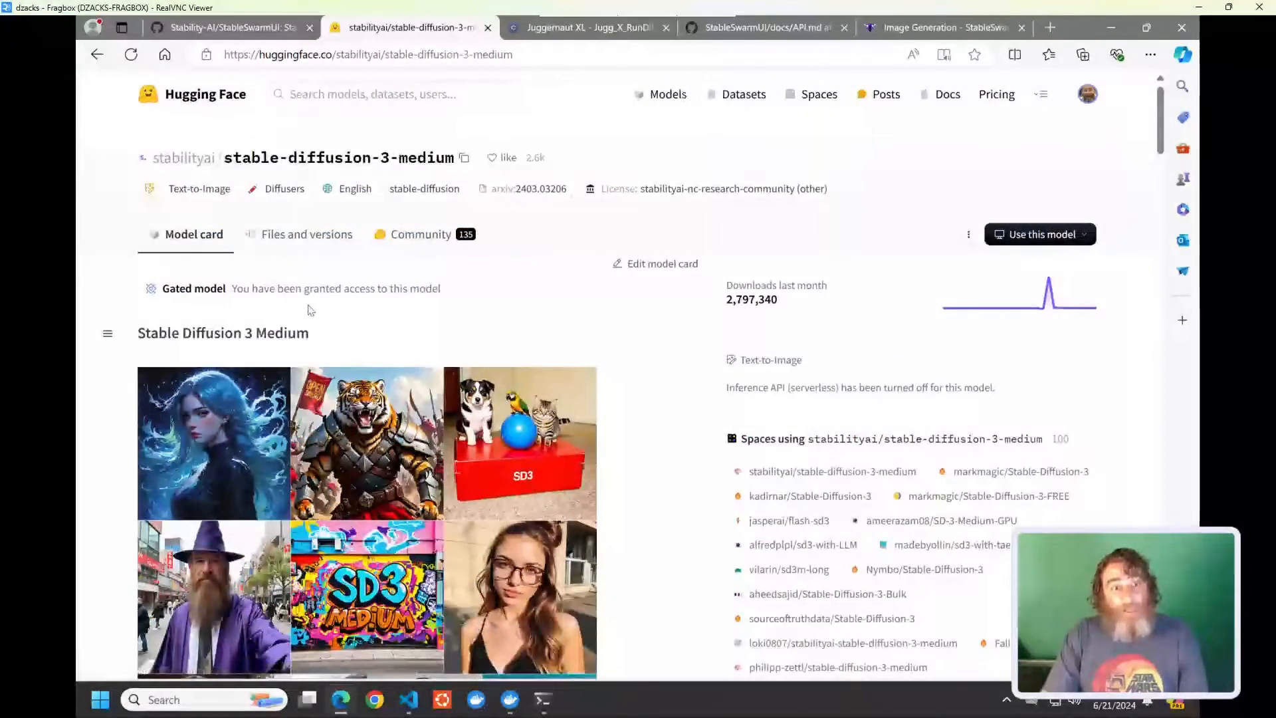
click(306, 233)
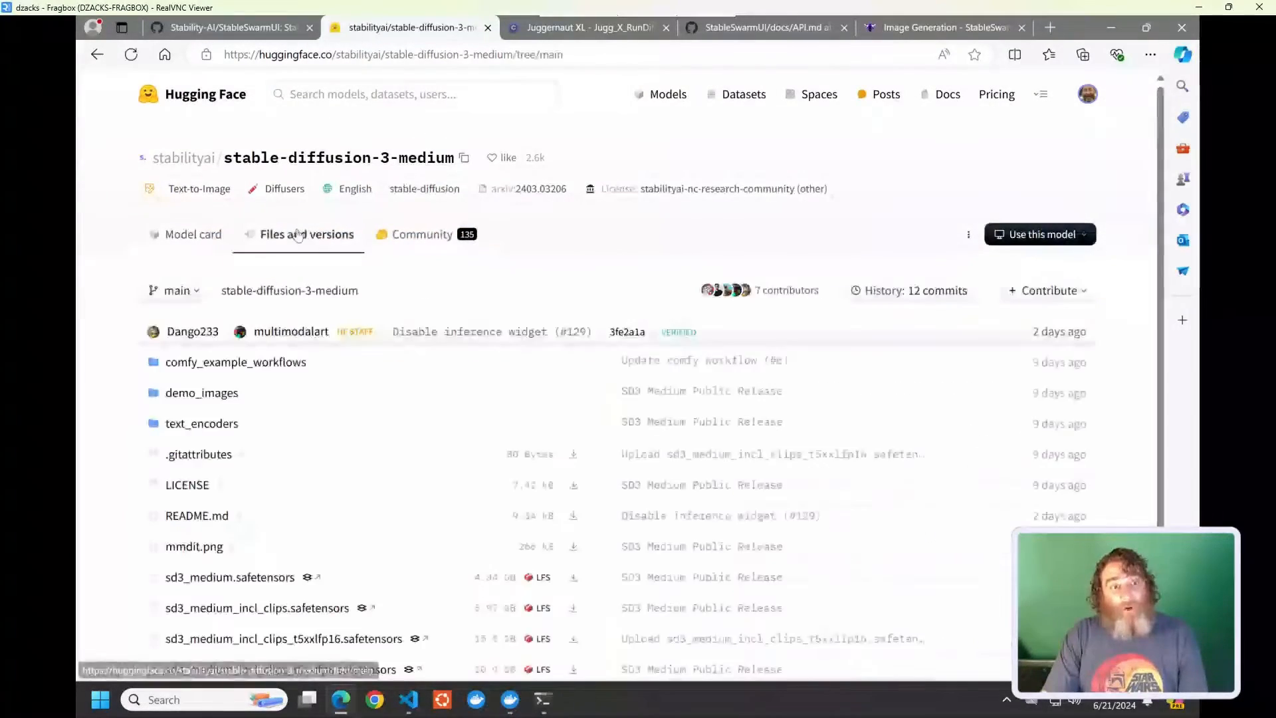
scroll(down, 3)
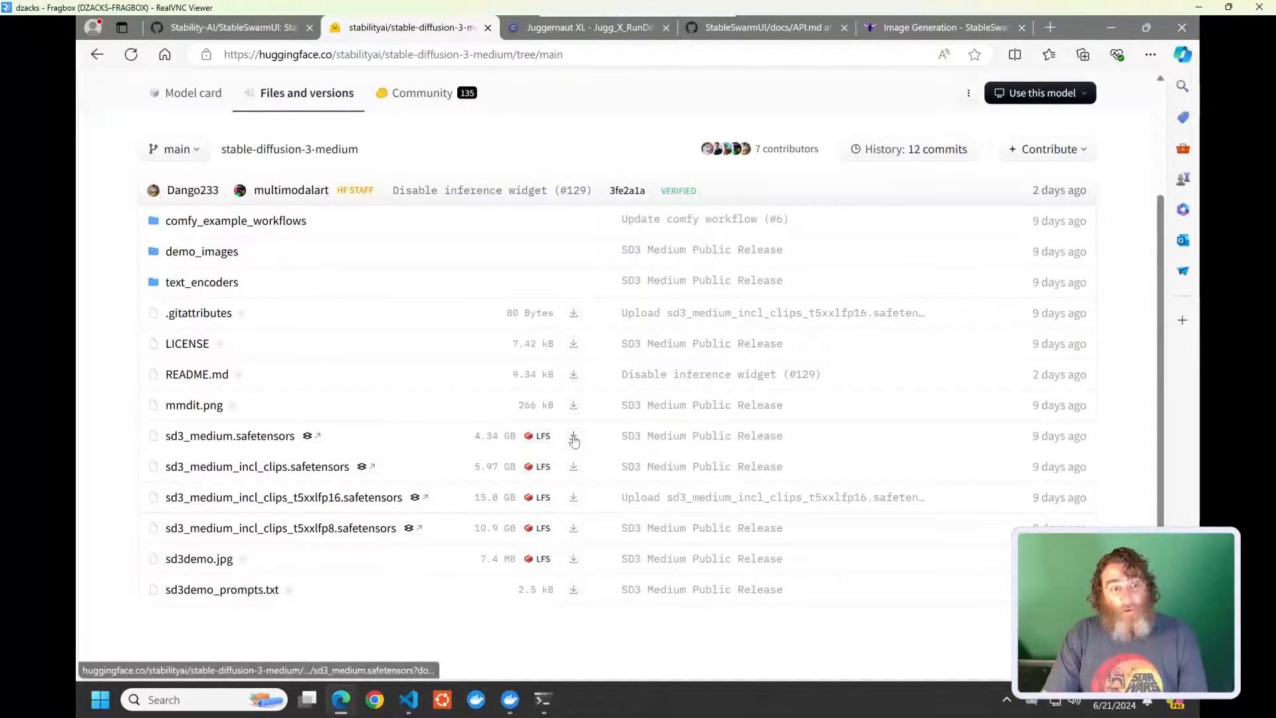
mouse_move(573, 436)
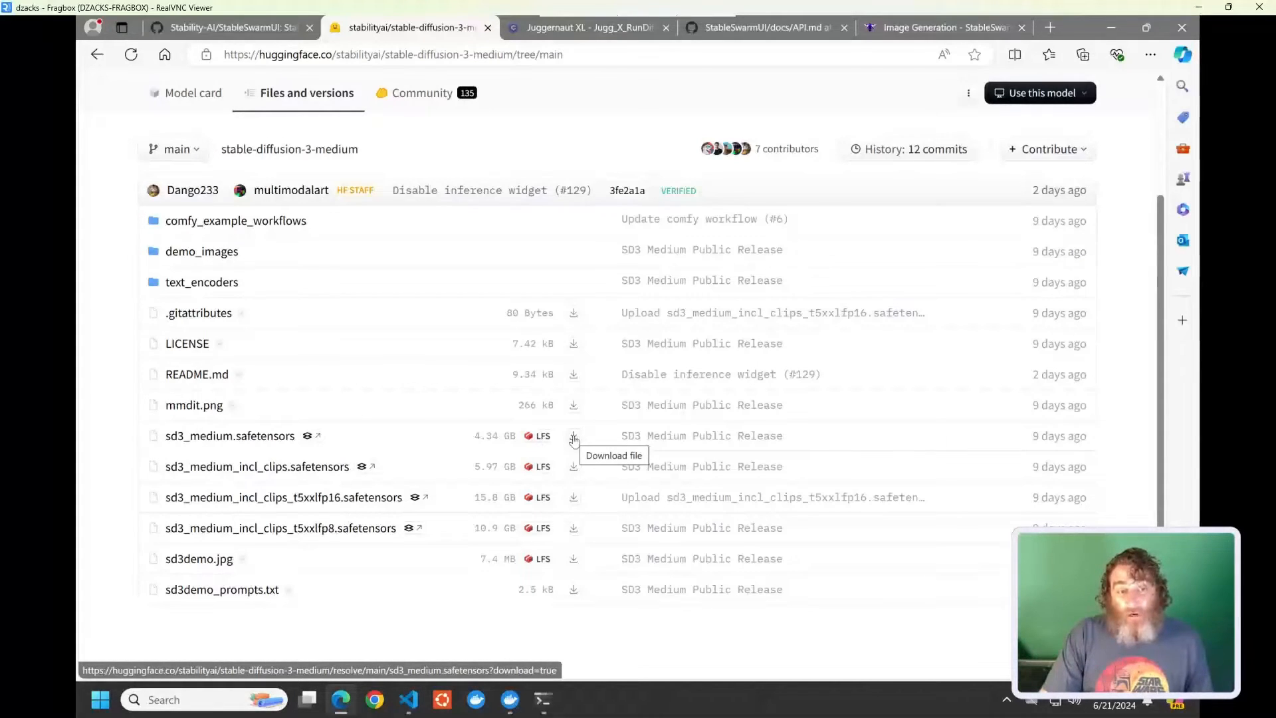
mouse_move(476, 445)
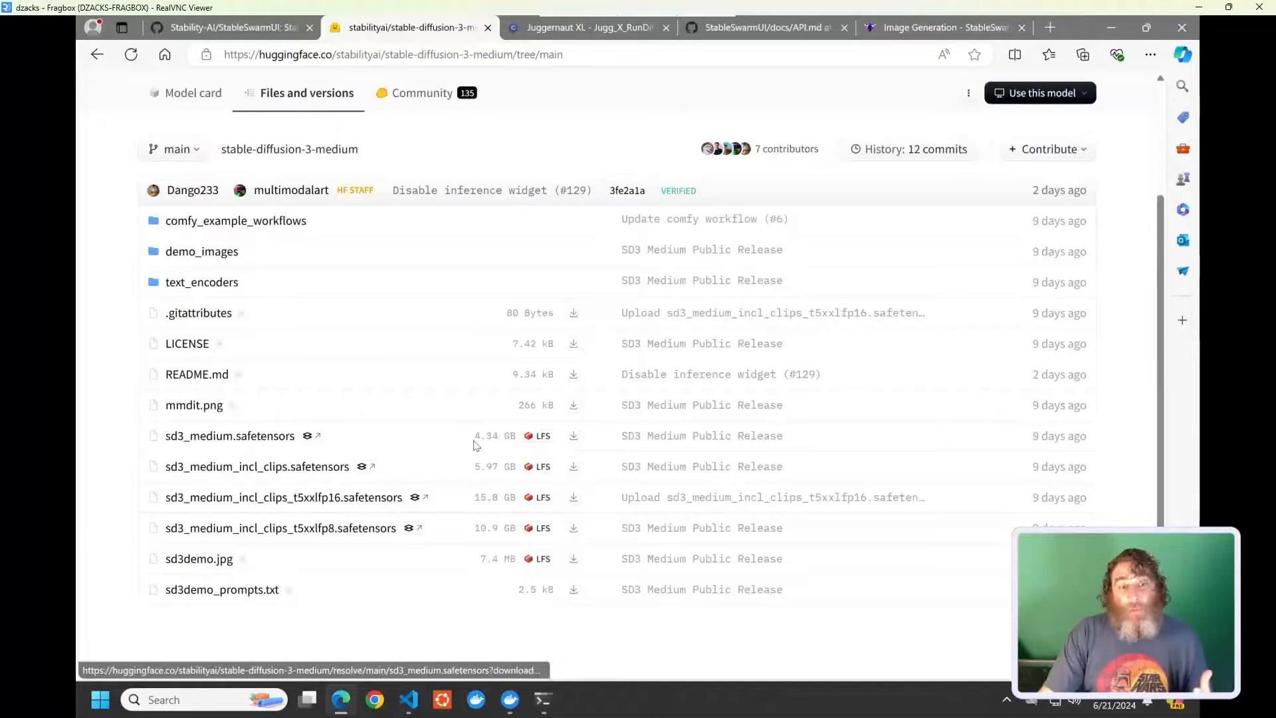
double_click(486, 435)
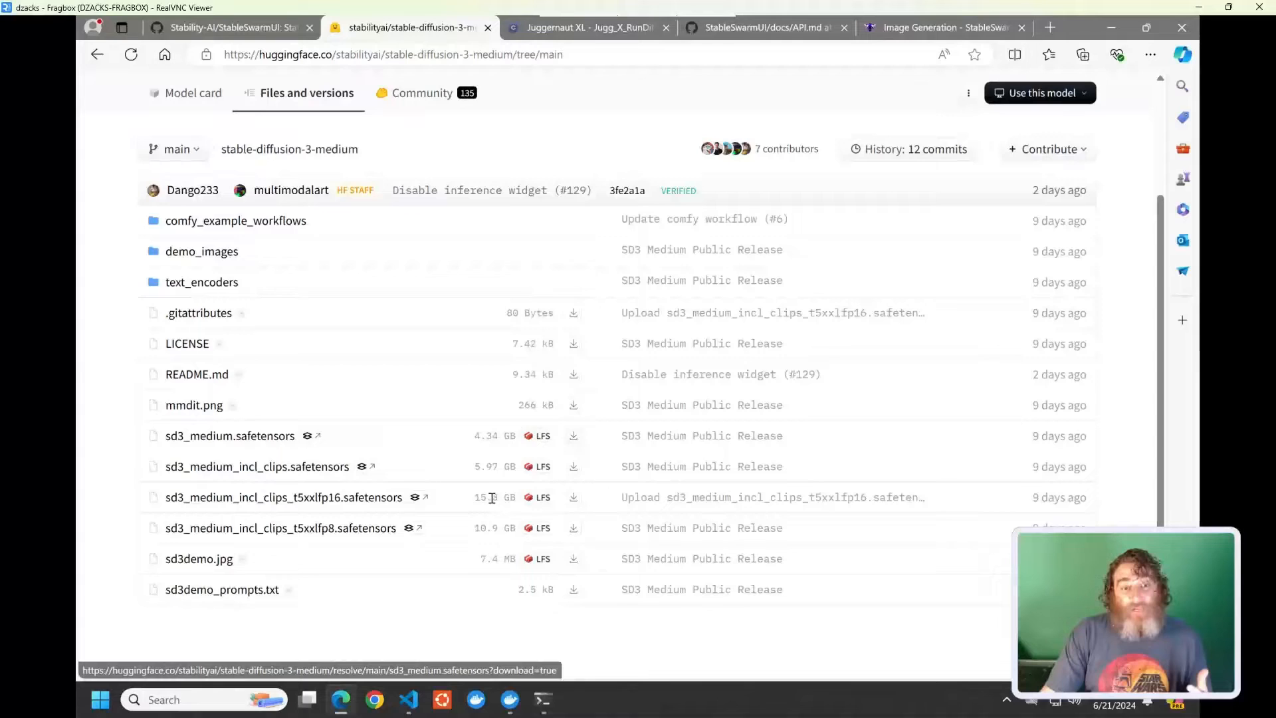
double_click(493, 497)
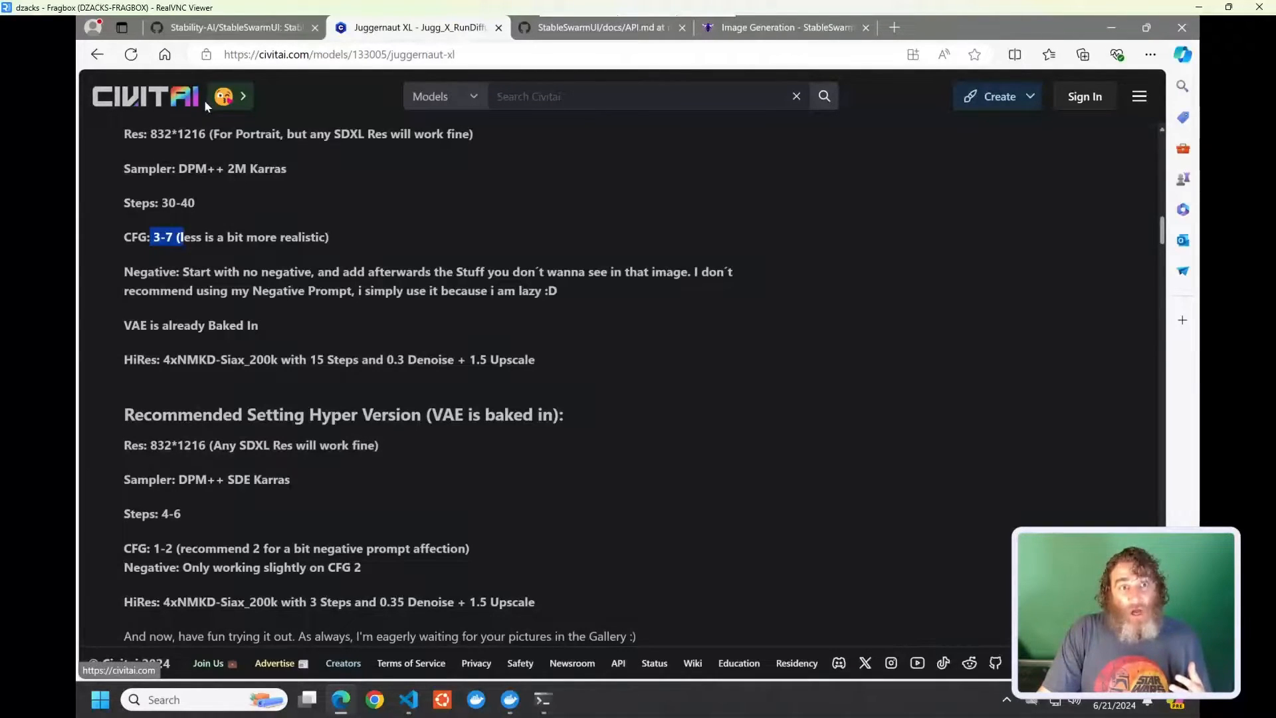
List Civitai models sorted by downloads with the time period set to all time.
click(144, 96)
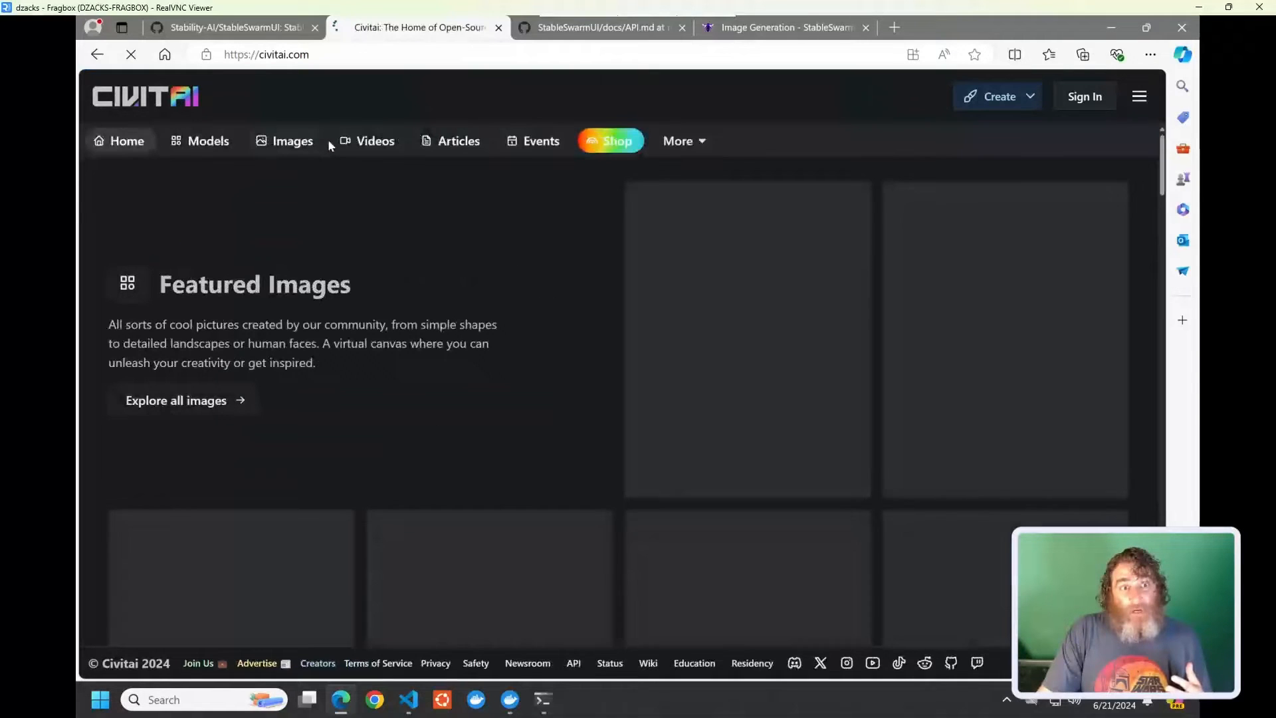
click(207, 141)
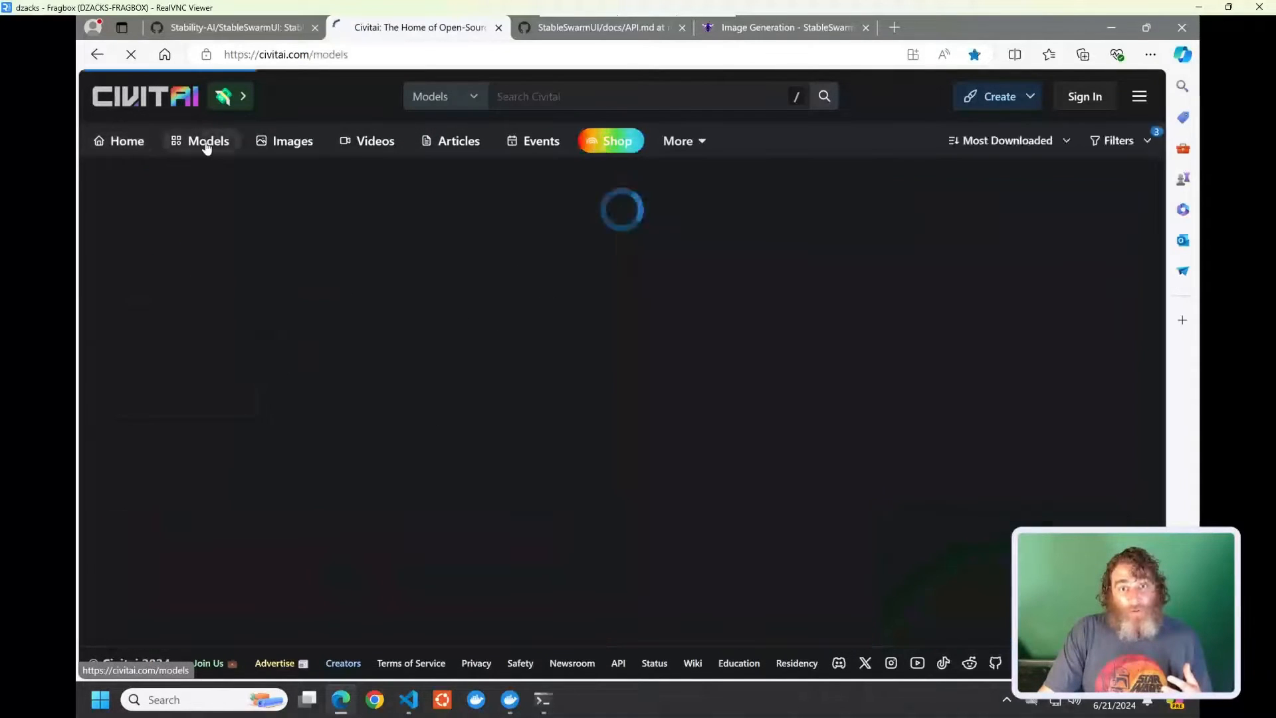
click(207, 141)
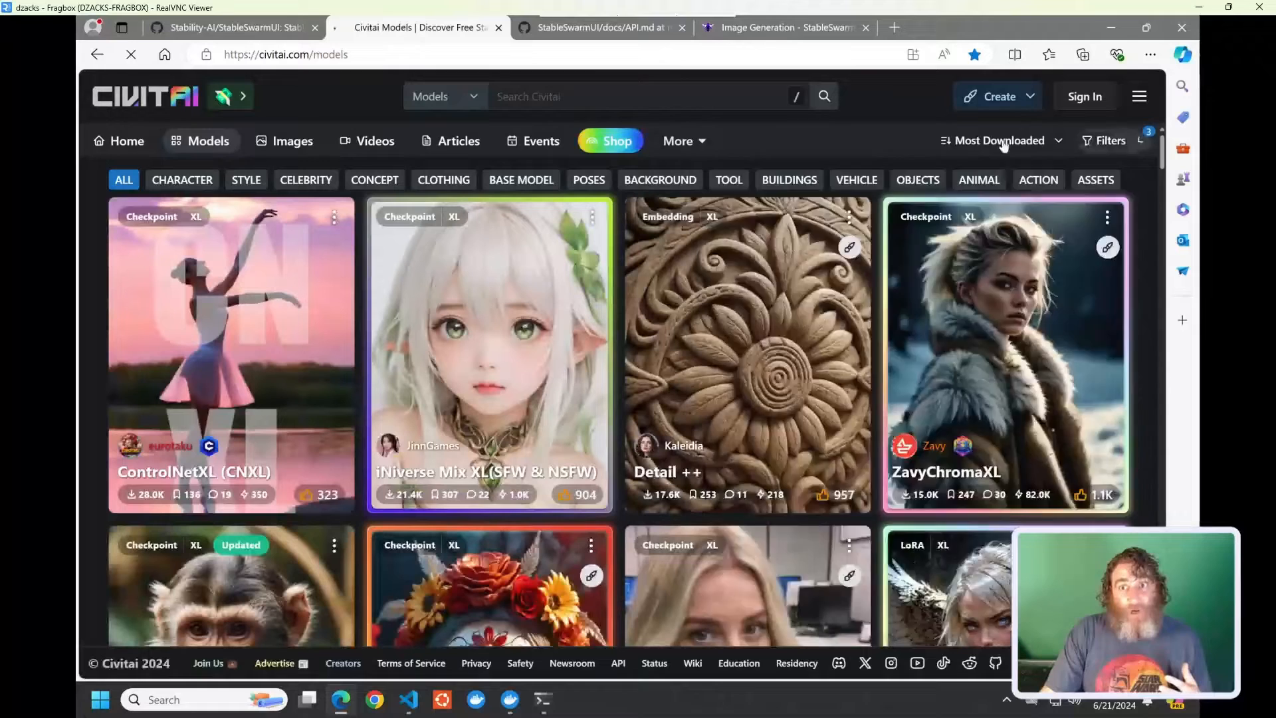
click(1103, 141)
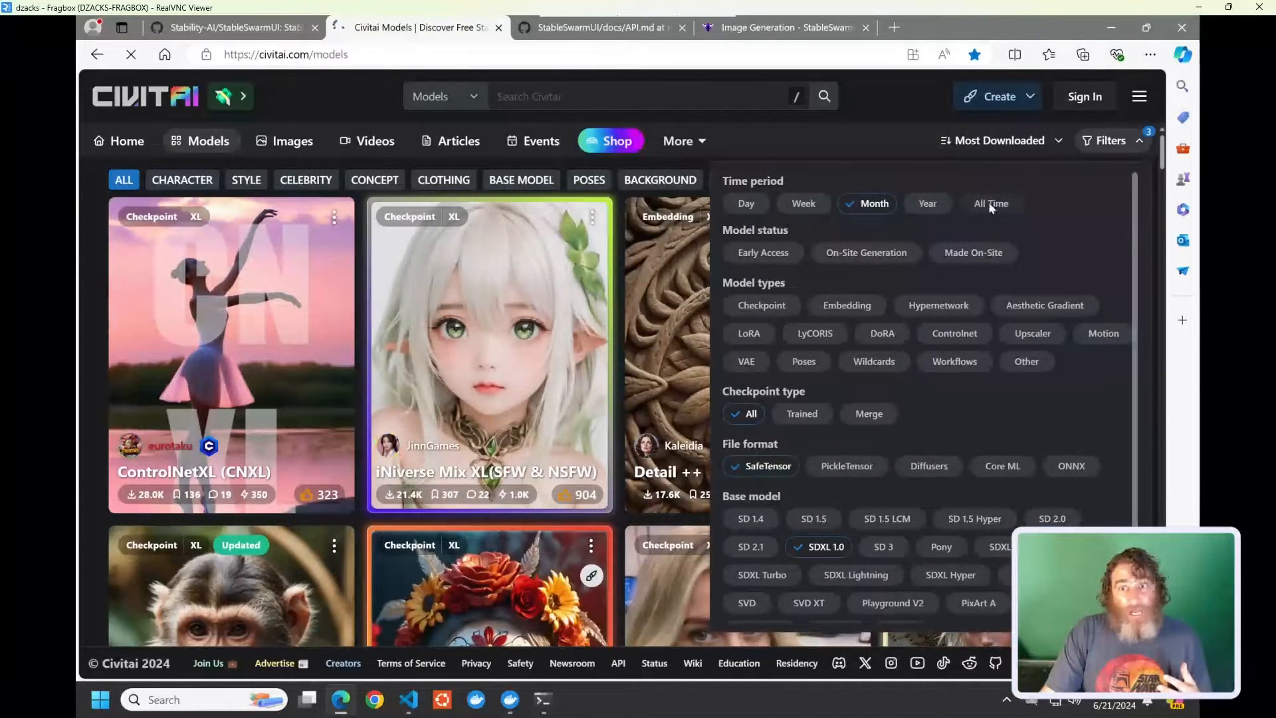
click(990, 203)
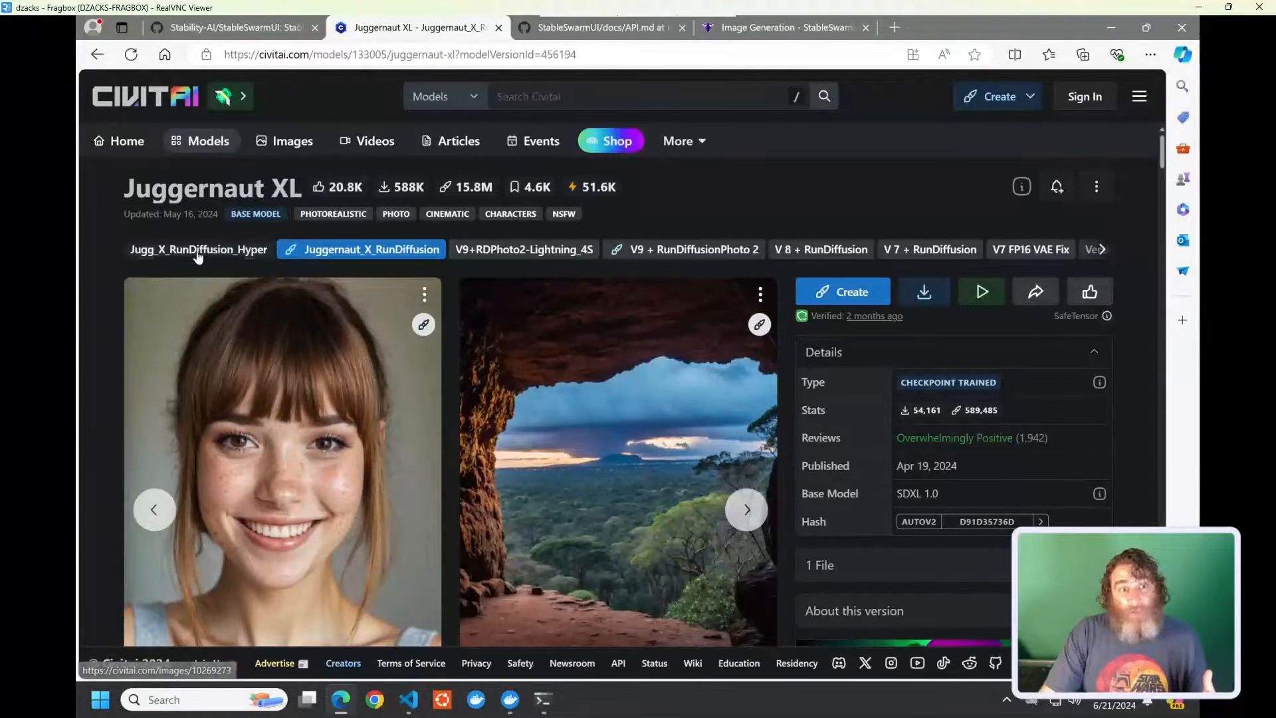
Compare Juggernaut XL's Hyper and RunDiffusion versions, then return to the StableSwarmUI tab.
click(198, 249)
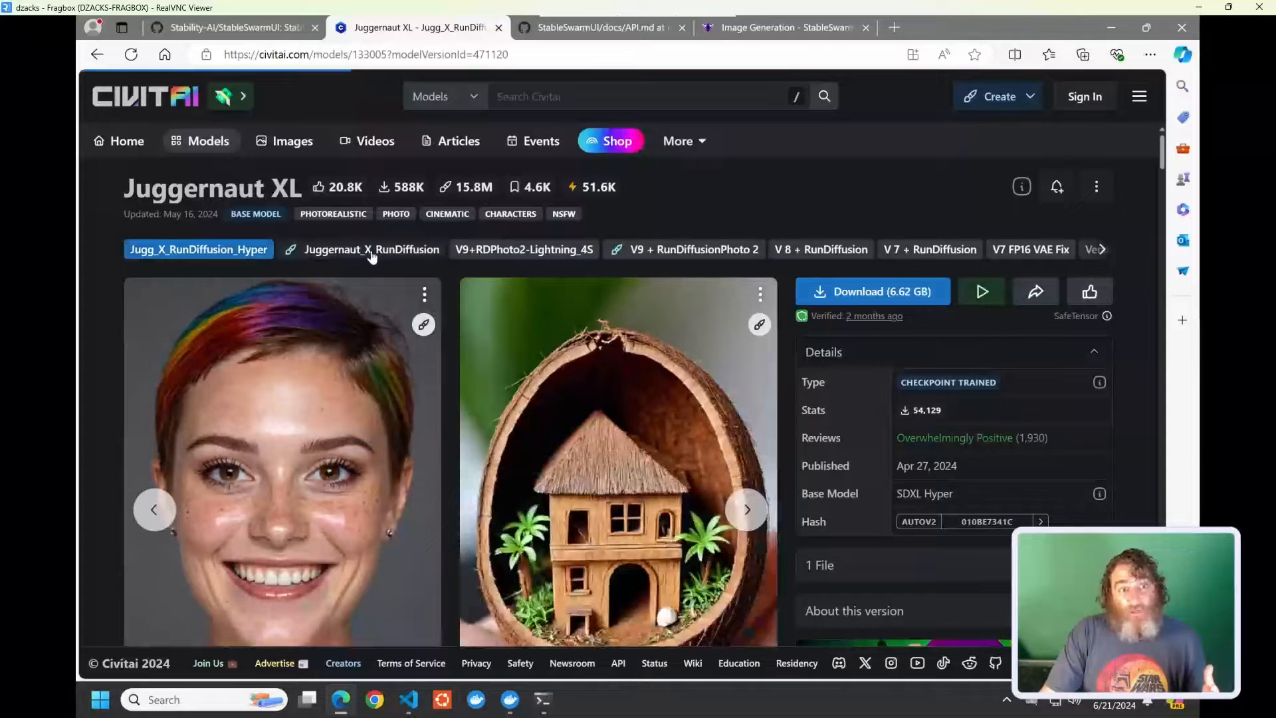
click(371, 249)
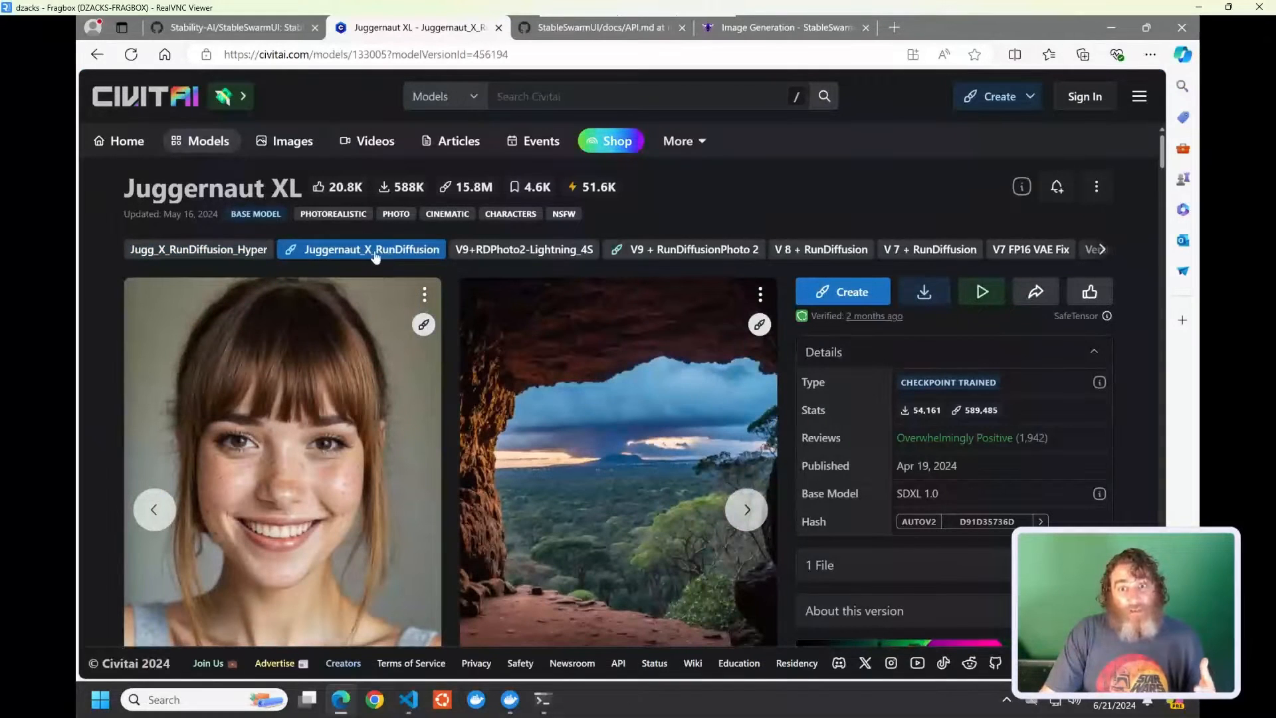
mouse_move(924, 291)
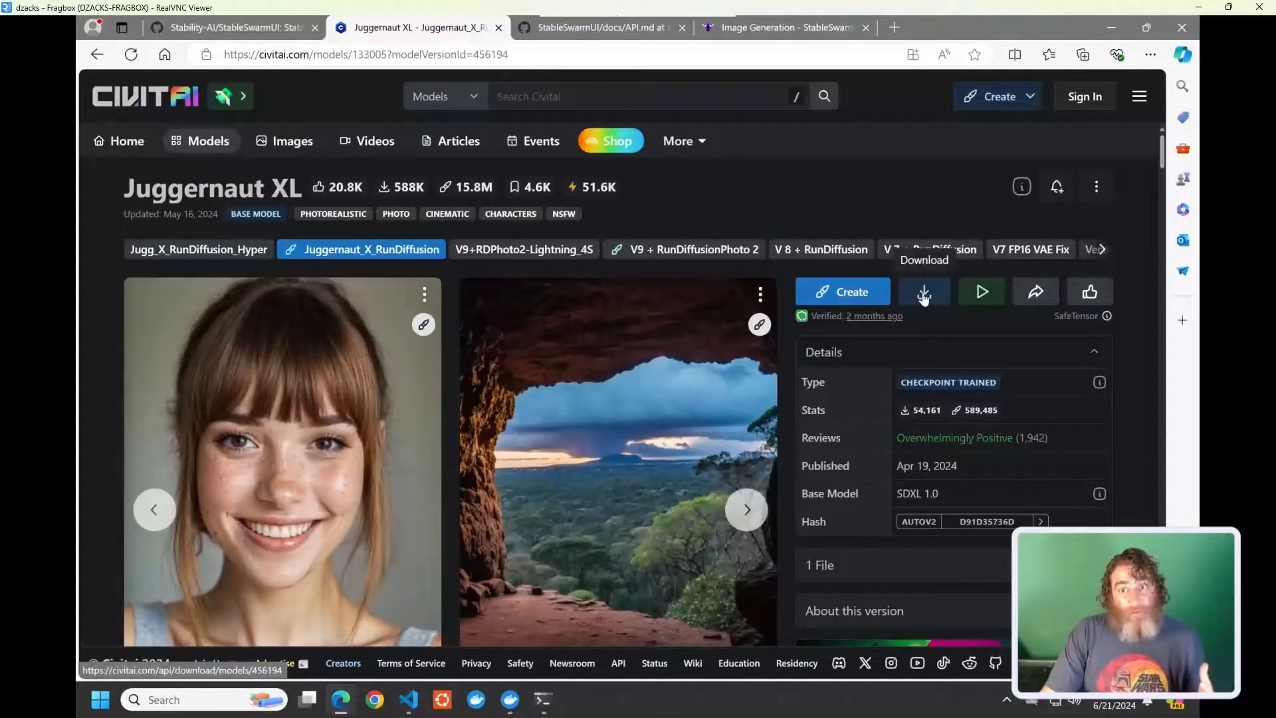
mouse_move(521, 406)
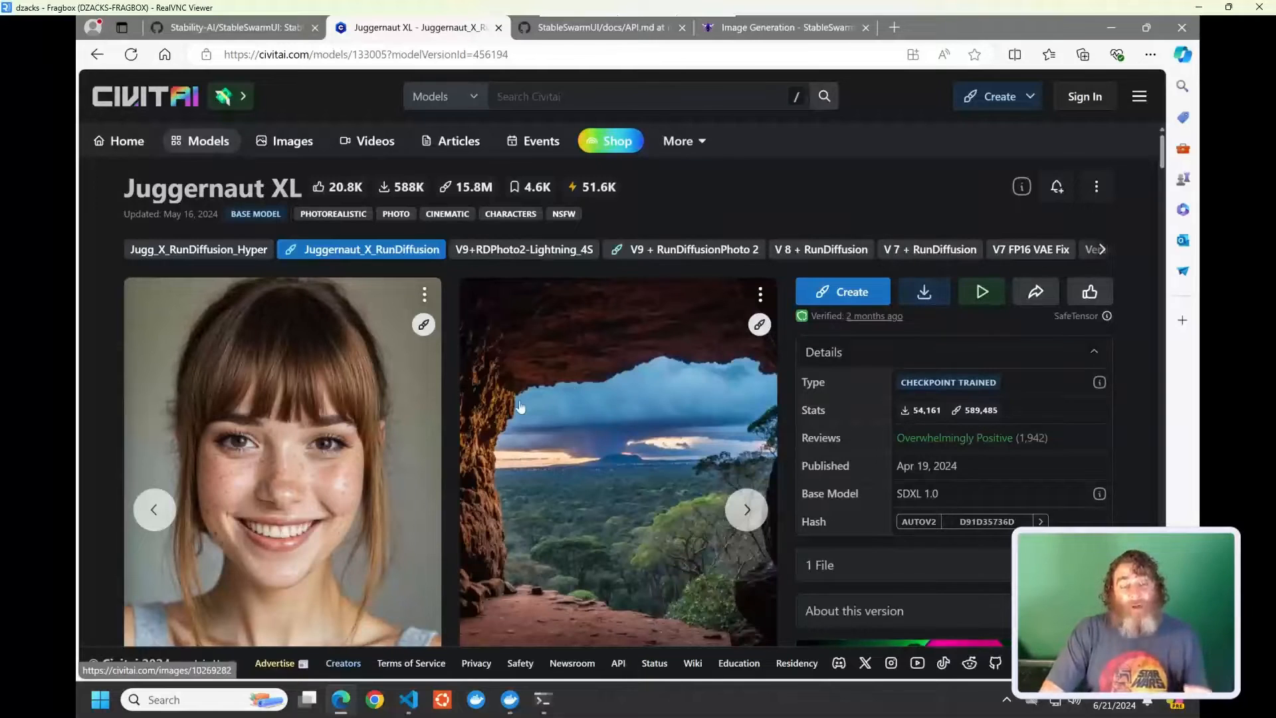
scroll(down, 3)
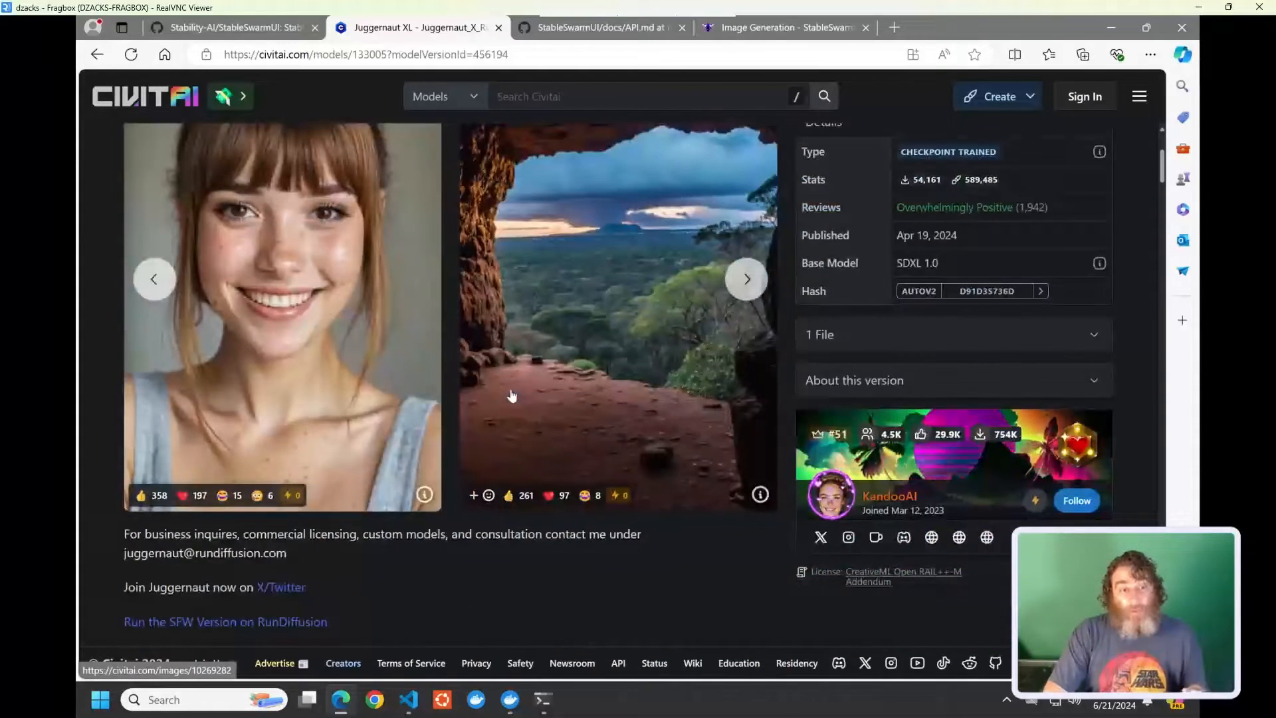
click(415, 27)
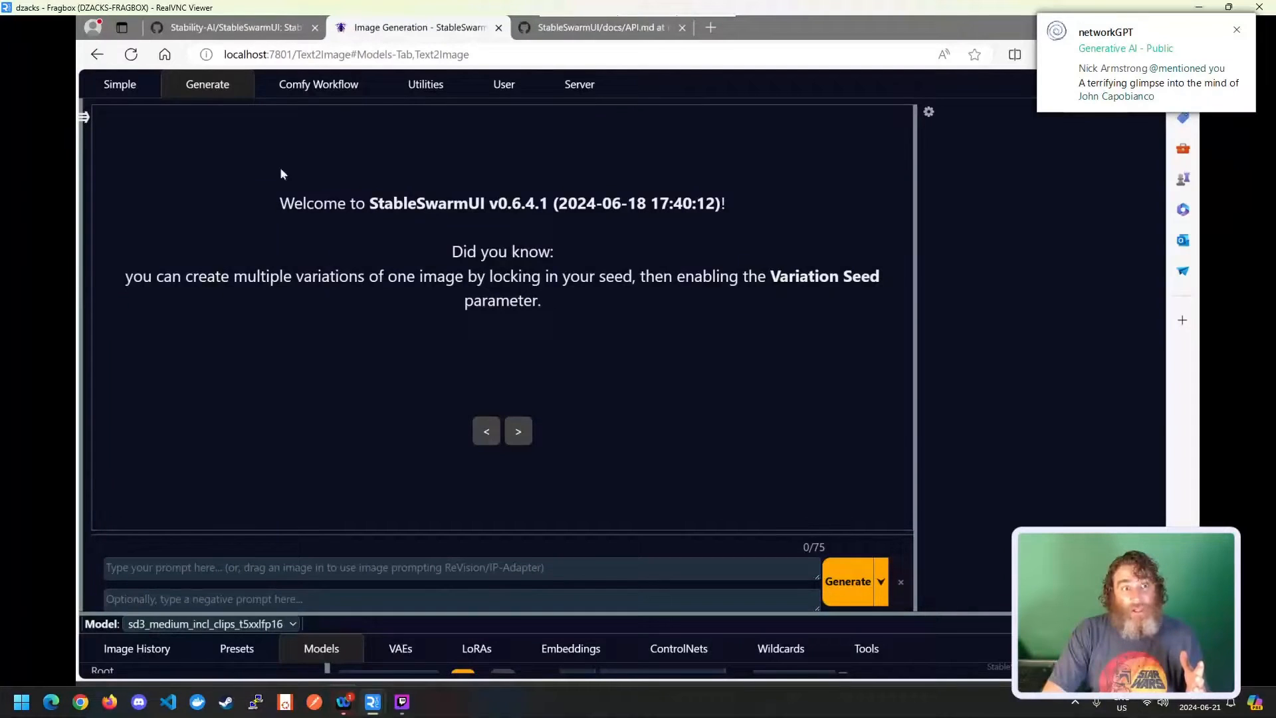
Refresh the installed model list and select Juggernaut_X_RunDiffusion as the model.
click(461, 599)
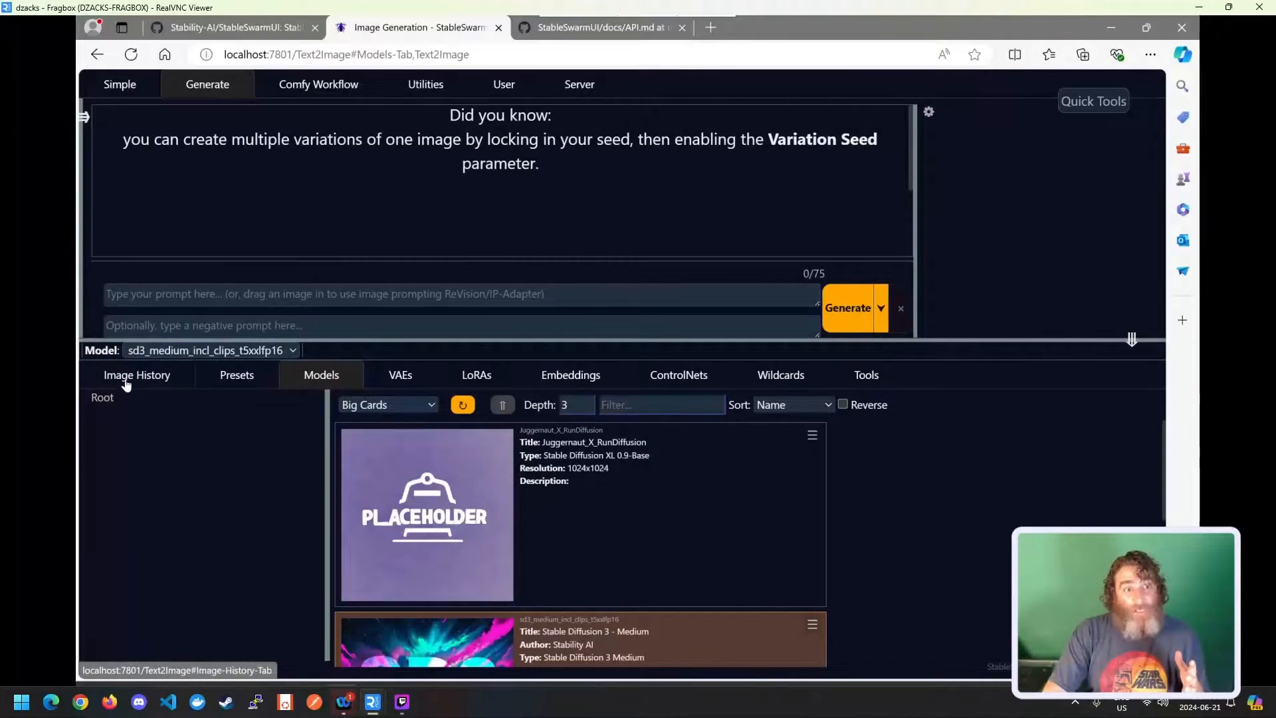
click(210, 351)
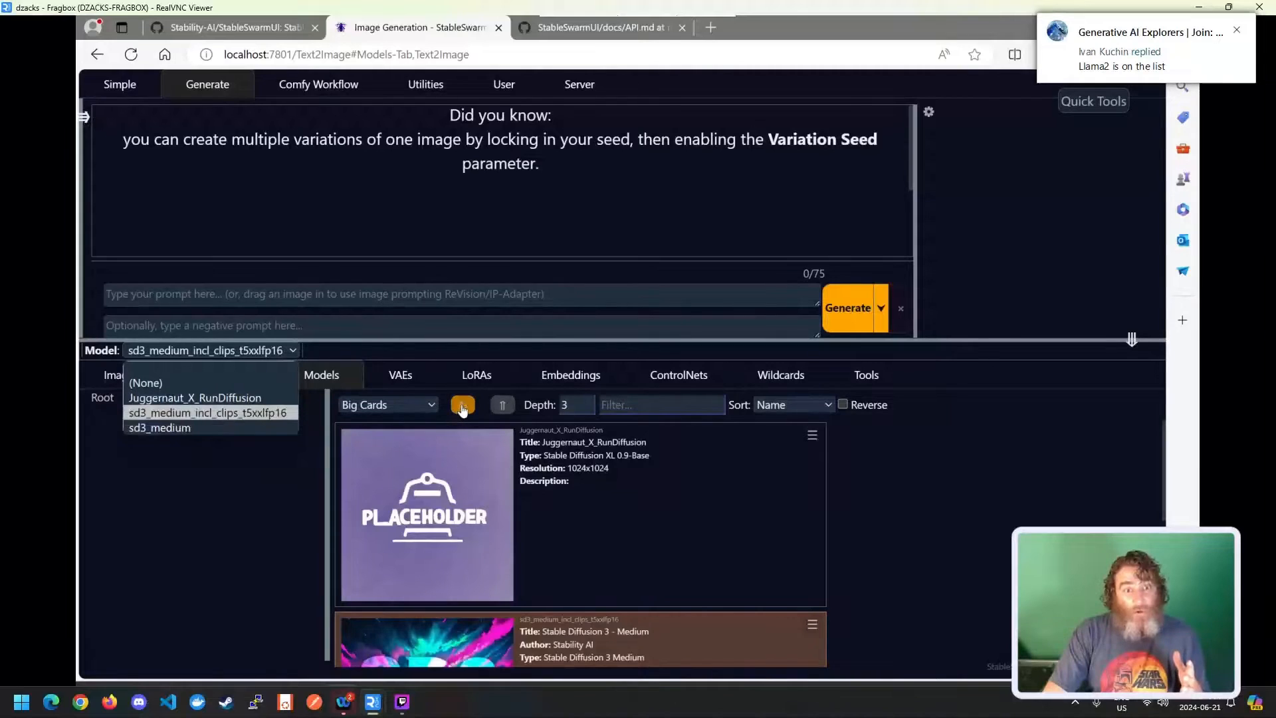
click(211, 350)
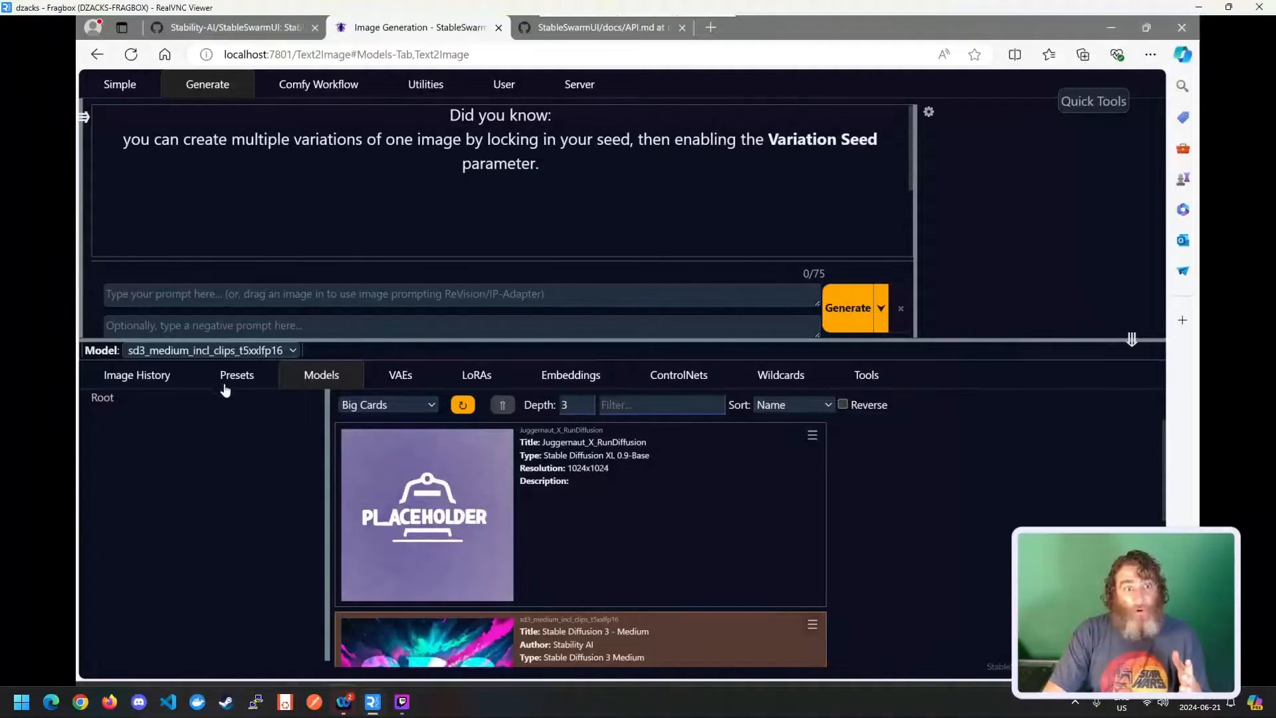
click(210, 351)
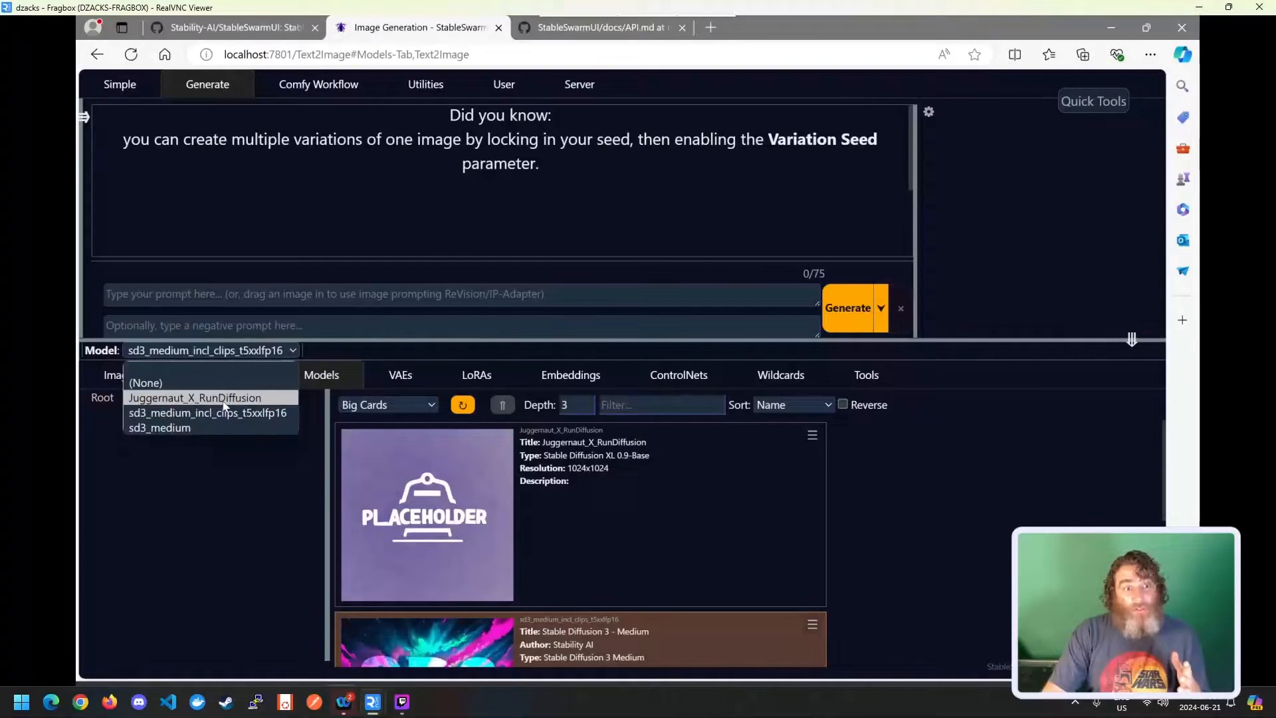
click(195, 397)
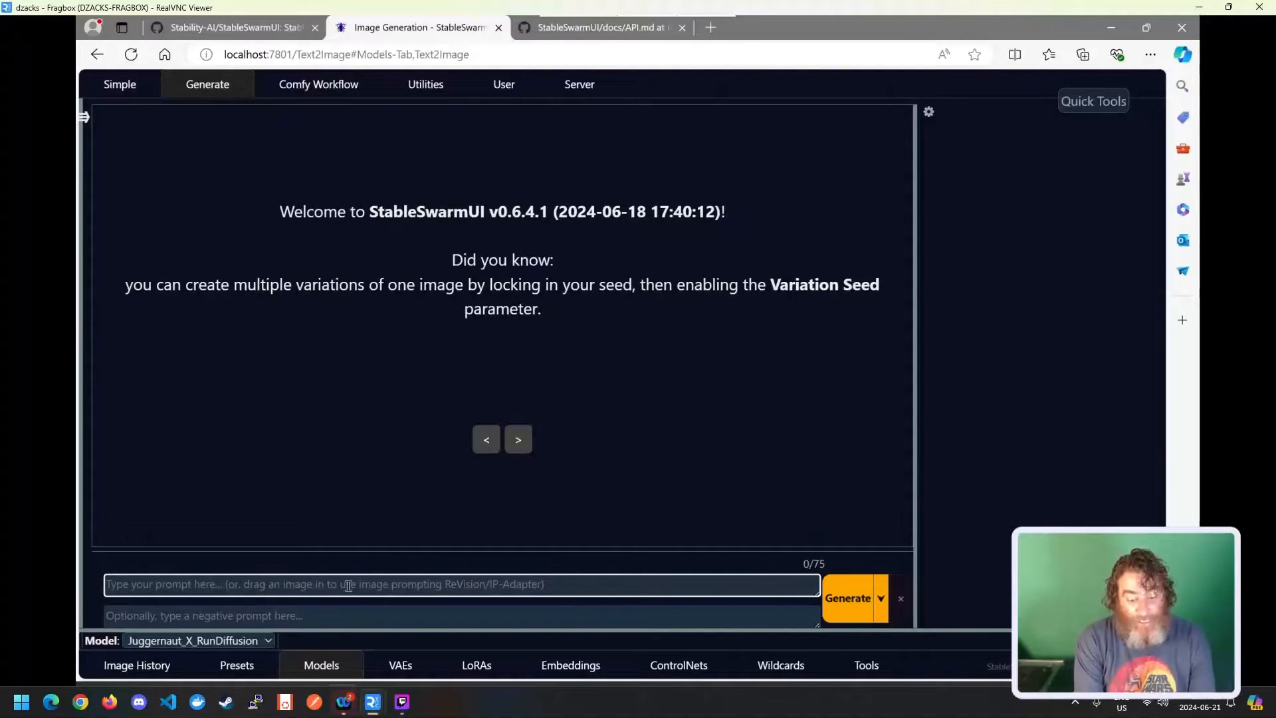
Enter a prompt asking for a realistic version of Tom Bombadil working in a data center.
text(could I get a hyper)
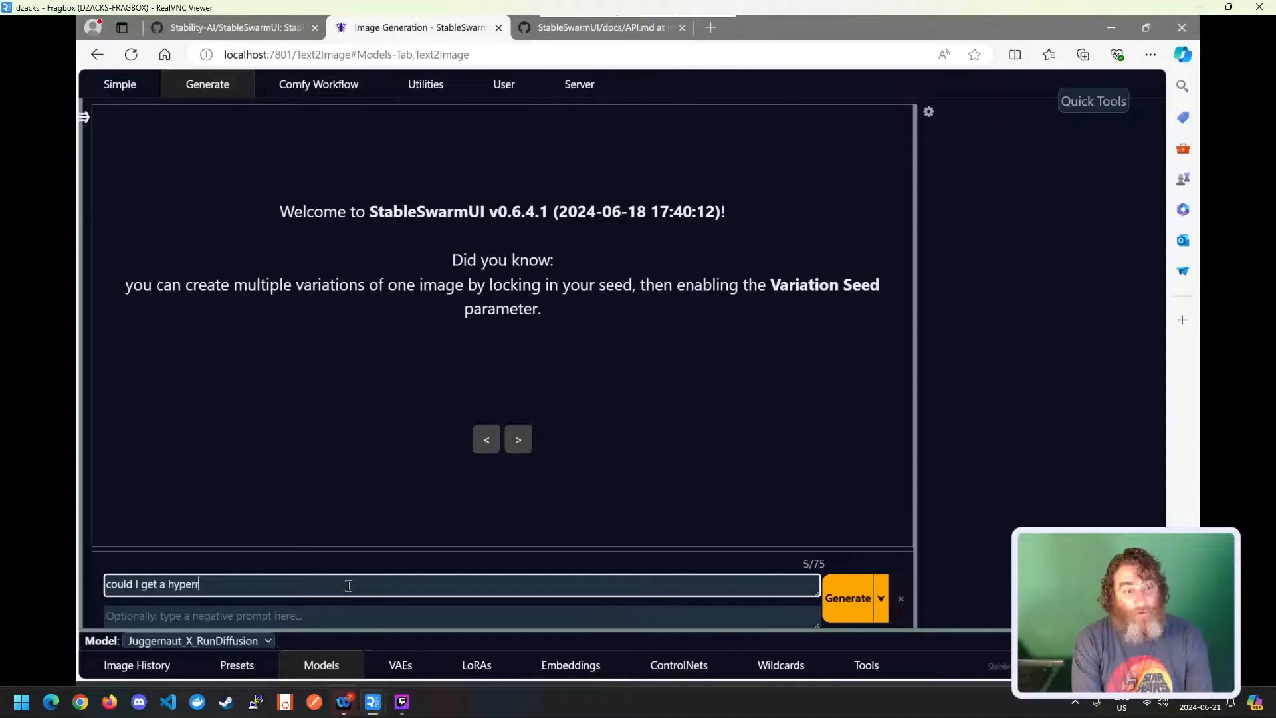
text(realistic version of this)
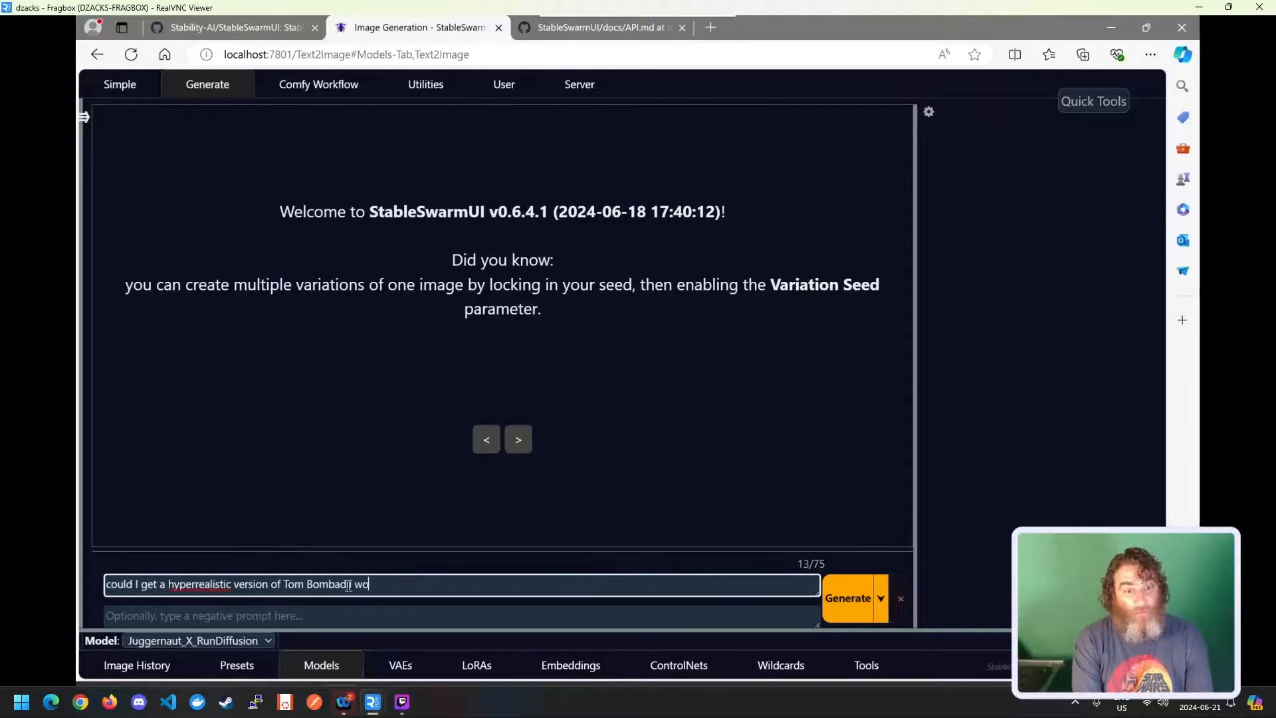
text(working in a da)
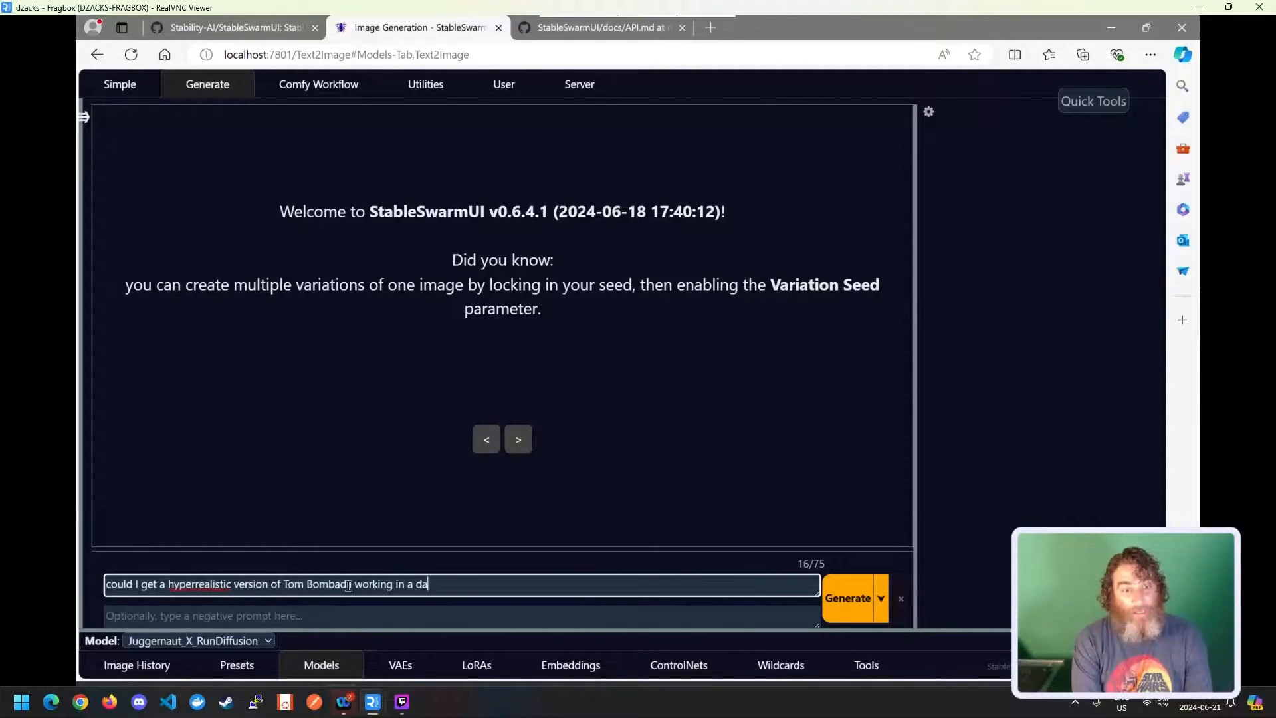
text(ta ceter)
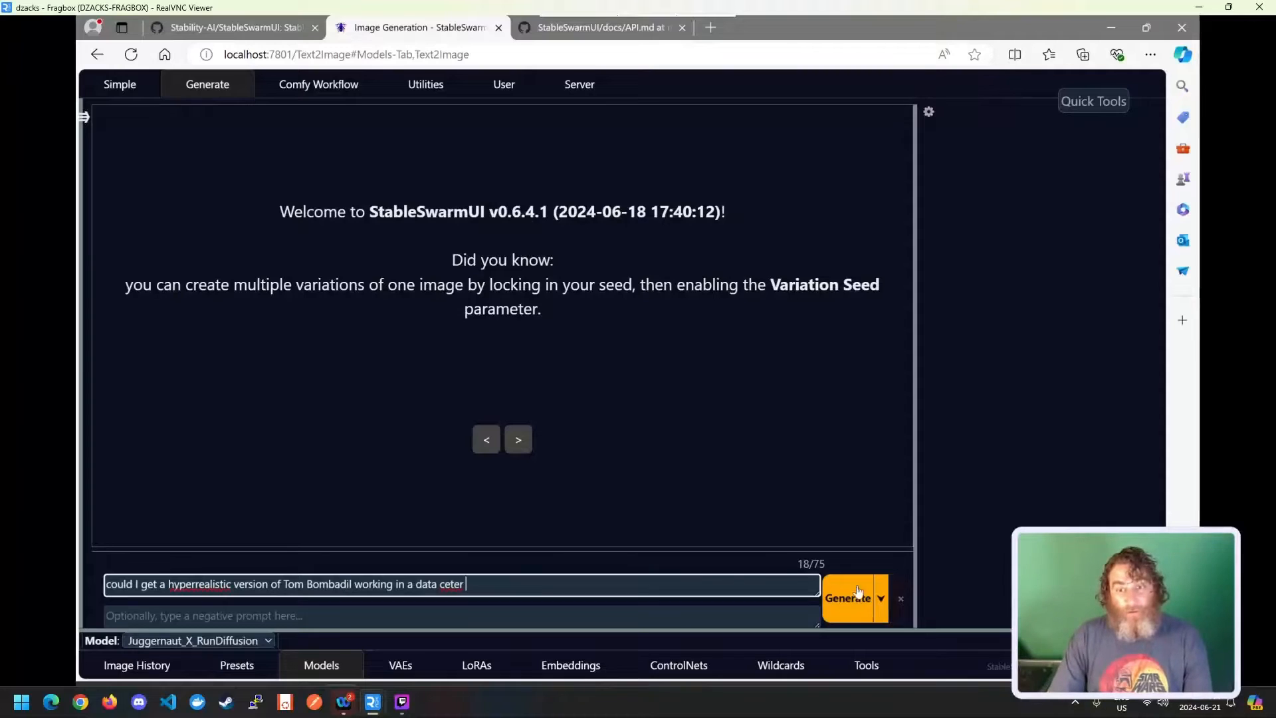
click(881, 598)
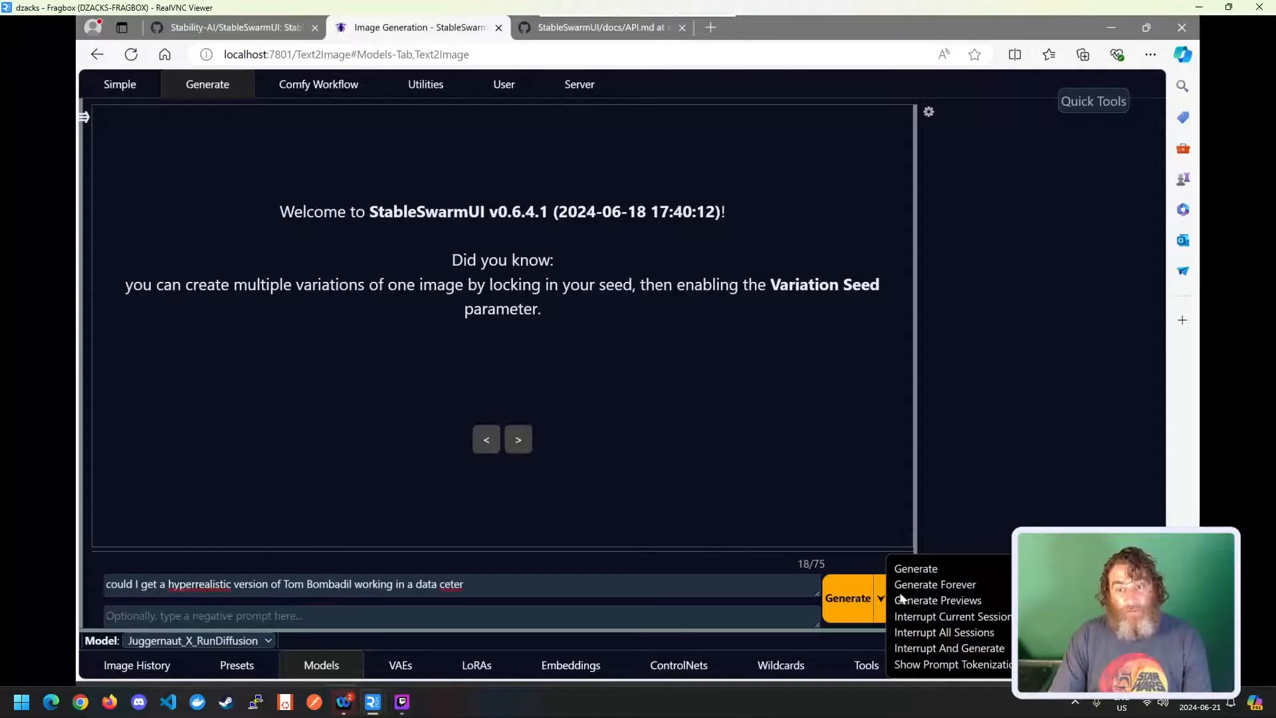
mouse_move(936, 600)
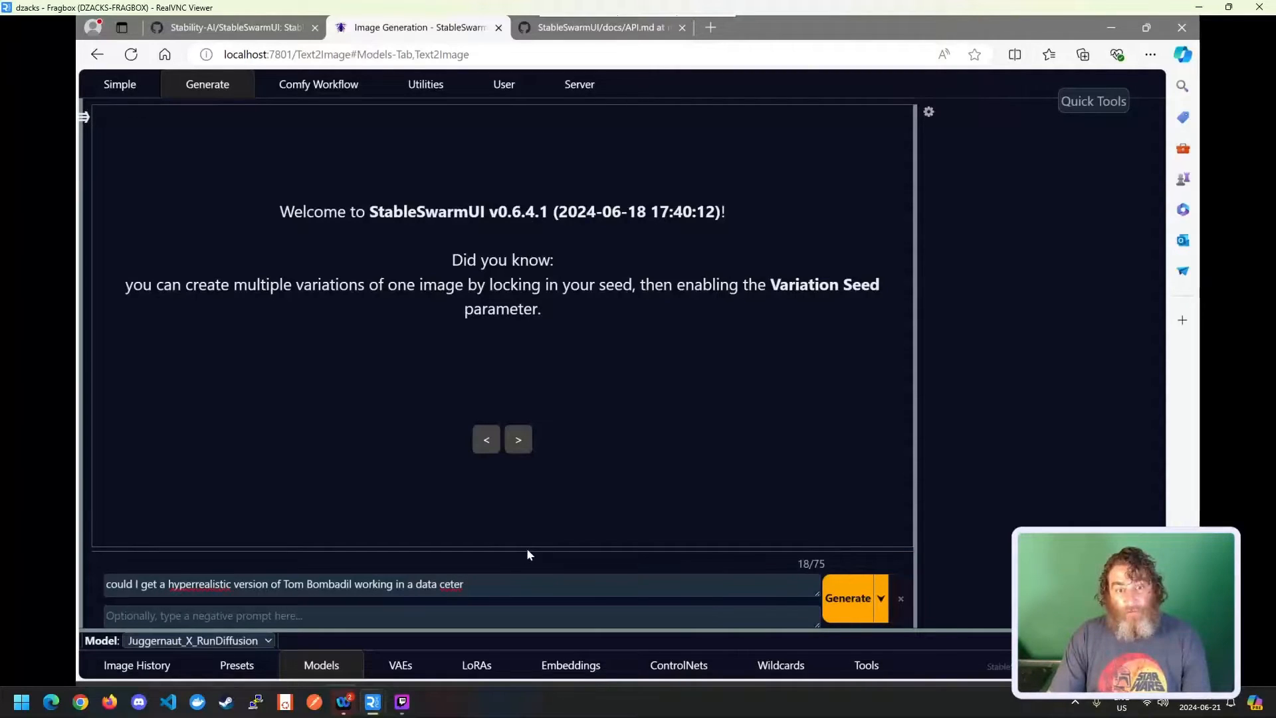
Generate two Tom Bombadil images, correct the 'center' typo, and zoom the page to inspect them.
click(849, 598)
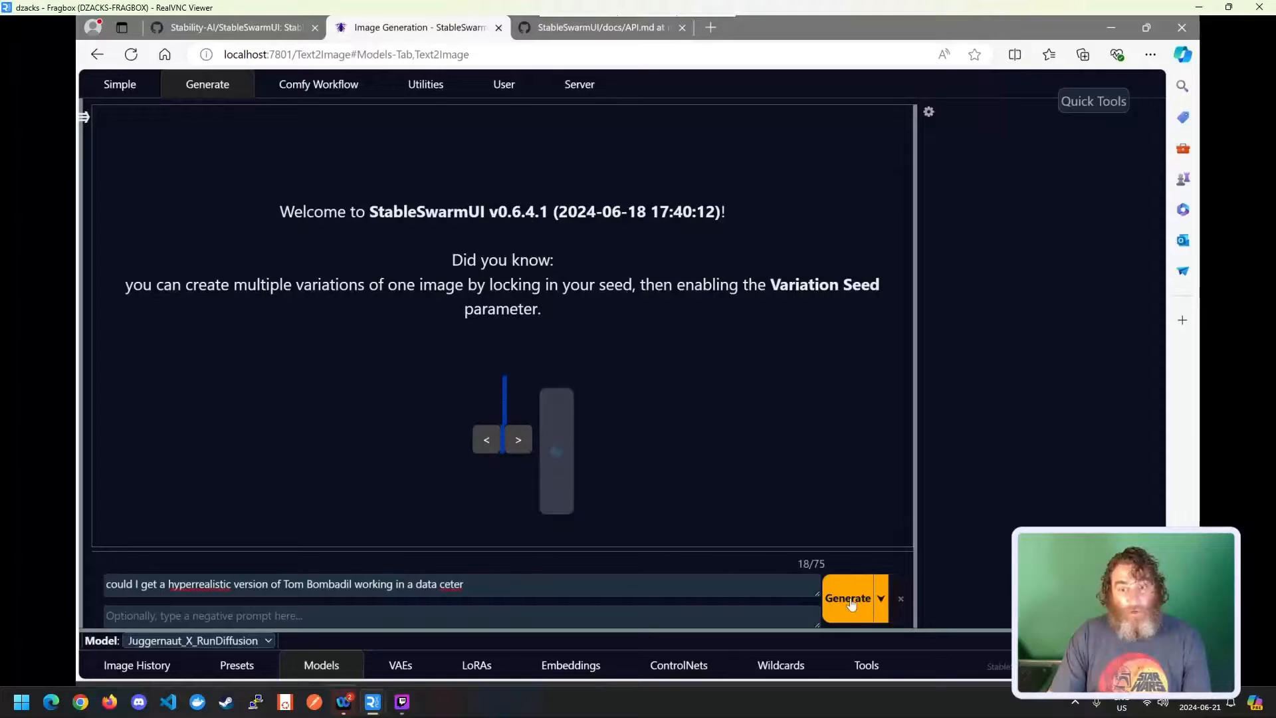
click(846, 599)
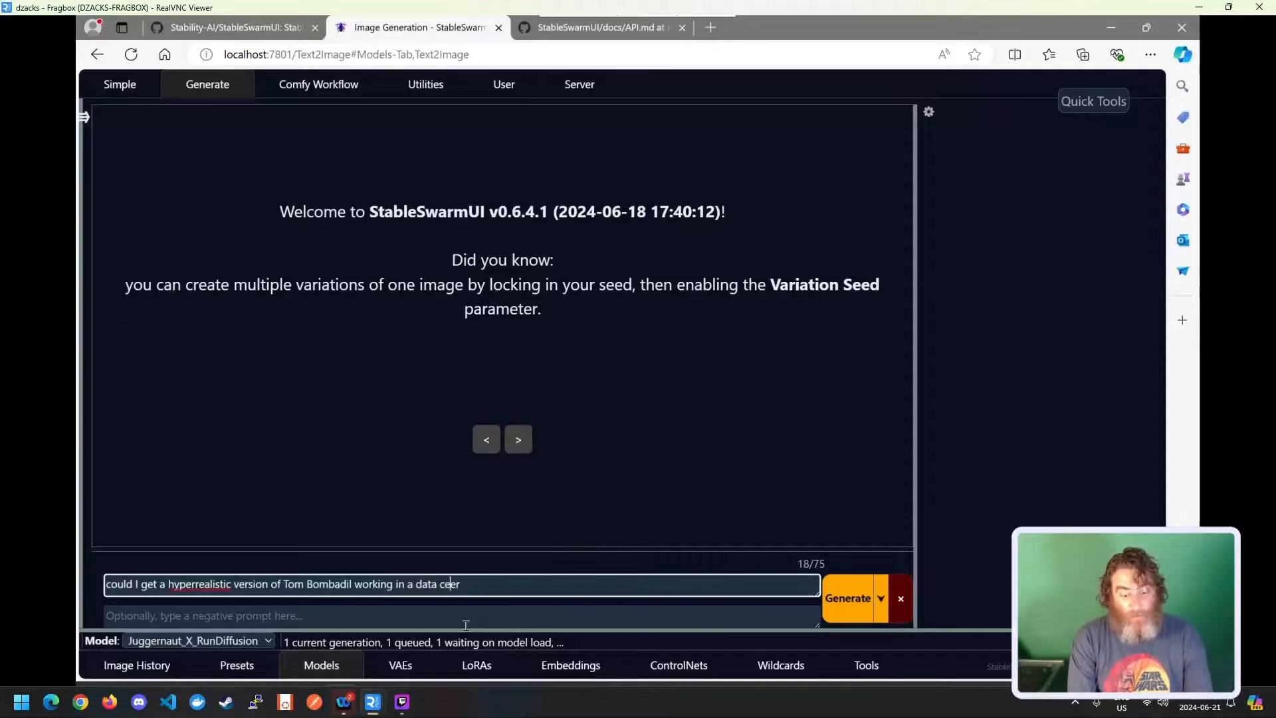
click(847, 598)
text(n)
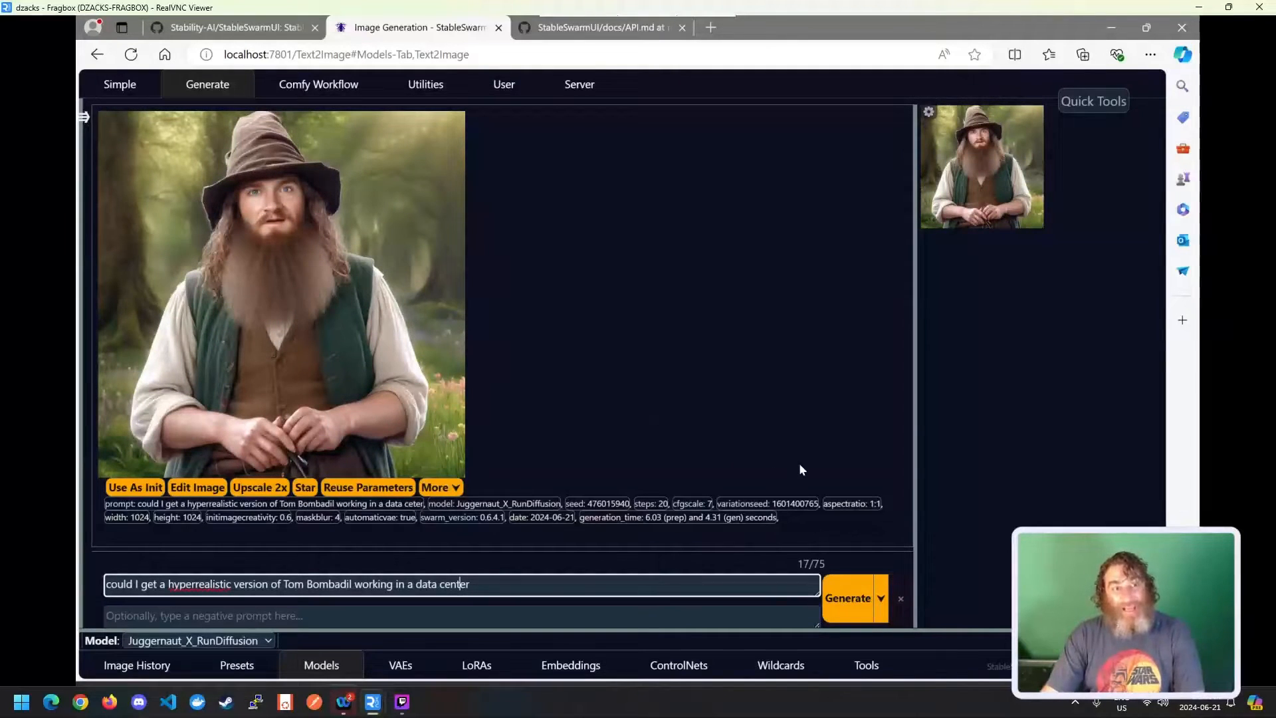
click(847, 597)
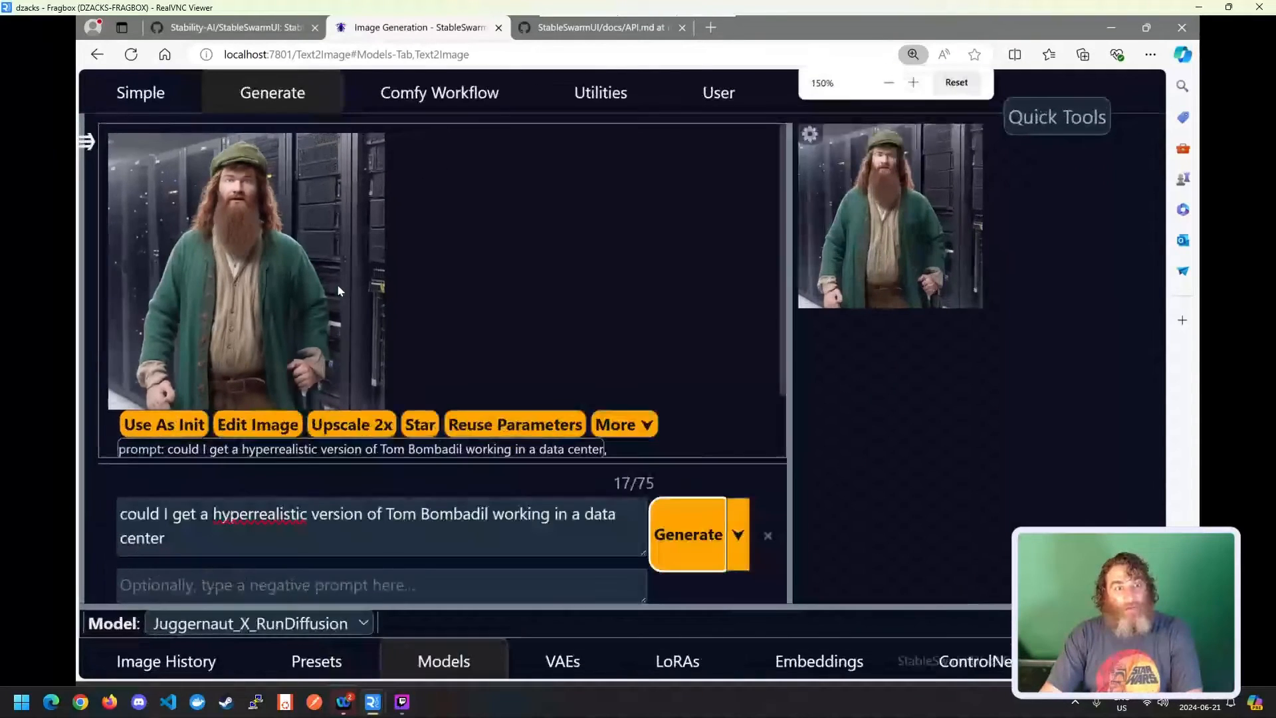
click(888, 83)
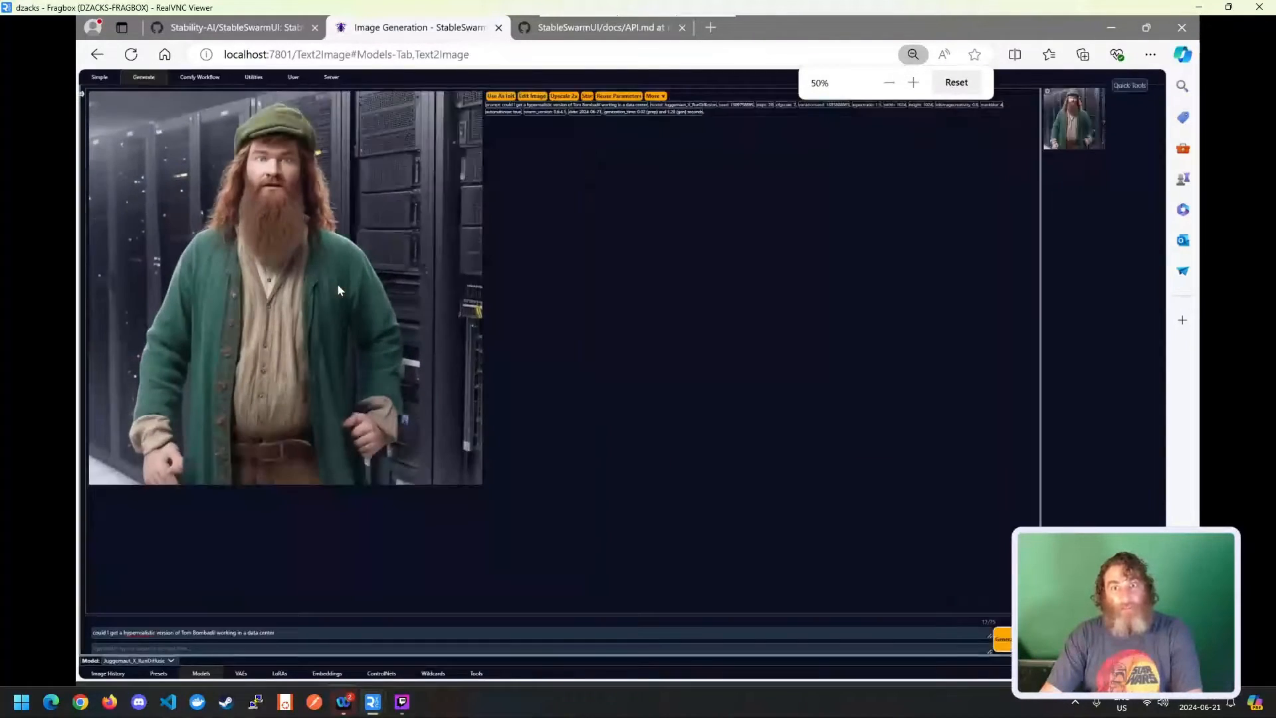
click(913, 83)
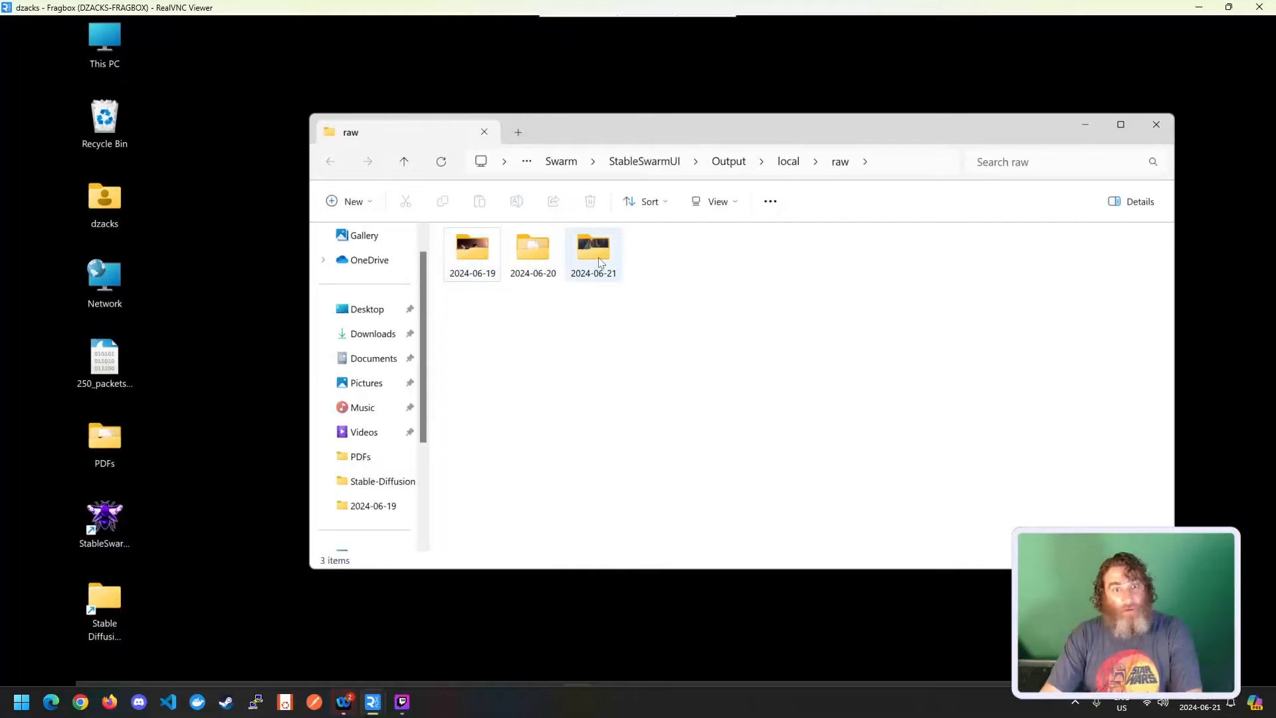
Open a Tom Bombadil image from the 2024-06-21 output folder, view it maximized, then close it.
double_click(593, 248)
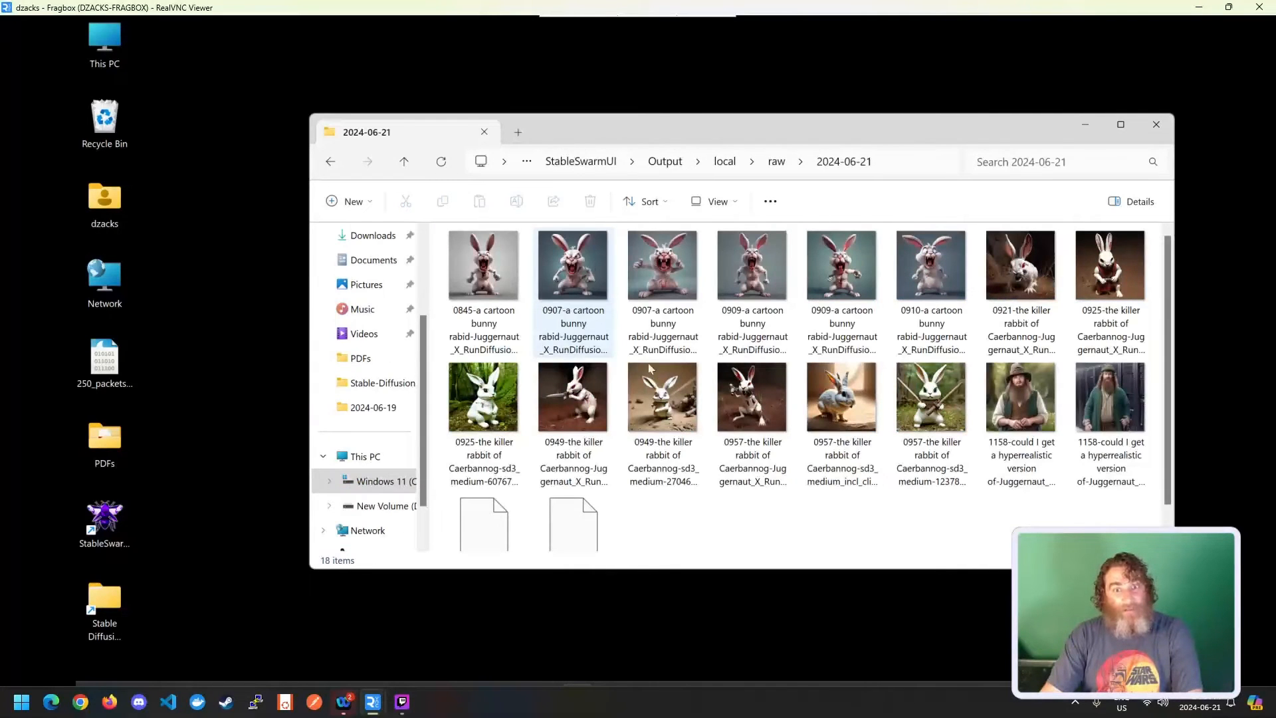
double_click(1110, 396)
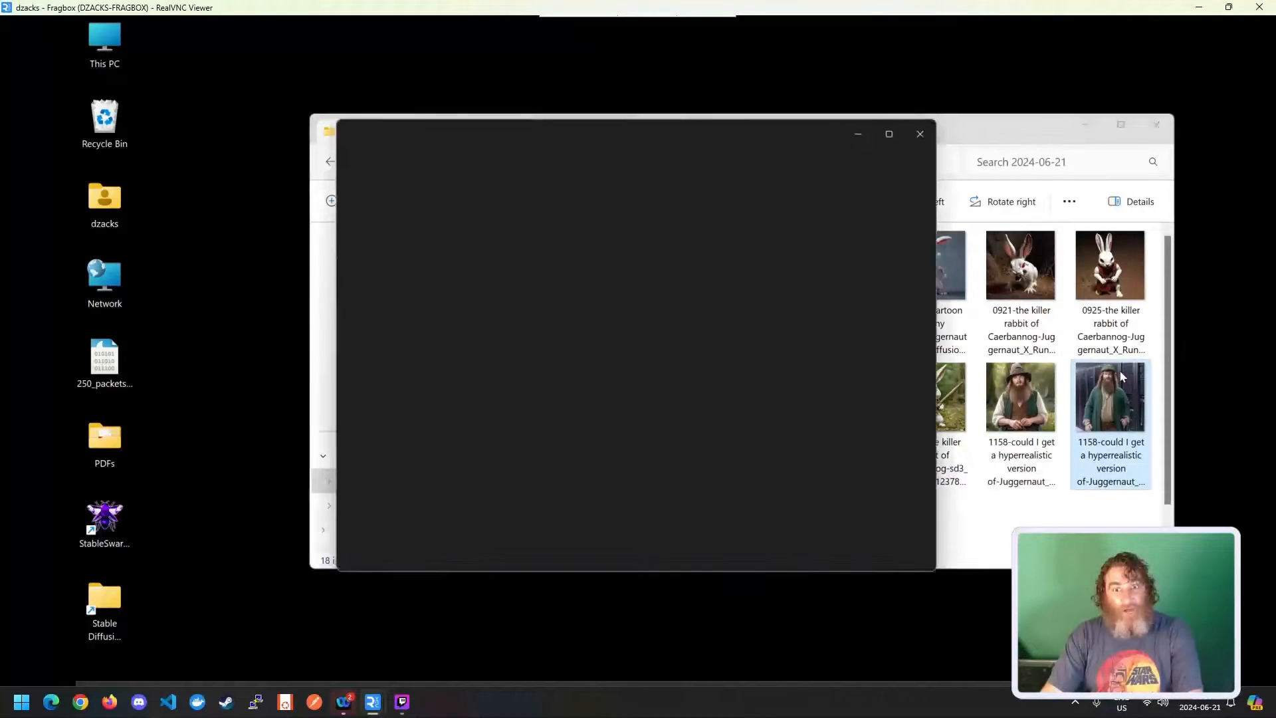
click(888, 134)
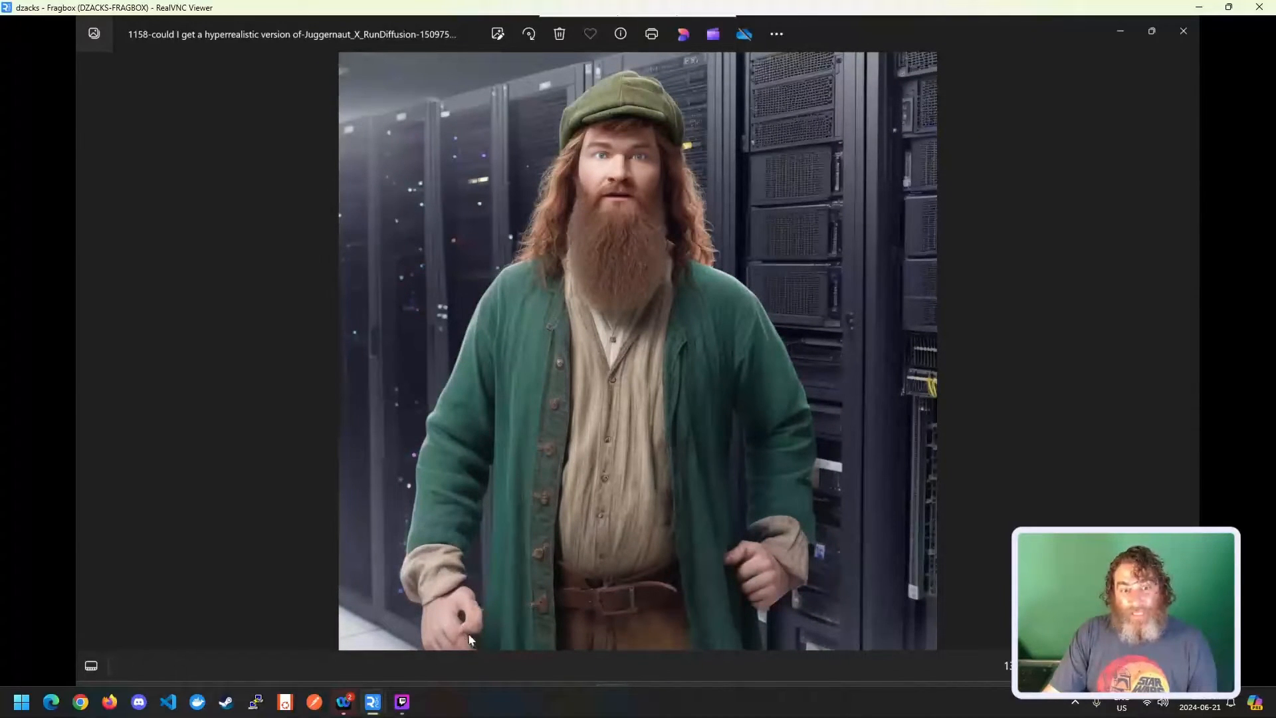
mouse_move(400, 136)
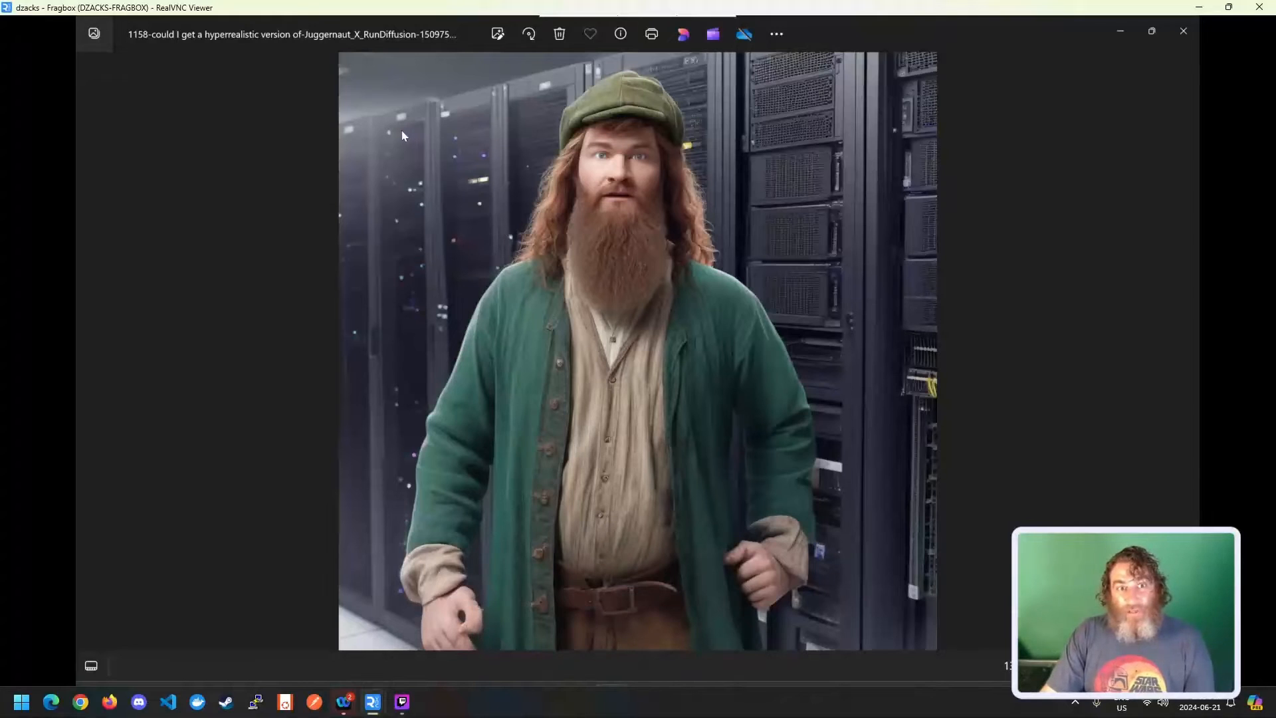
mouse_move(375, 143)
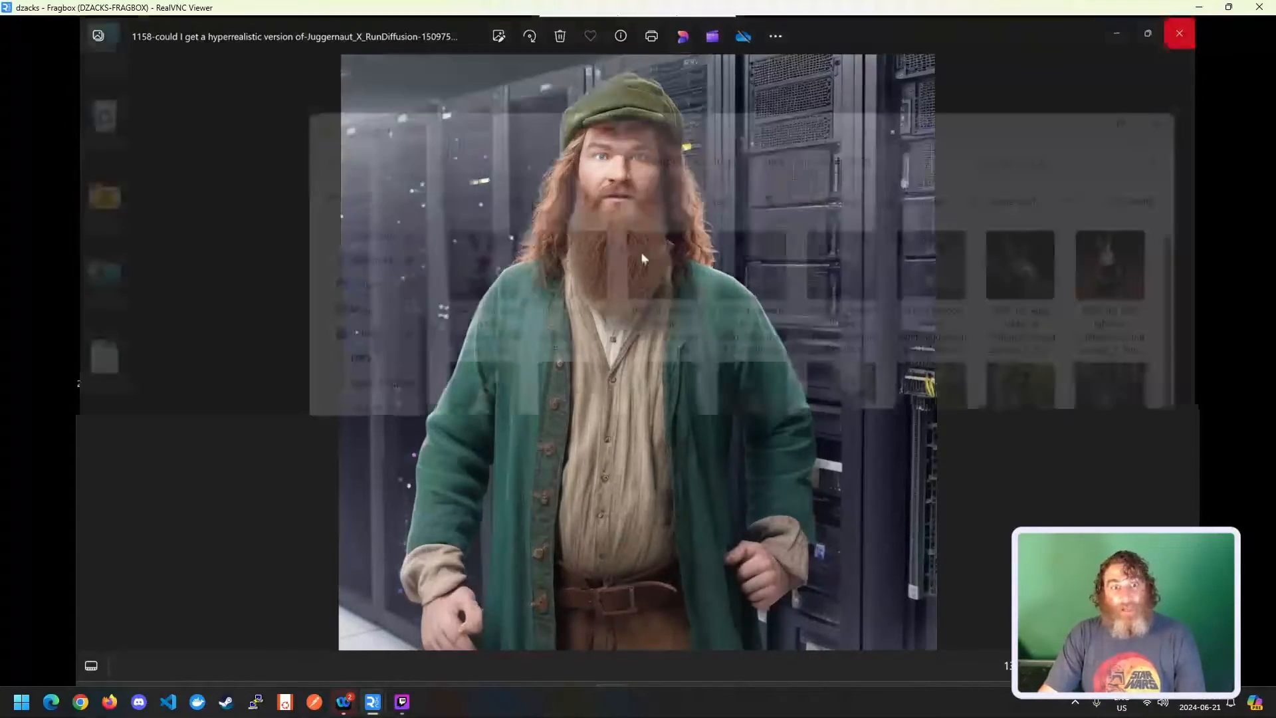
click(1178, 34)
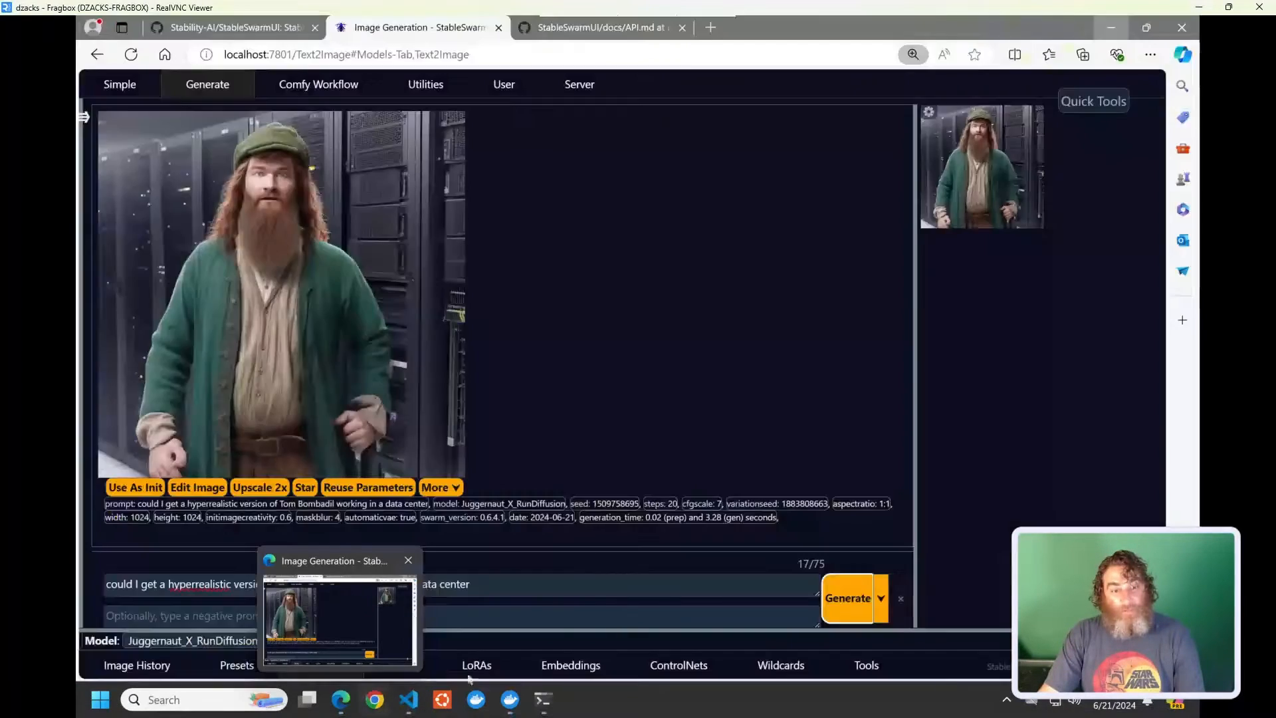
Set Steps to 54 and generate a new Tom Bombadil data center image.
click(1198, 8)
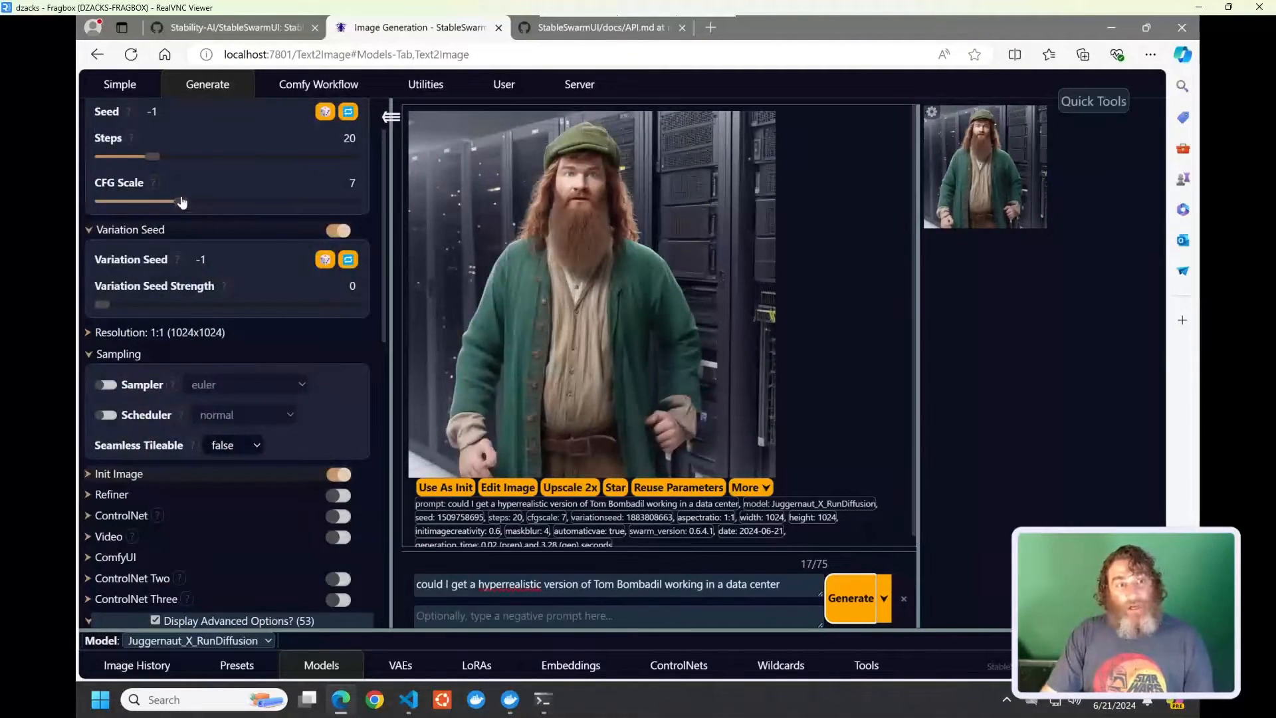
drag(126, 156, 236, 156)
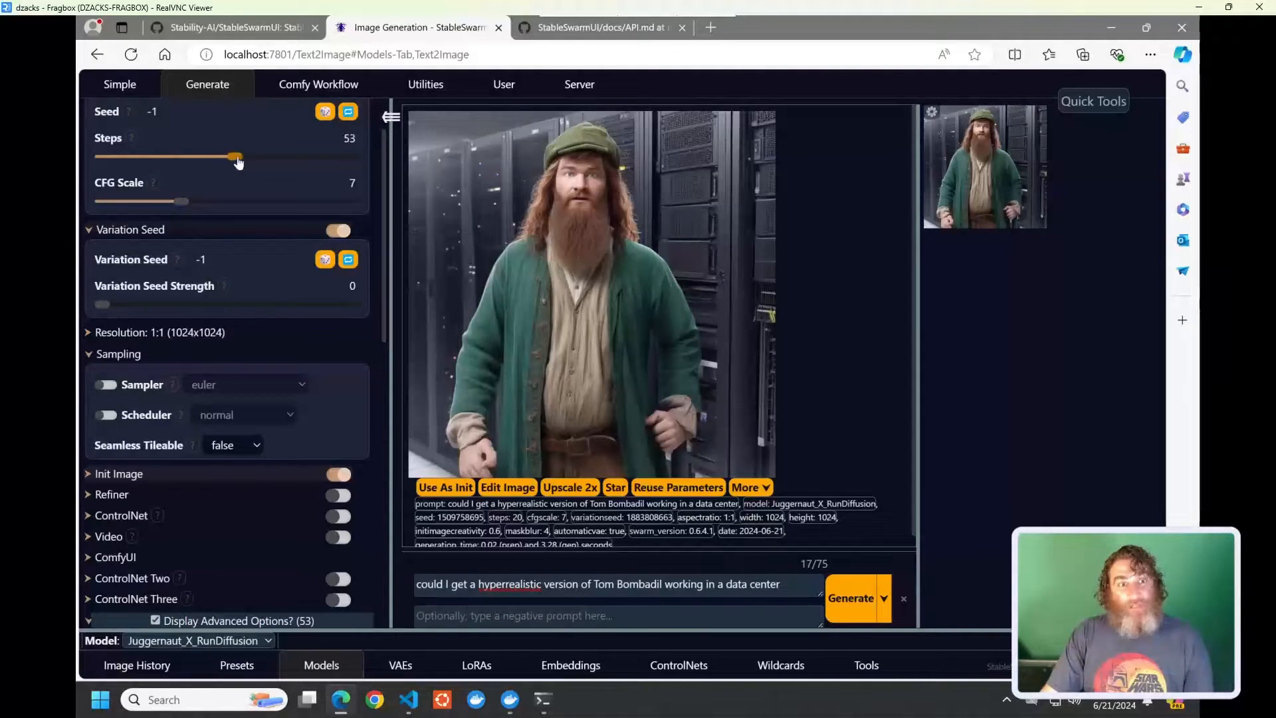
click(851, 598)
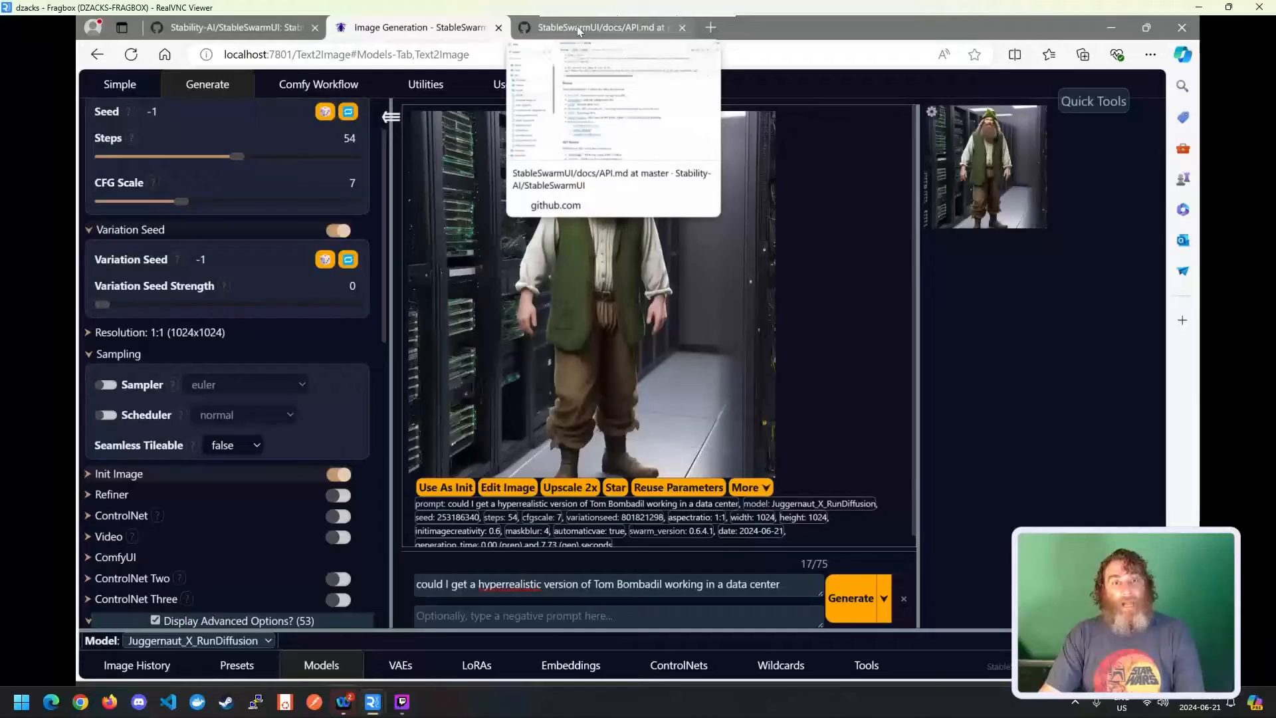
Scroll the API.md page down to the Quick Call Guide curl example.
click(601, 27)
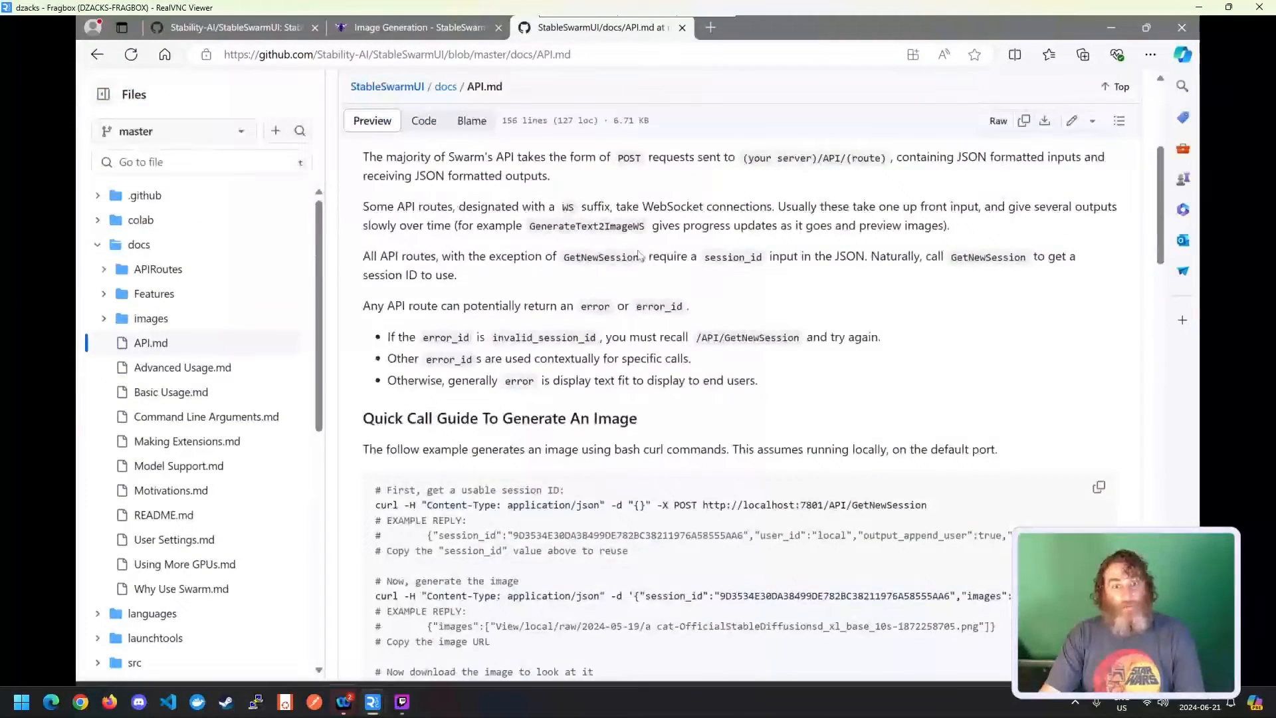
scroll(down, 3)
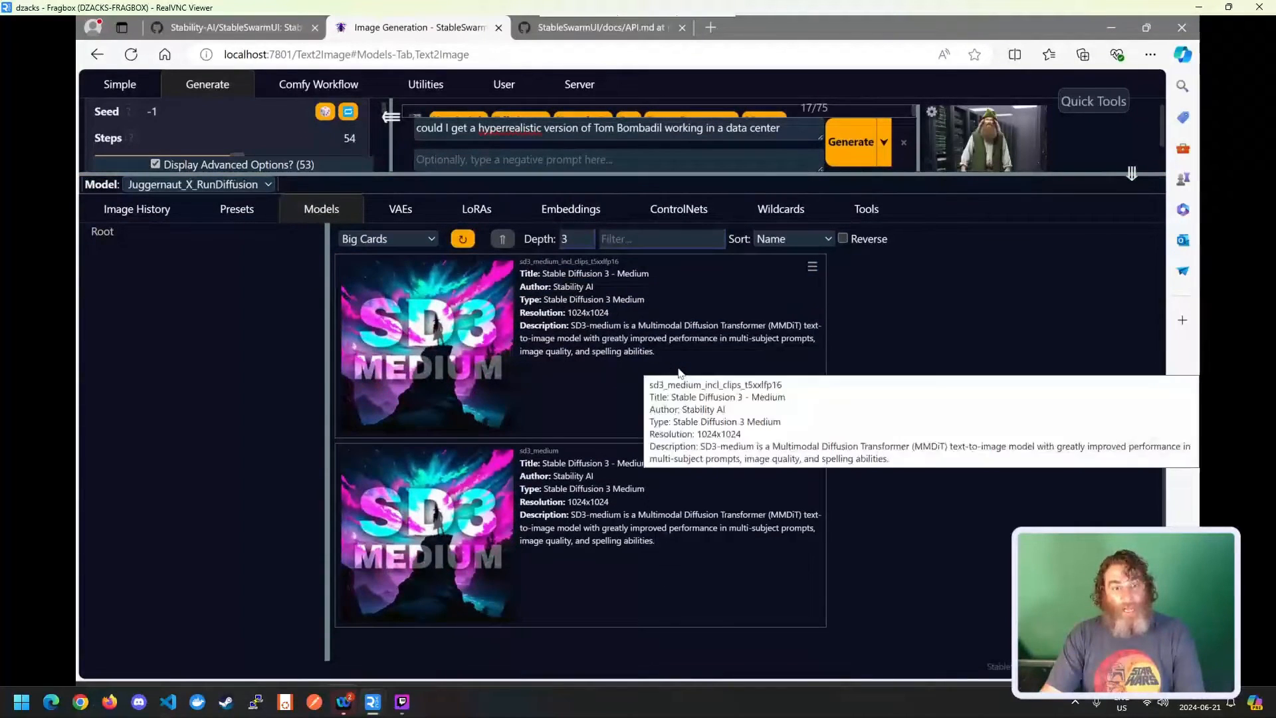
mouse_move(666, 355)
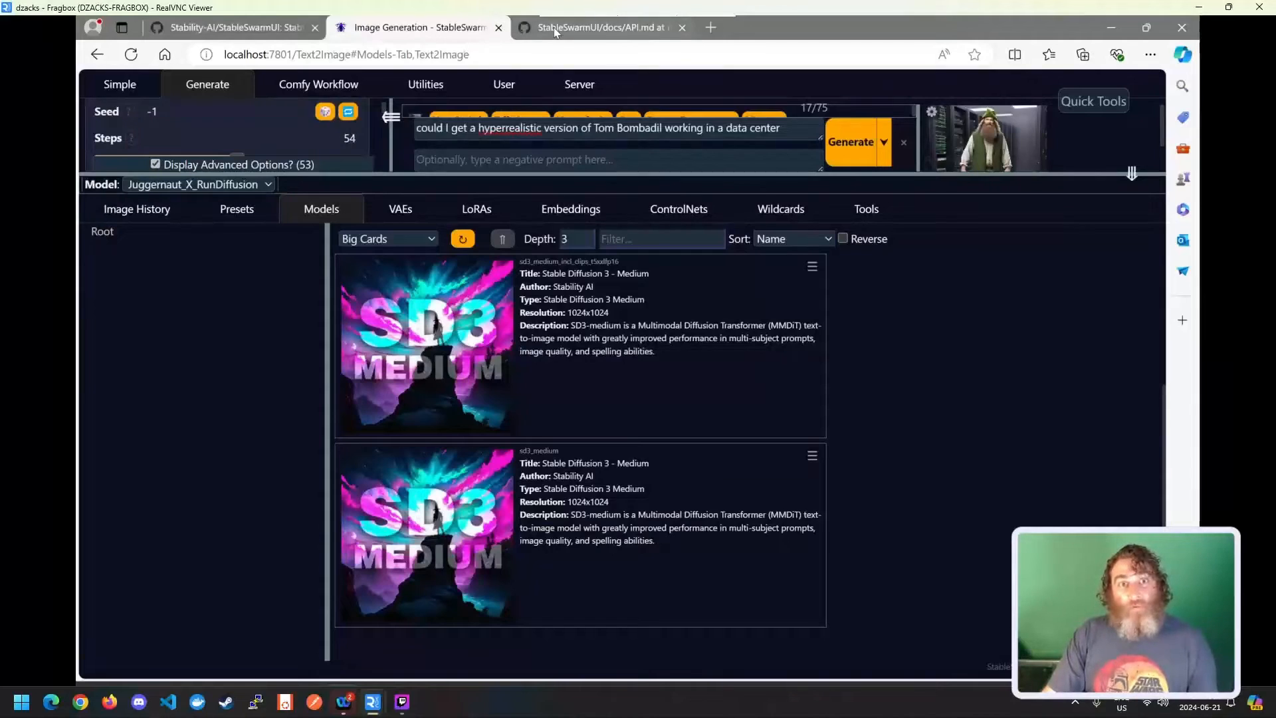
click(603, 26)
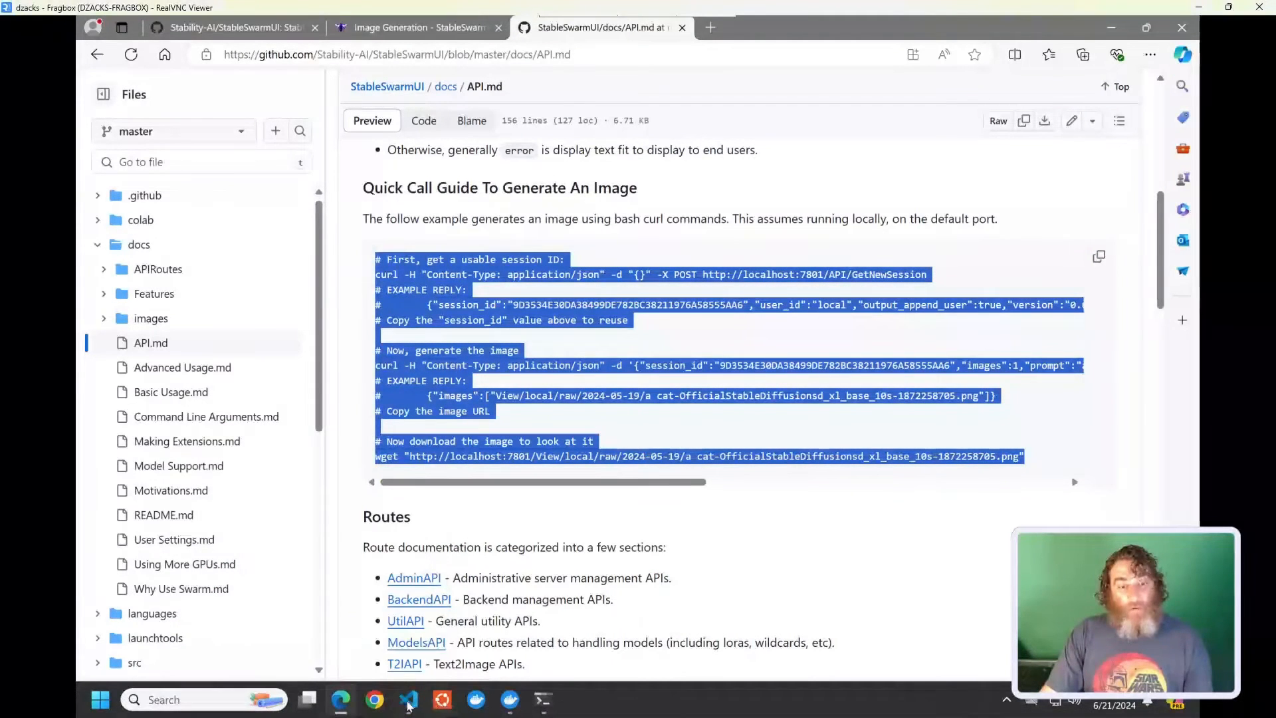
Hide the Explorer sidebar beside testing.py and select the GetNewSession route name.
click(409, 699)
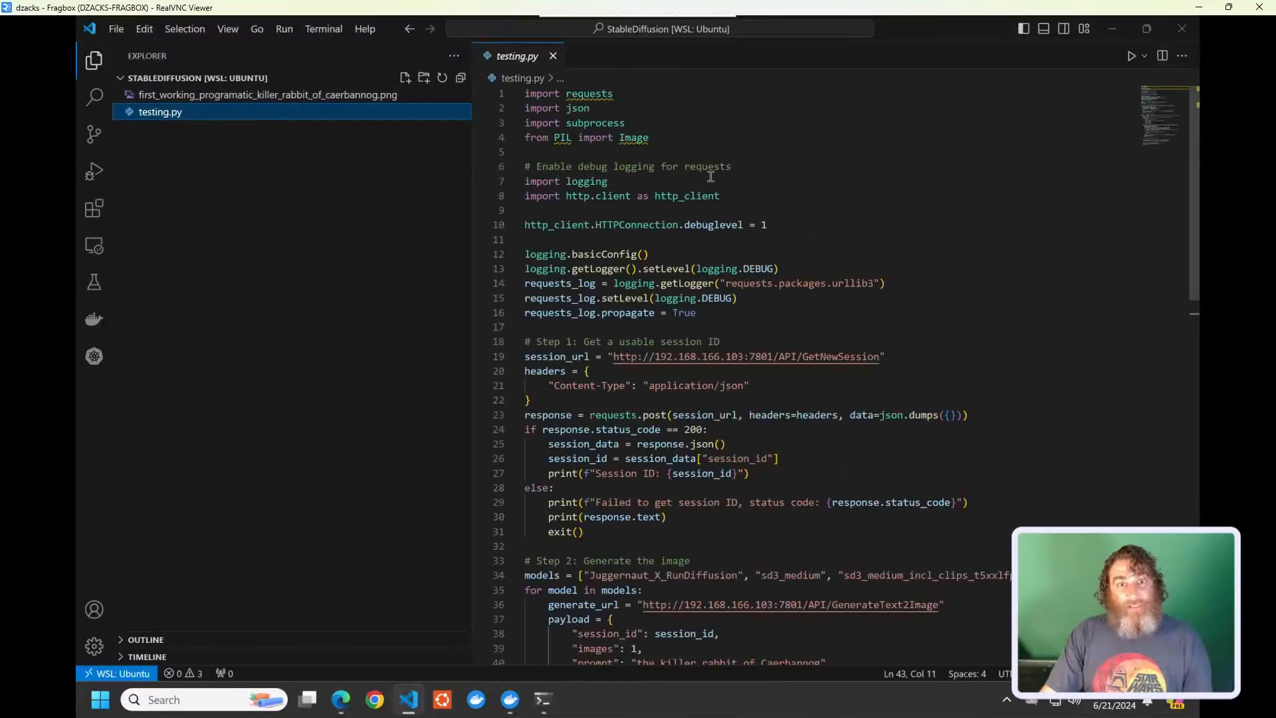
click(95, 60)
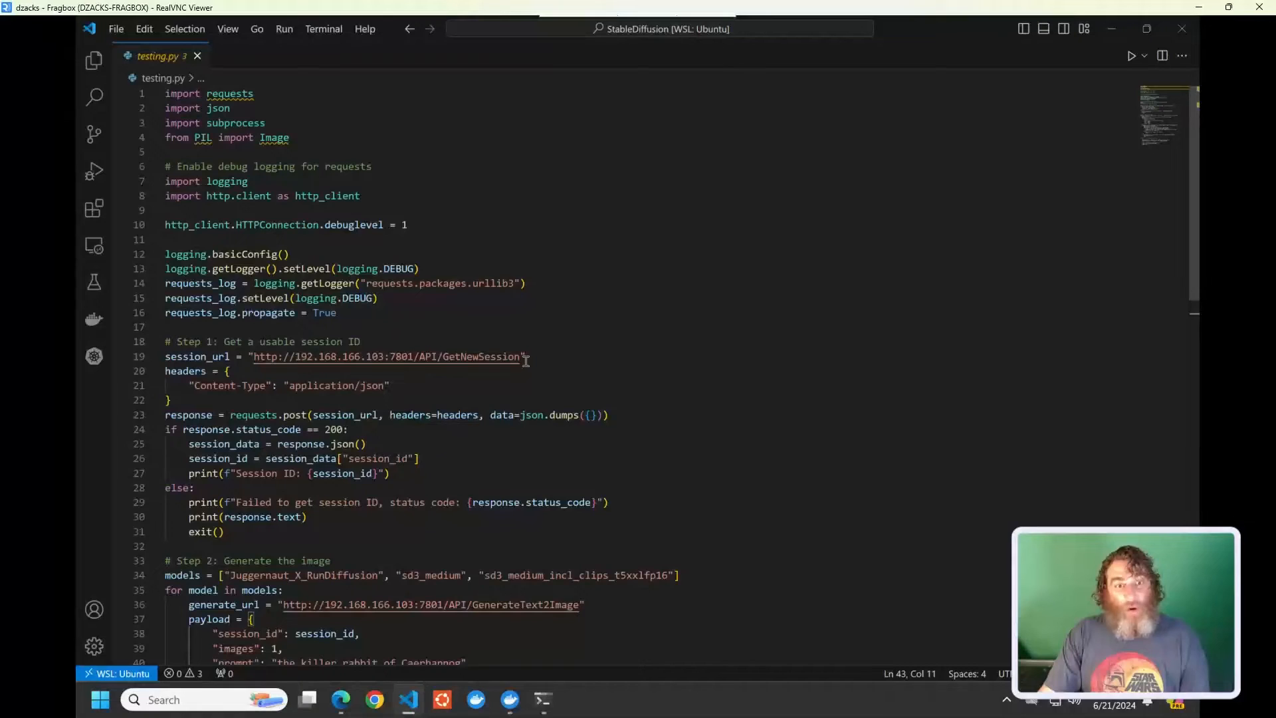
drag(326, 357, 413, 356)
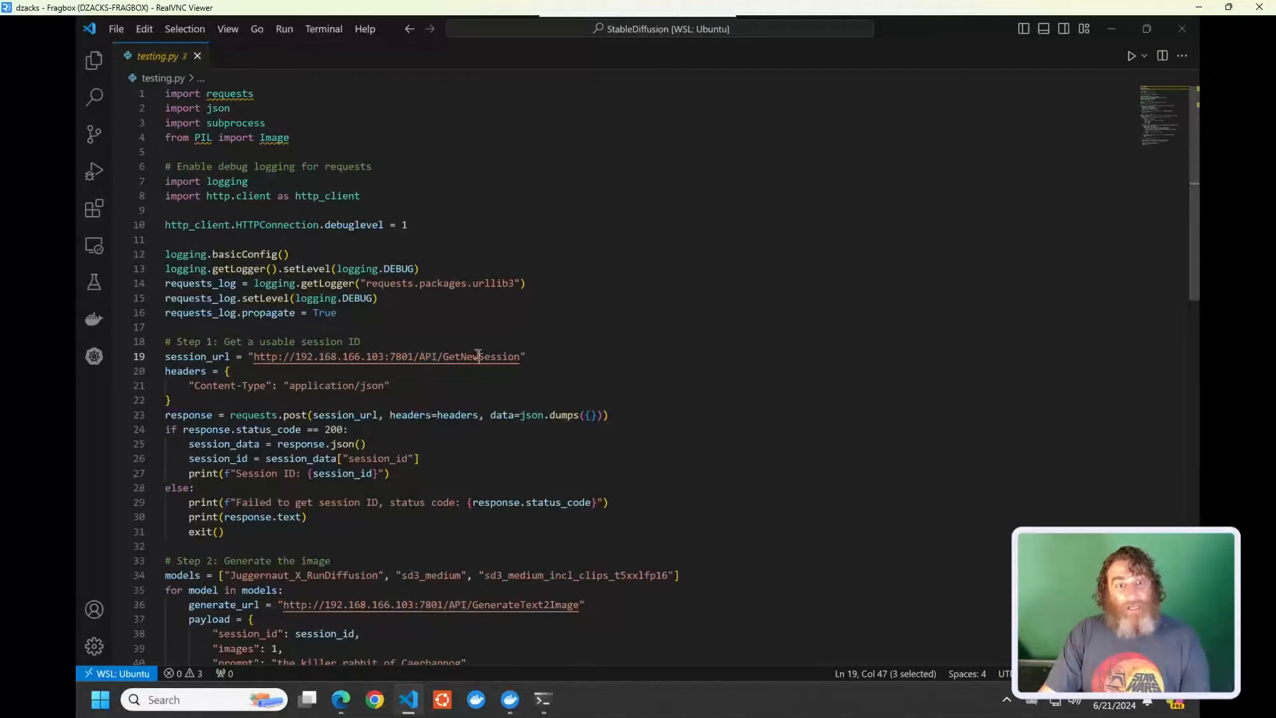
double_click(482, 356)
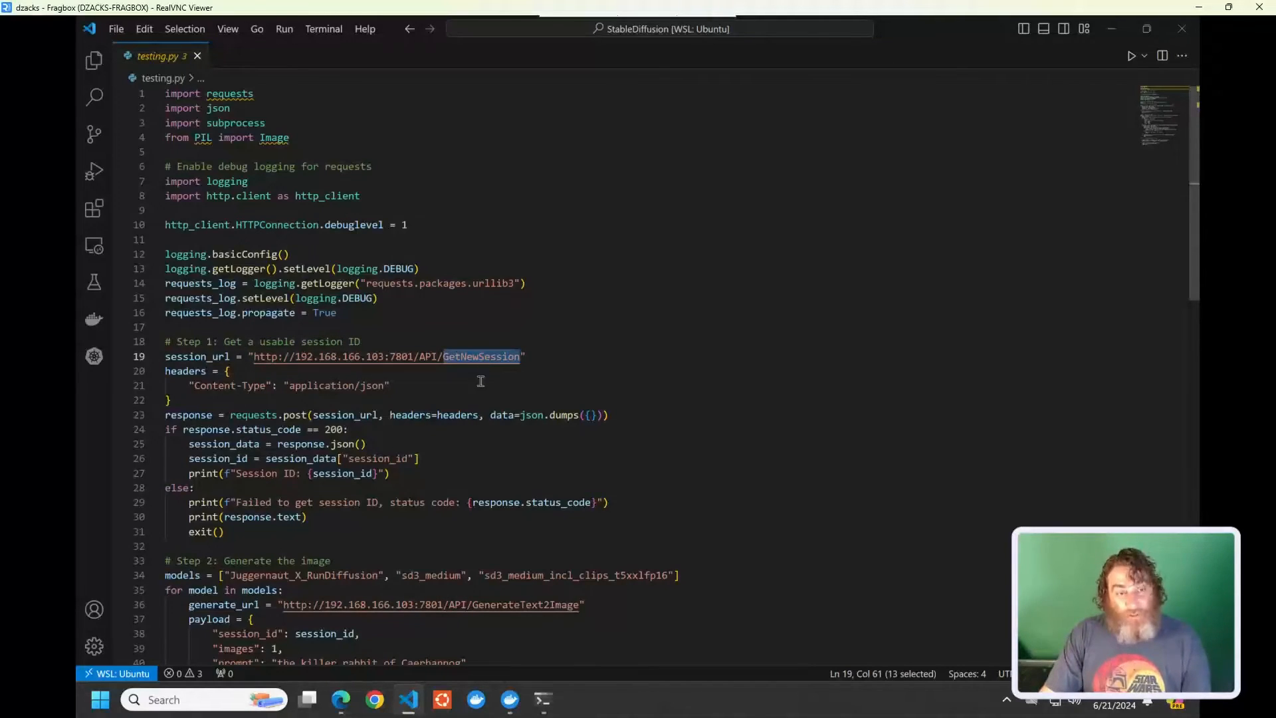
mouse_move(346, 361)
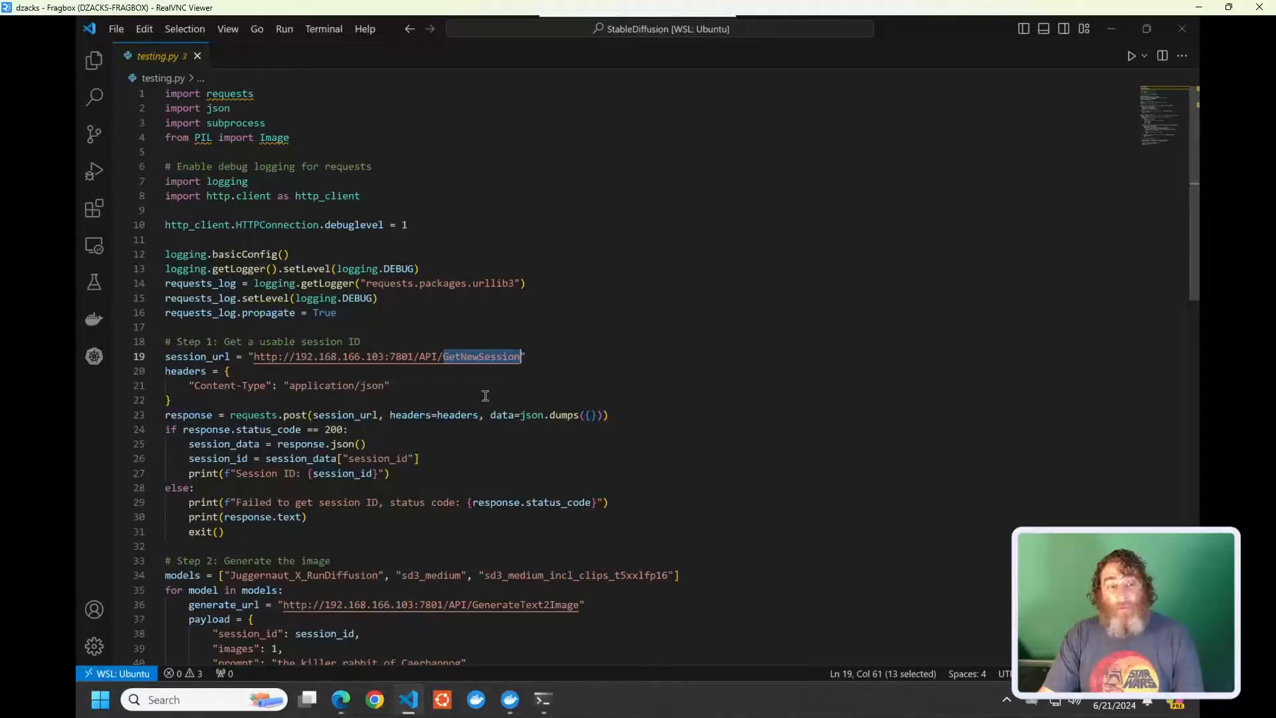
mouse_move(554, 467)
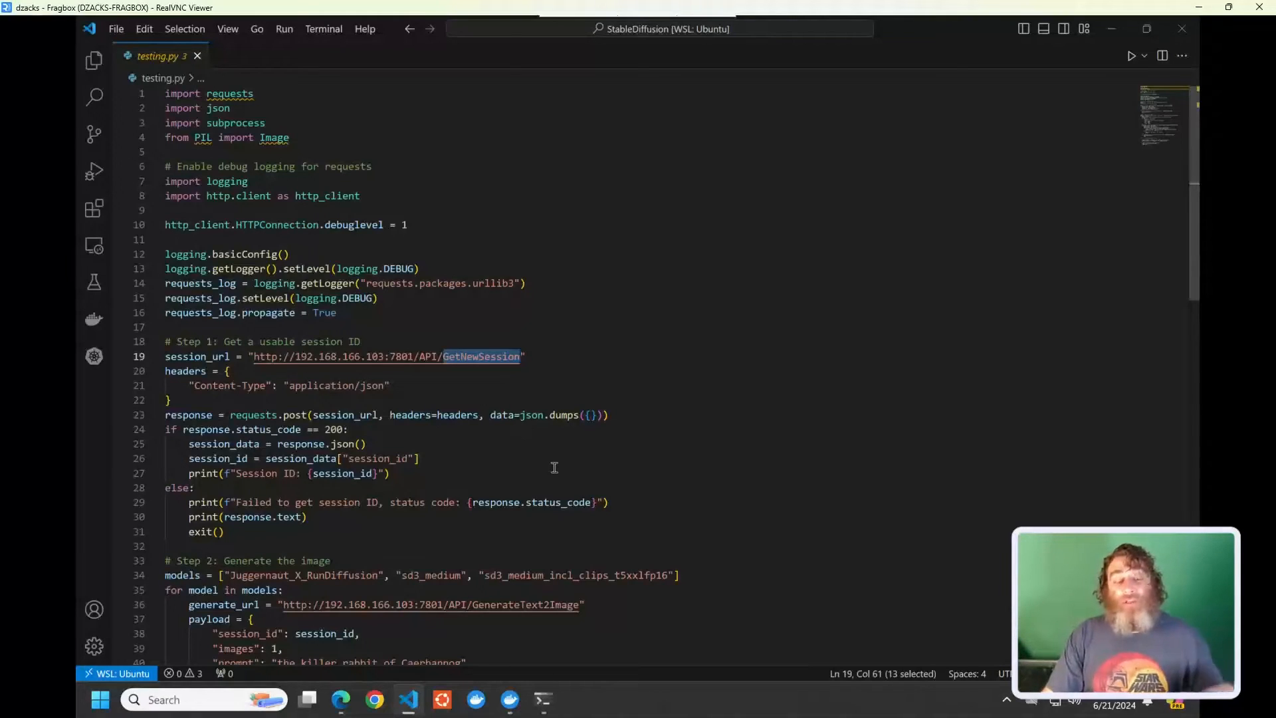
mouse_move(559, 454)
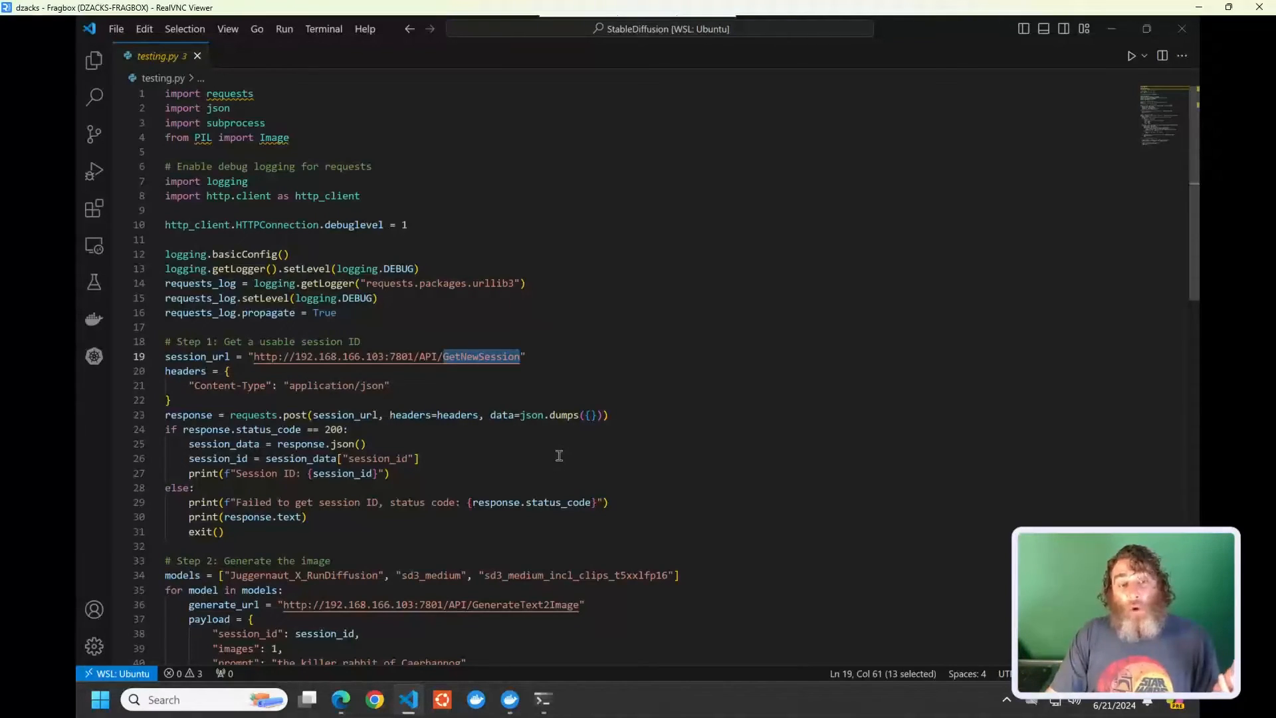
click(542, 700)
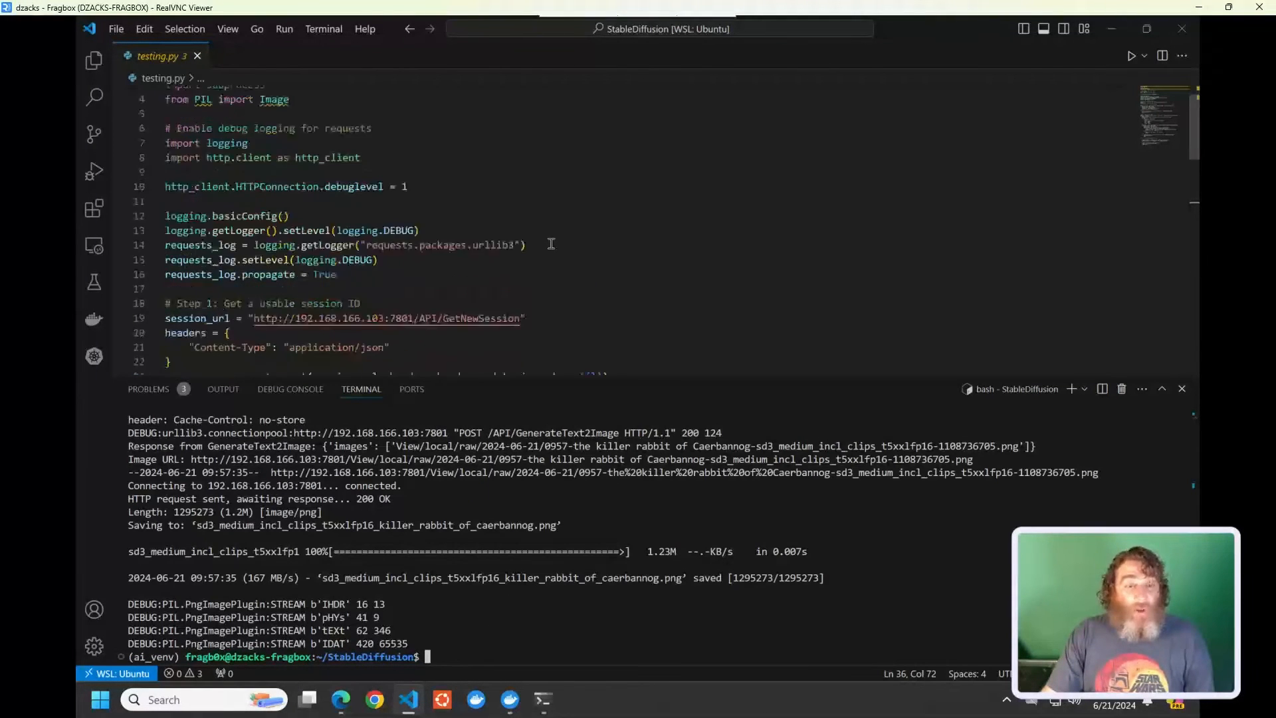
scroll(down, 3)
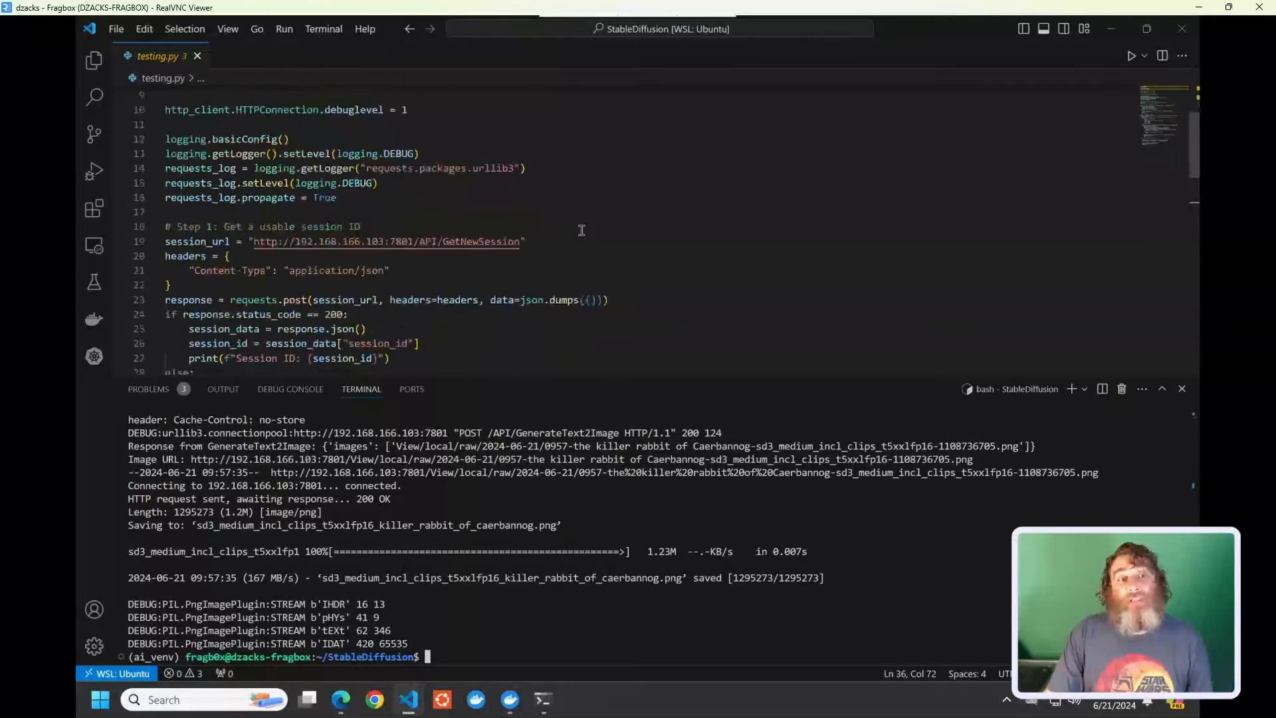
scroll(down, 3)
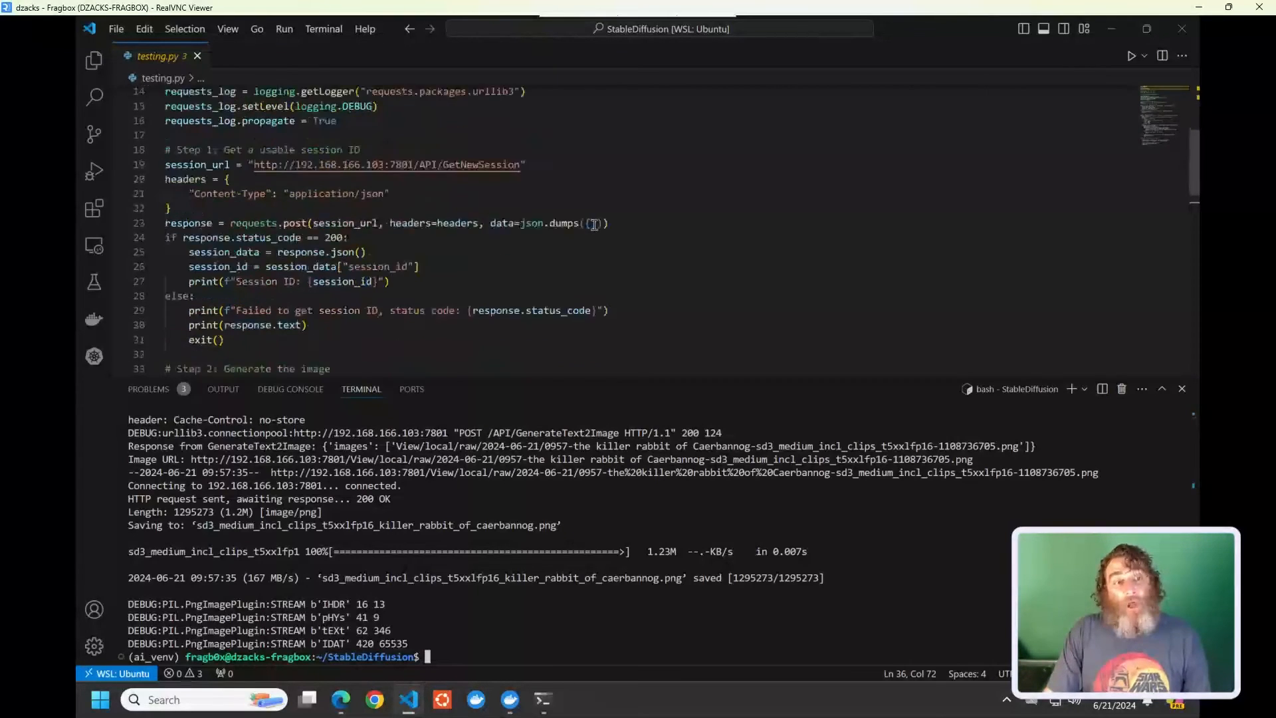
scroll(down, 3)
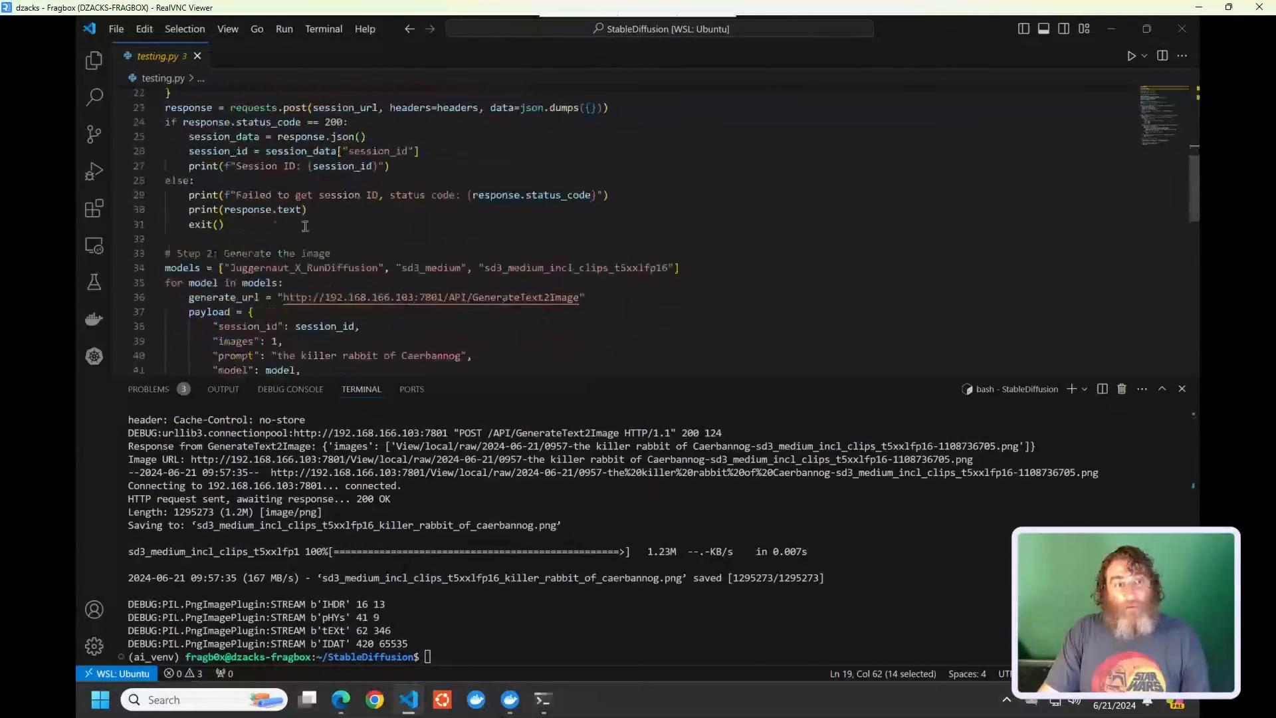
double_click(261, 209)
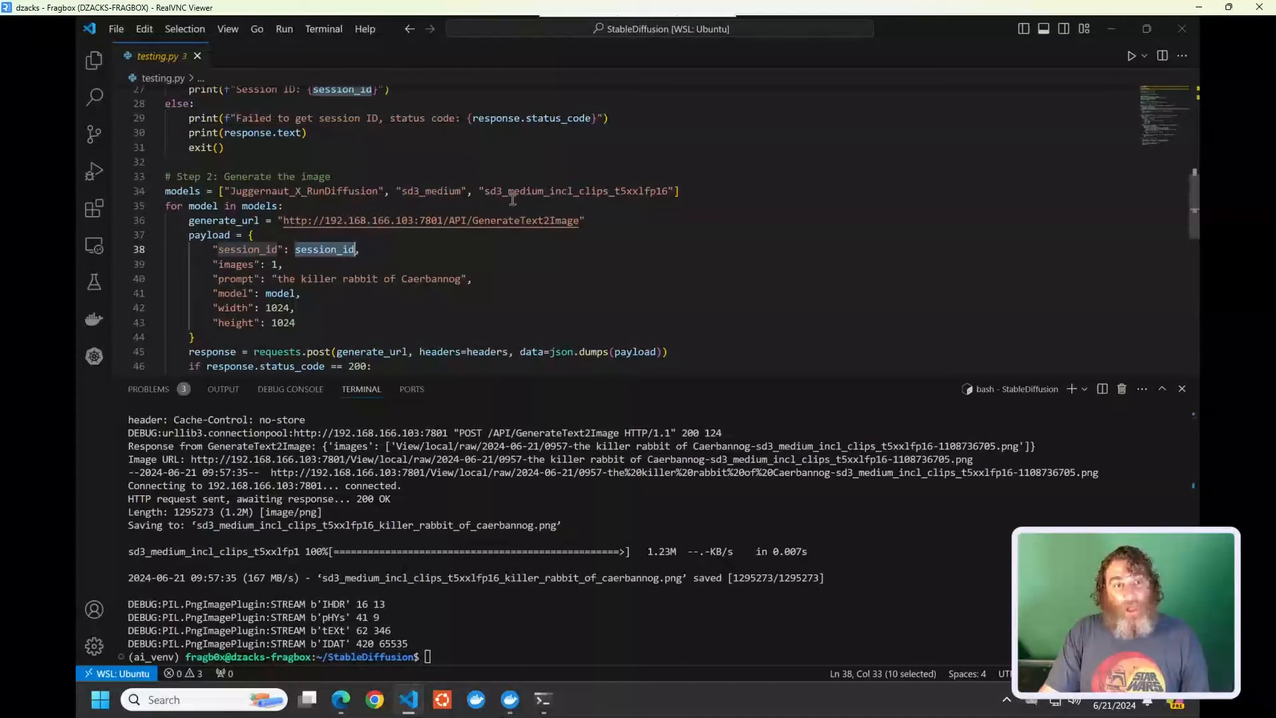
double_click(517, 220)
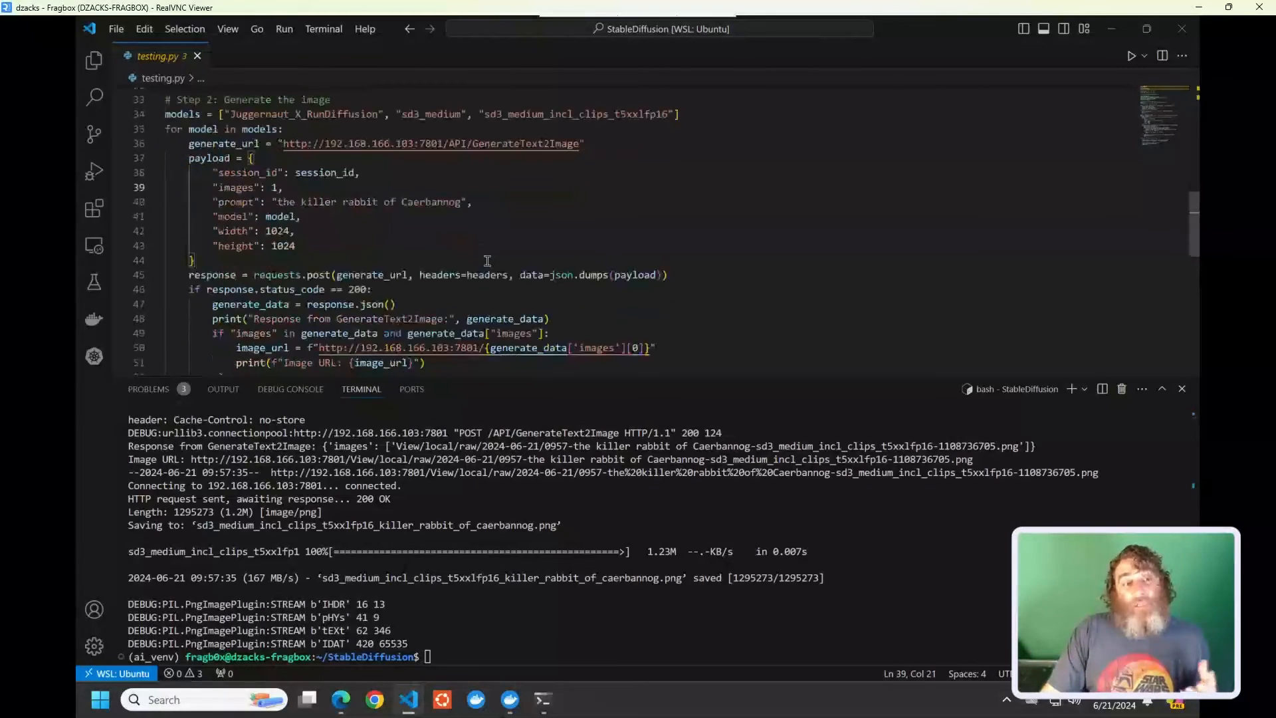
scroll(down, 3)
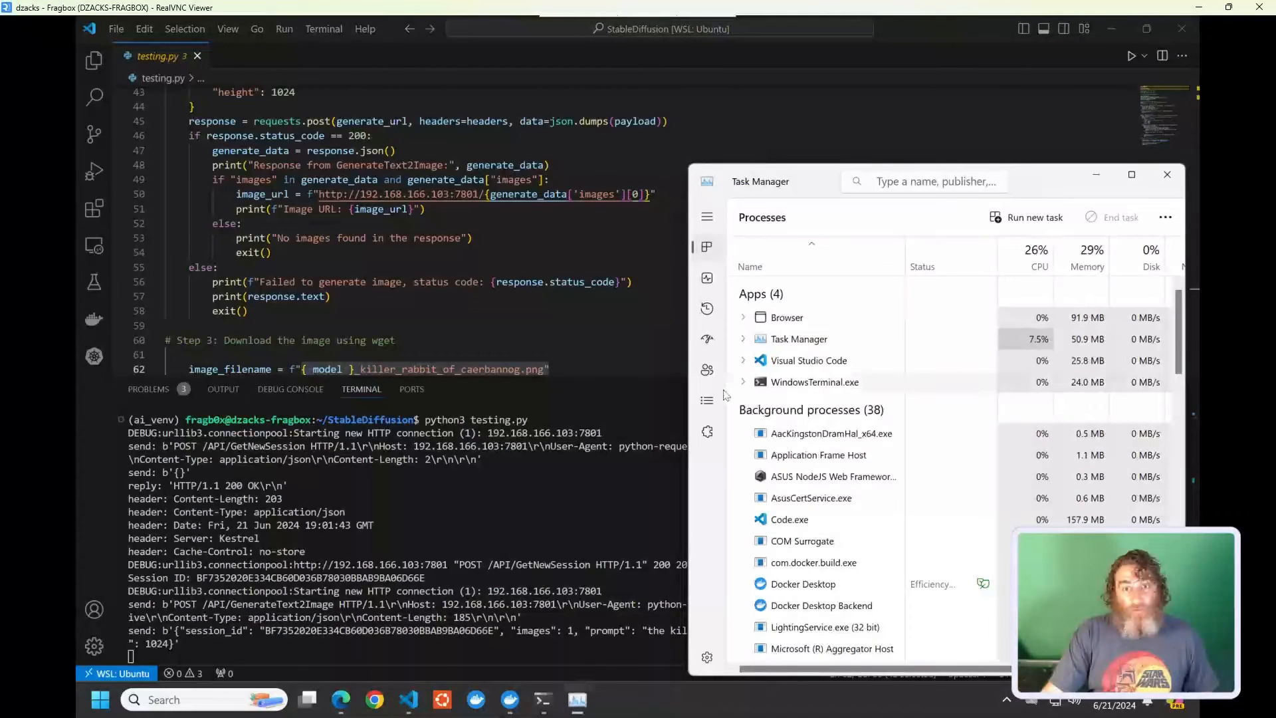
Check the running processes in Task Manager while testing.py runs.
click(706, 277)
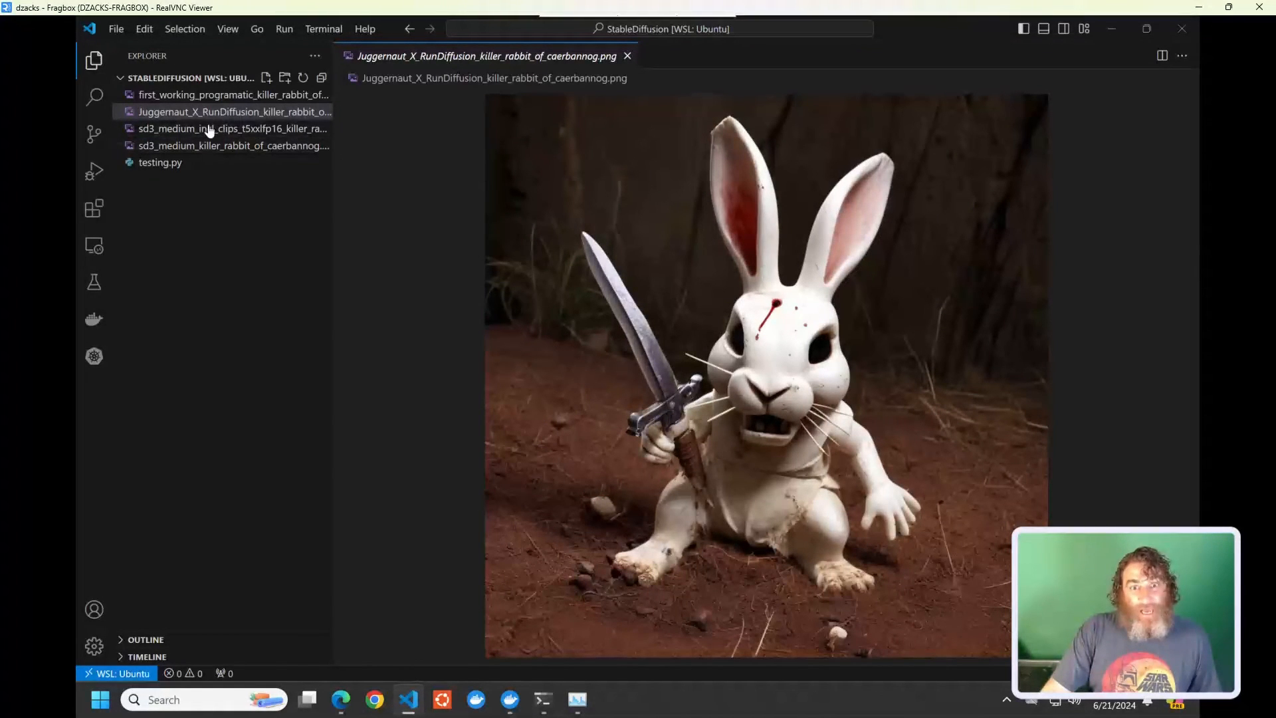
Compare the sd3_medium and sd3_medium_incl_clips_t5xxlfp16 rabbit images, then reopen testing.py.
click(228, 128)
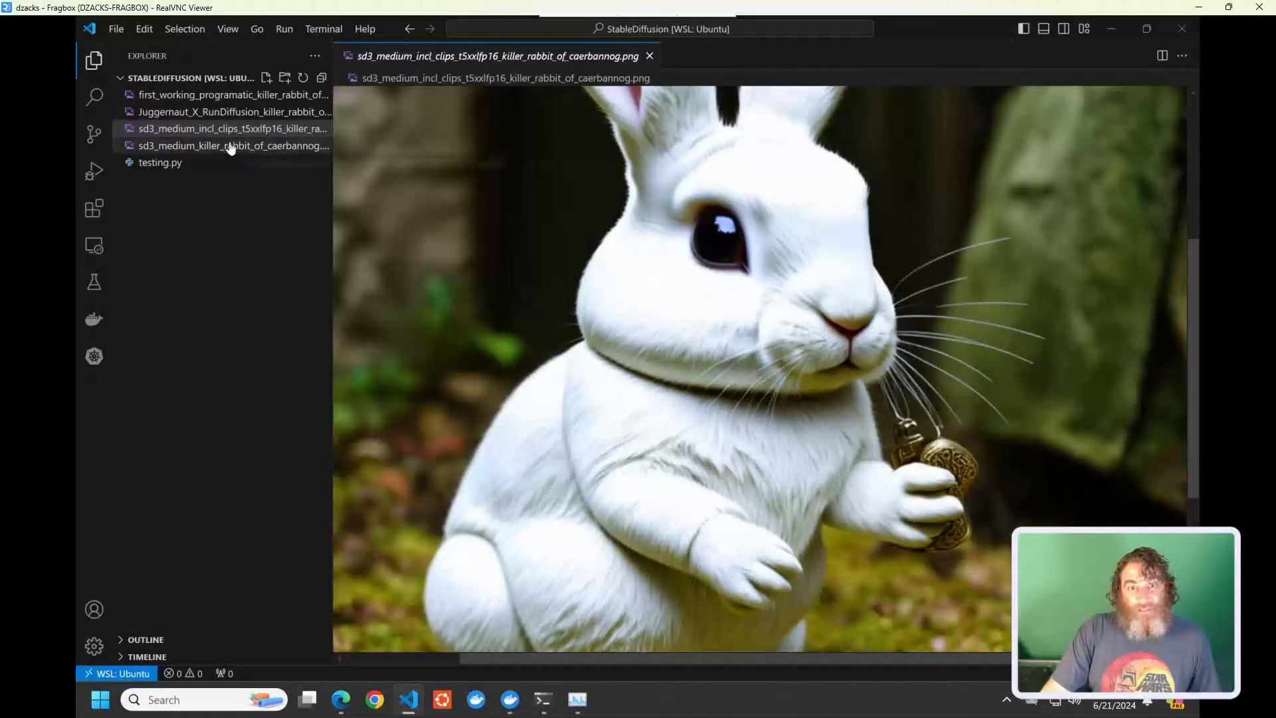
click(231, 145)
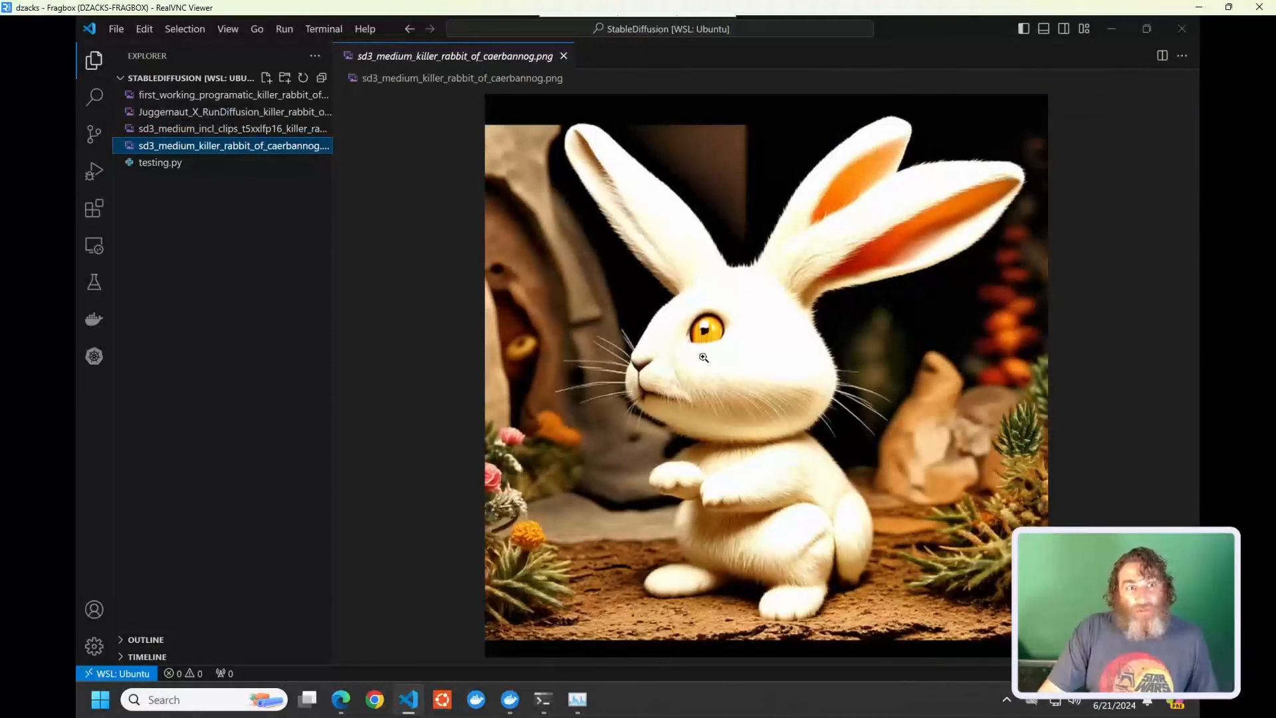
mouse_move(635, 332)
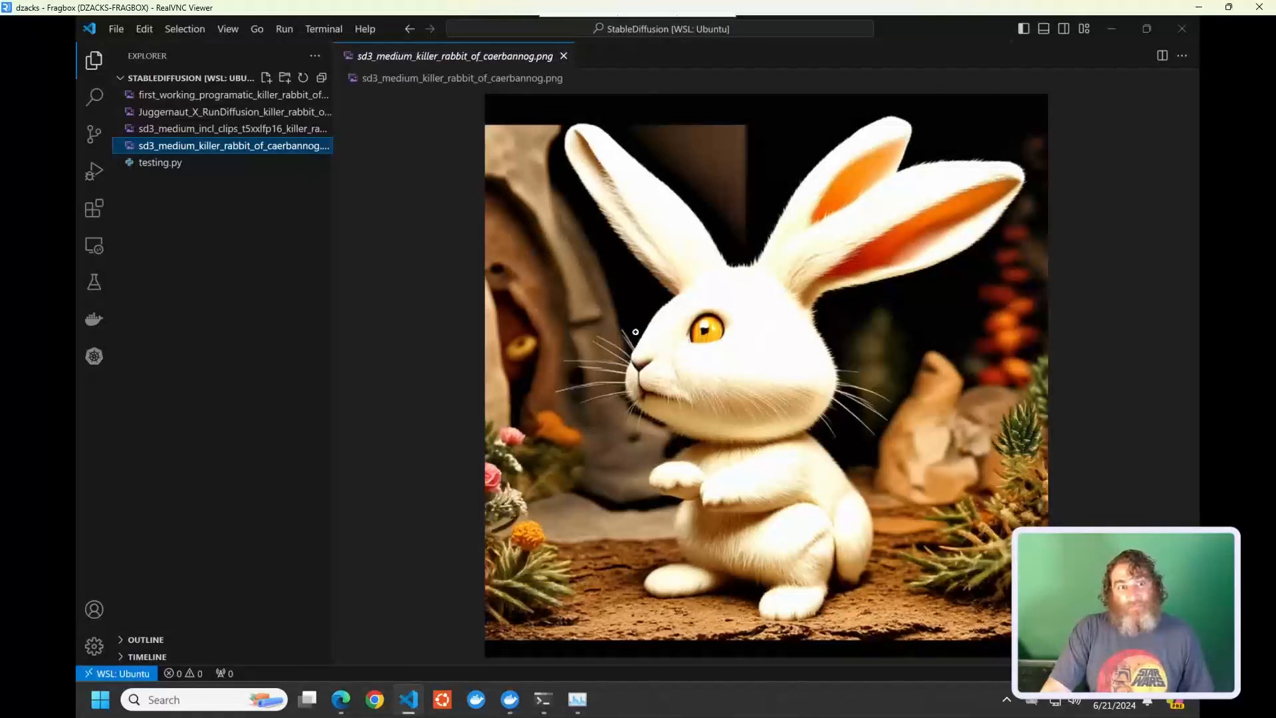
click(230, 128)
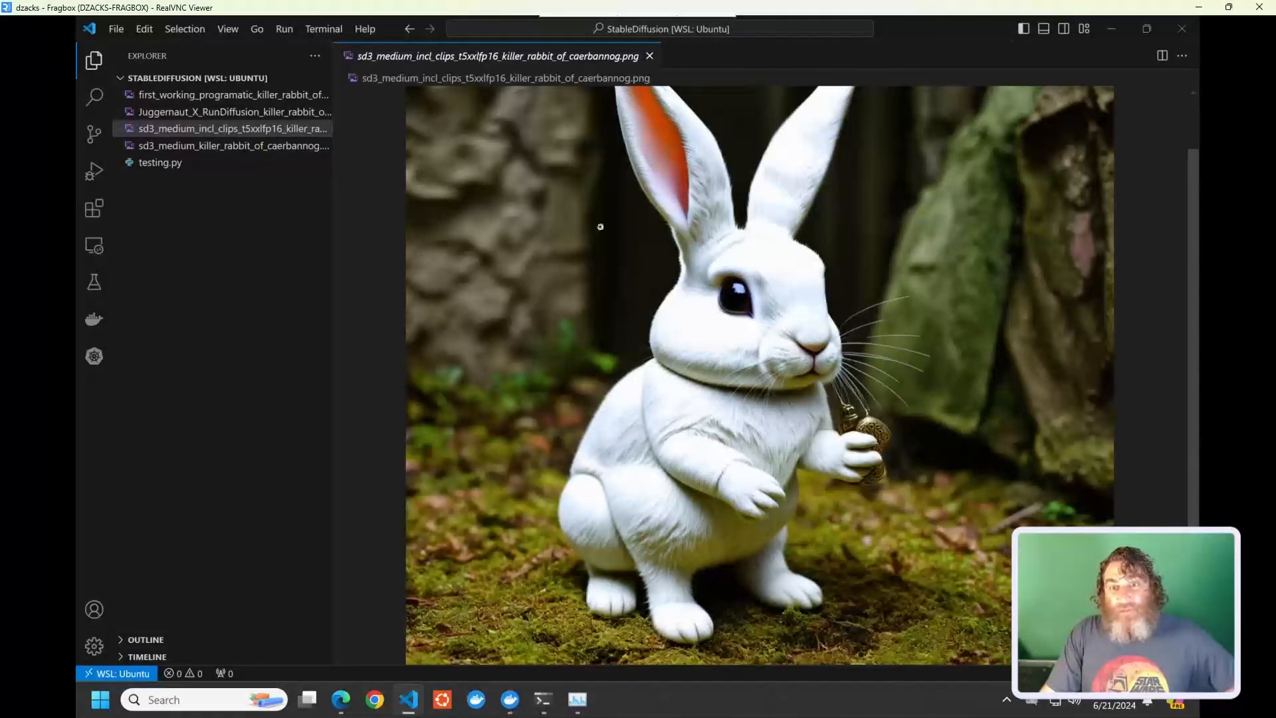
click(232, 146)
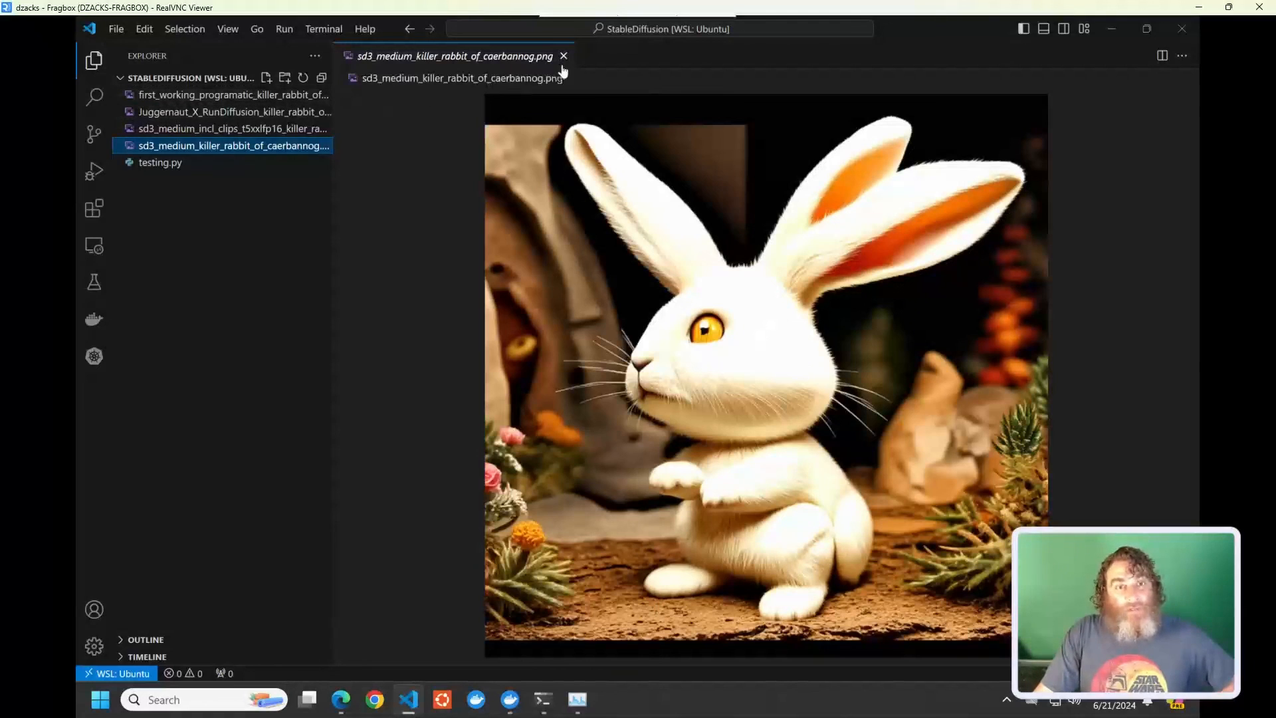
click(563, 56)
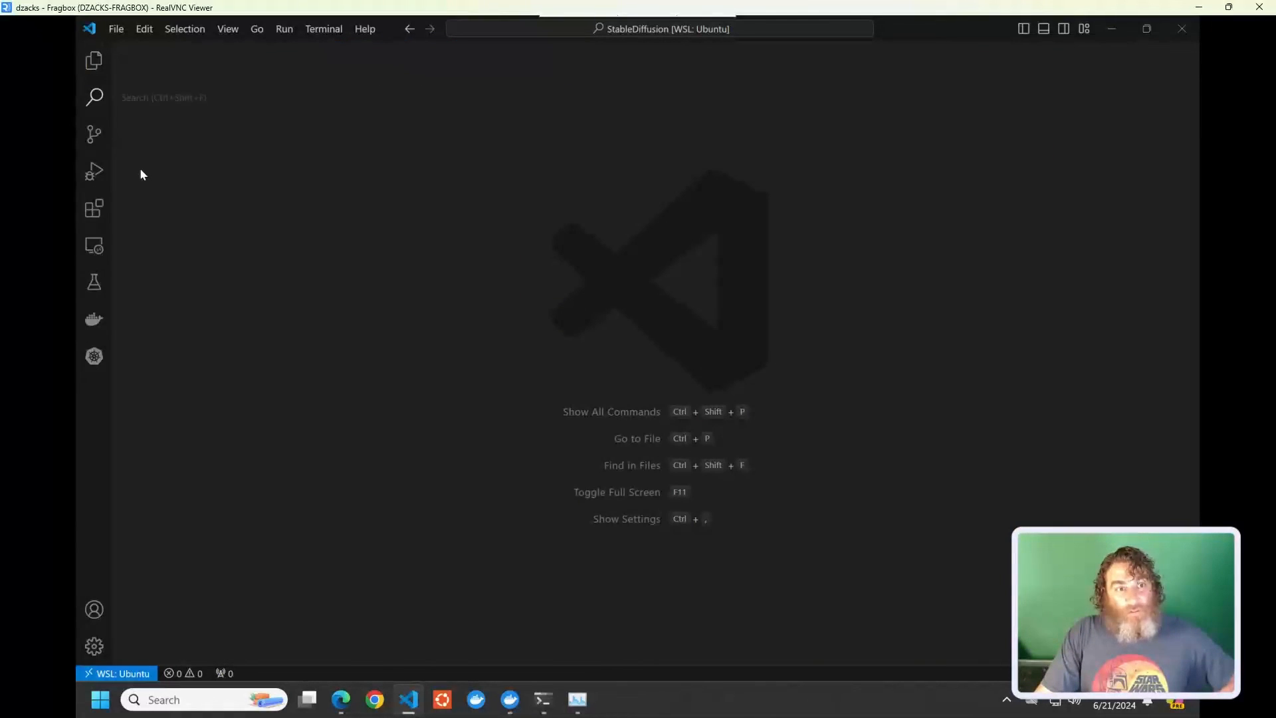
click(160, 162)
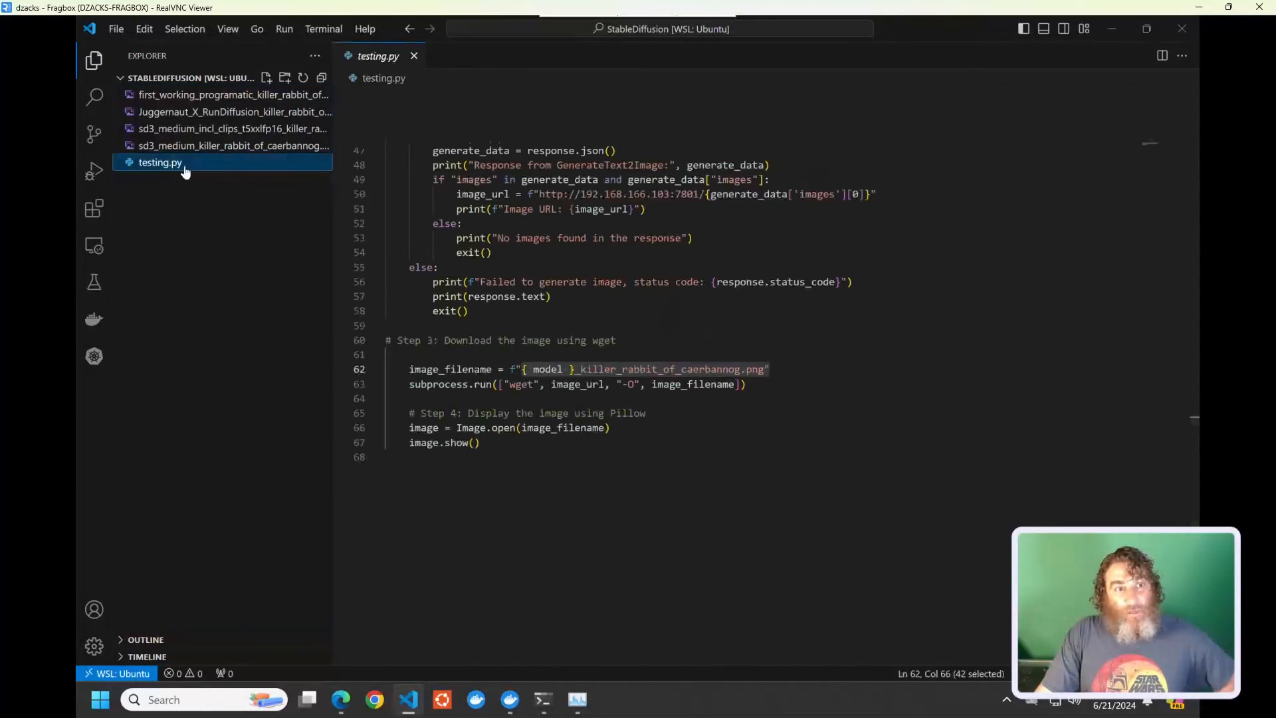